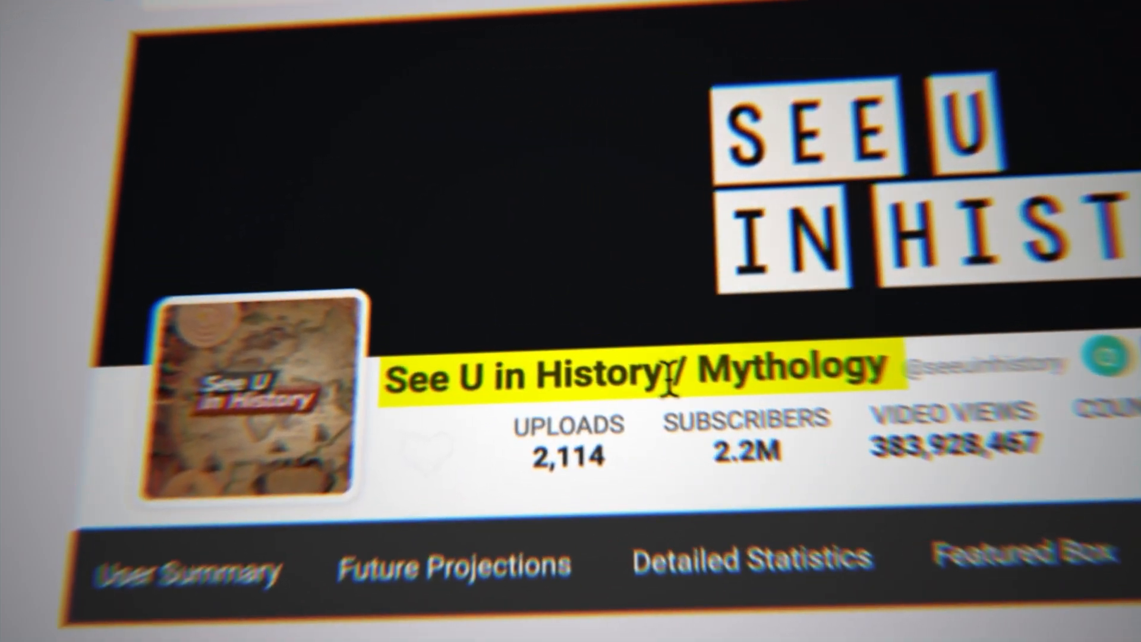
# Scroll through the mythology channel's statistics page.
pyautogui.scroll(-3)
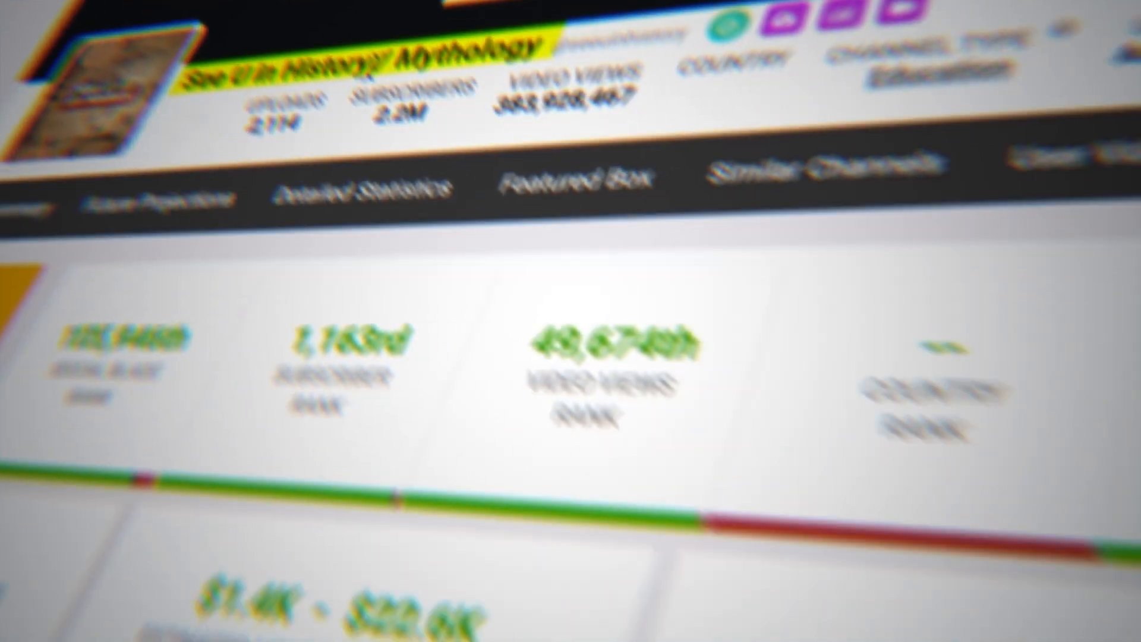
pyautogui.scroll(-3)
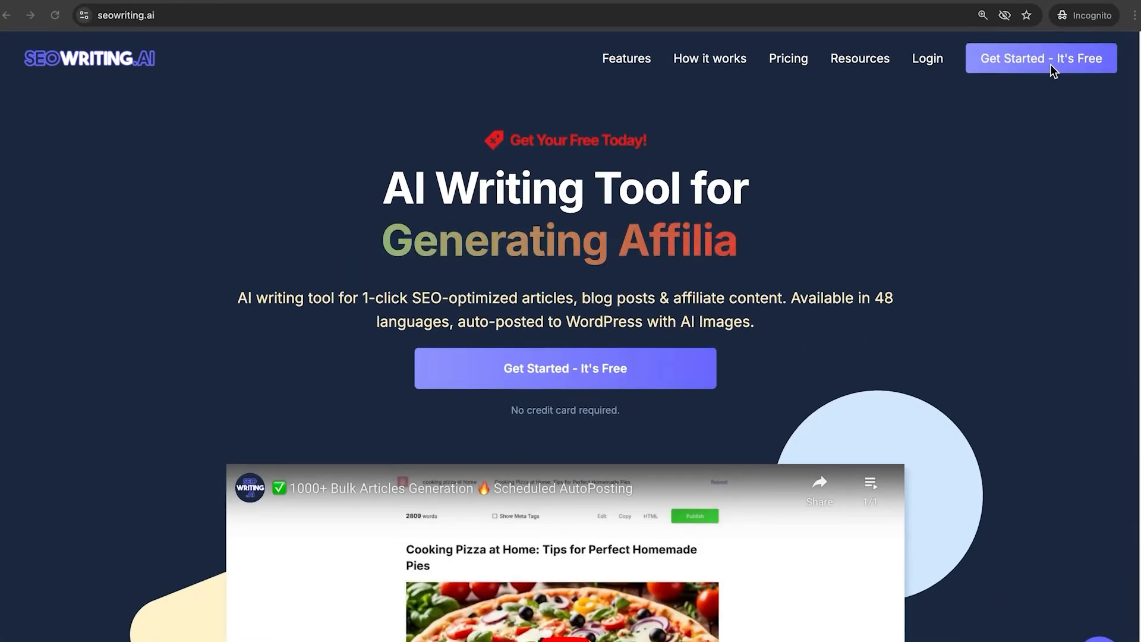
# Get started with SEOWriting.AI to reach its dashboard of creation tools.
pyautogui.click(1040, 58)
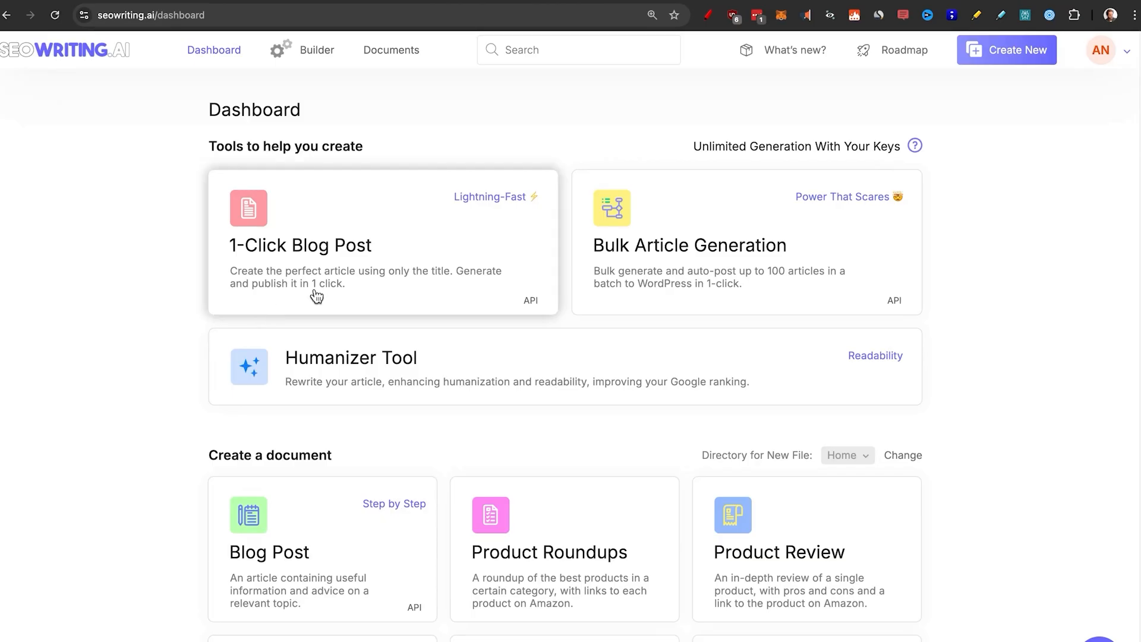
pyautogui.moveTo(369, 275)
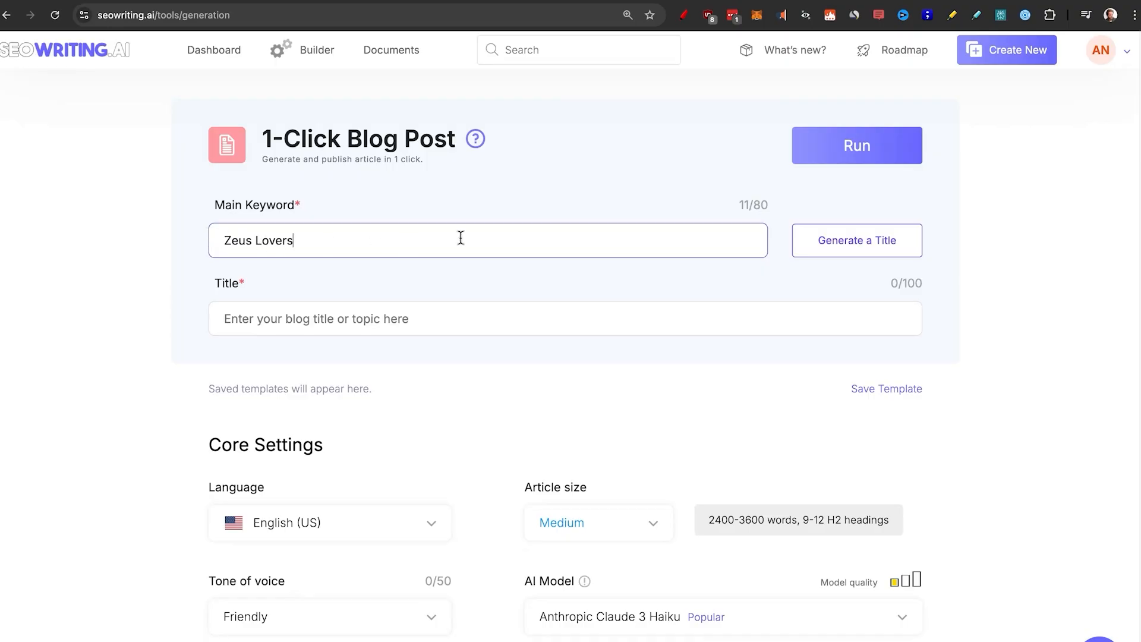
pyautogui.moveTo(857, 241)
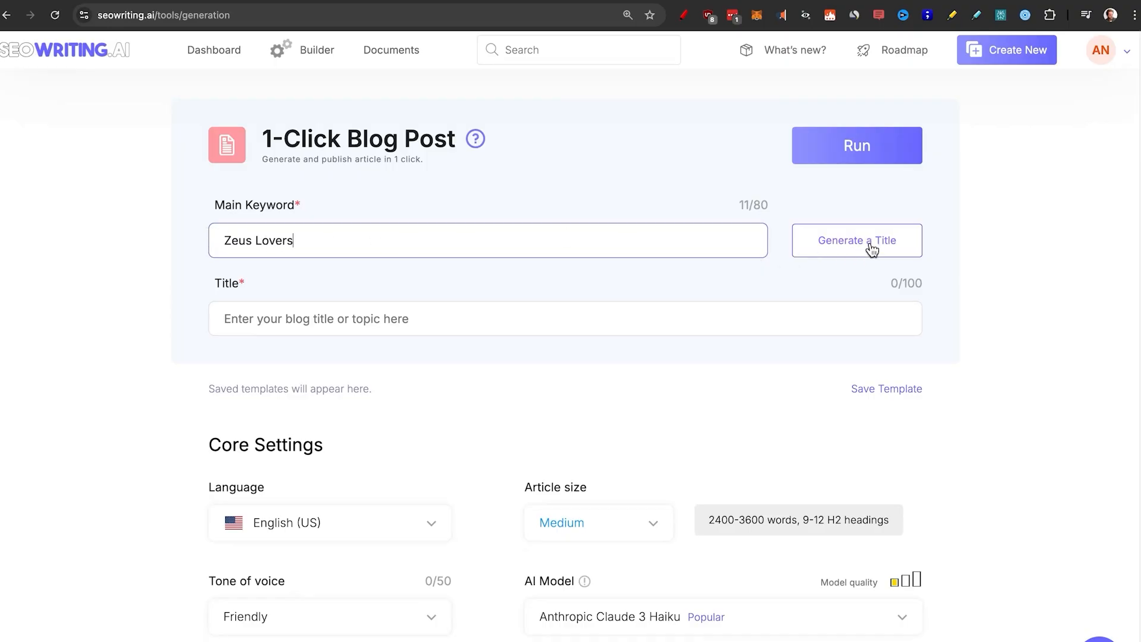
# Generate the title 'Zeus Lovers: Exploring Greek God's Romantic Tales' from the keyword.
pyautogui.click(856, 240)
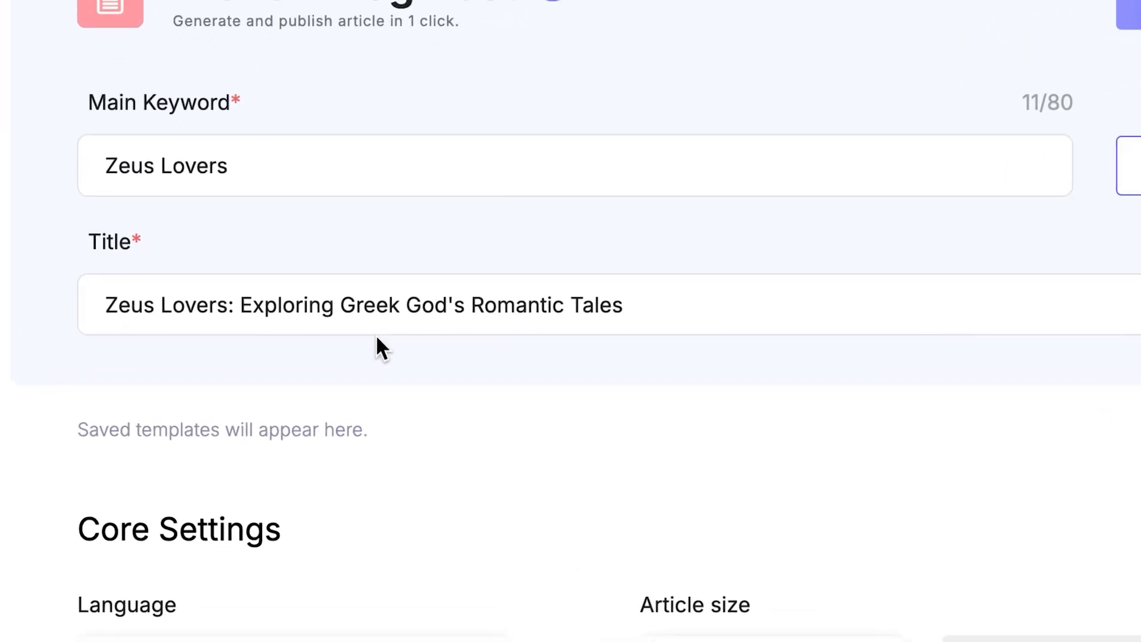
# Set Witty tone, third-person view, GPT-4o Last Model and own API keys in Core Settings.
pyautogui.scroll(-3)
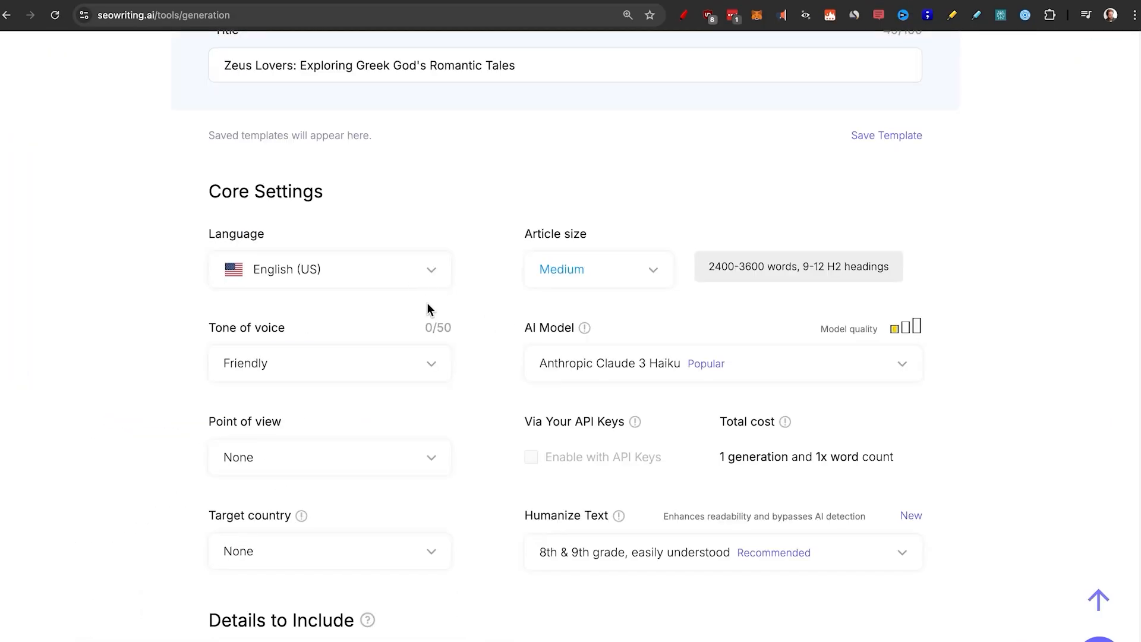
pyautogui.click(329, 363)
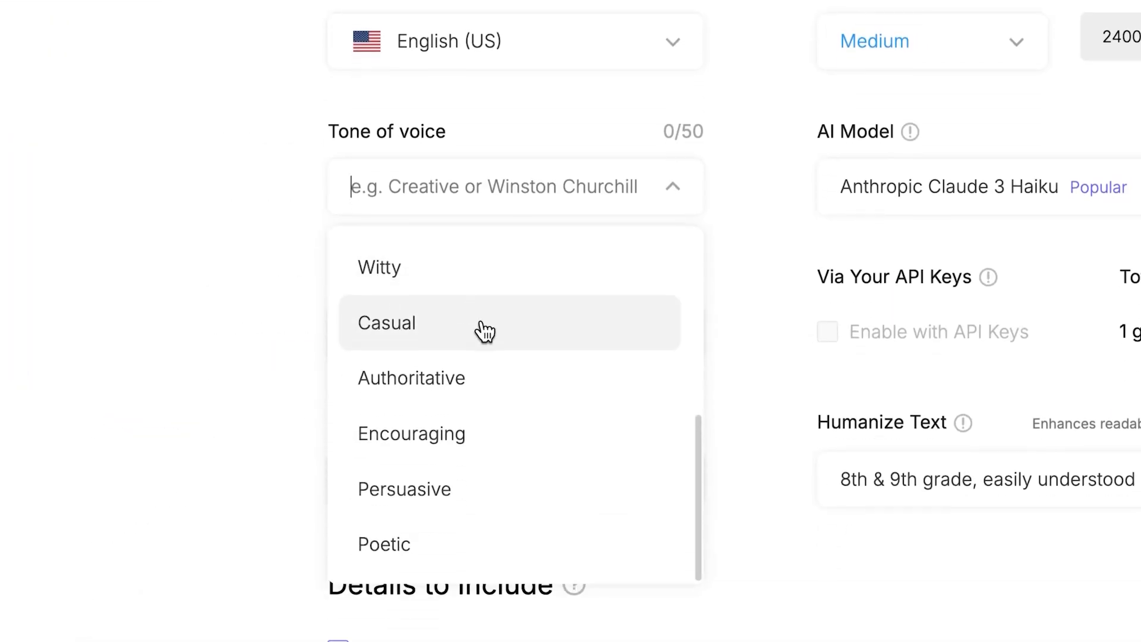
pyautogui.click(379, 267)
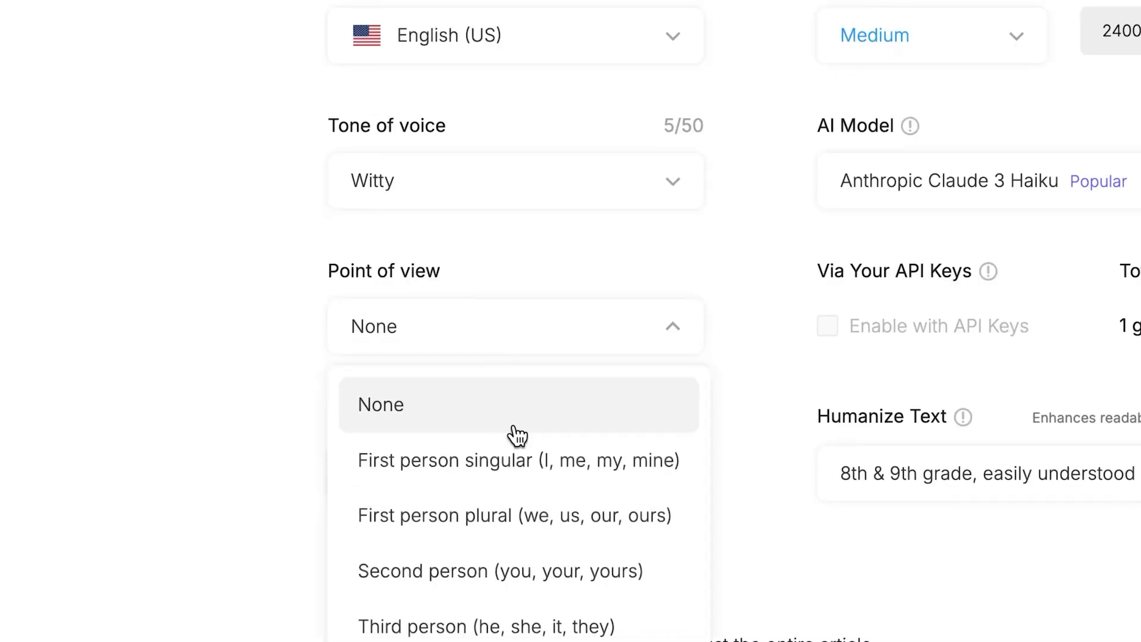
pyautogui.click(486, 626)
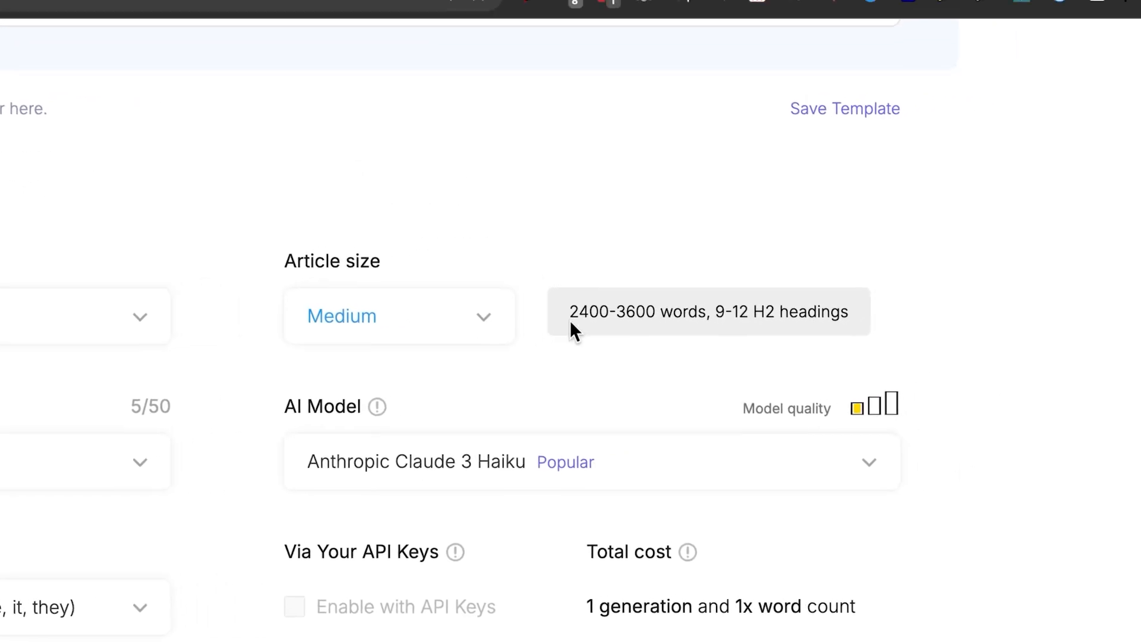
pyautogui.scroll(-3)
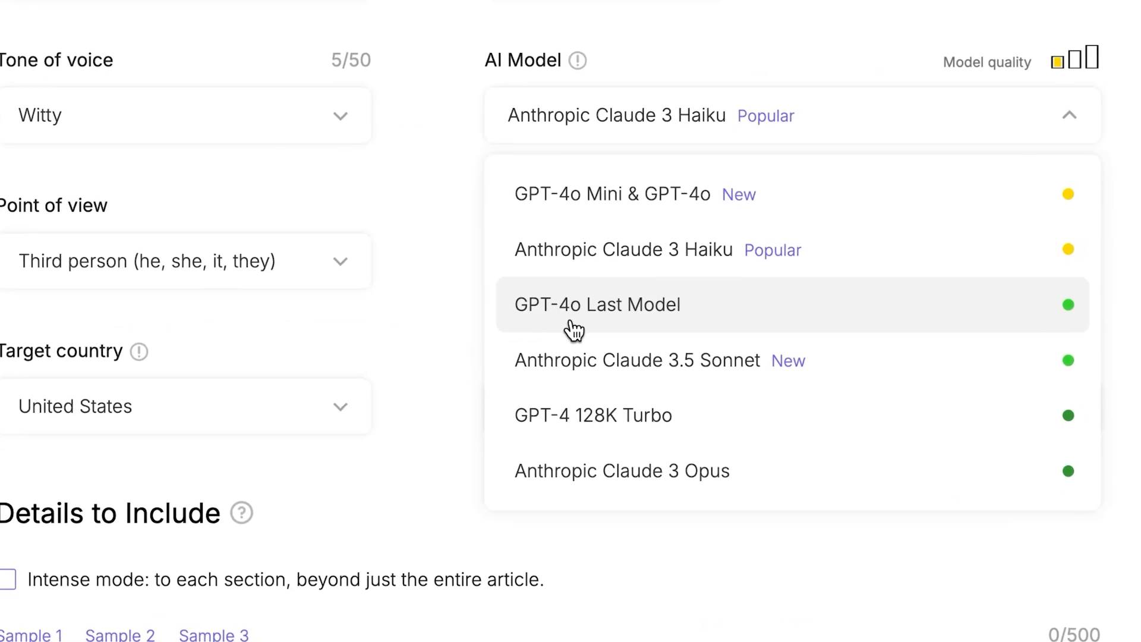
pyautogui.click(596, 305)
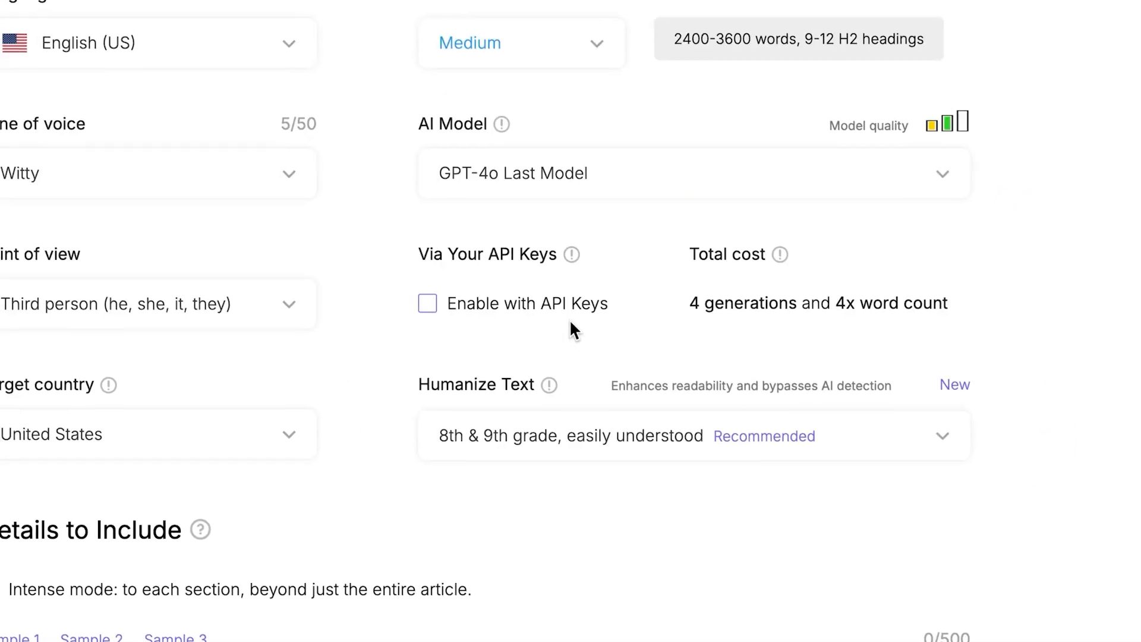
pyautogui.click(426, 303)
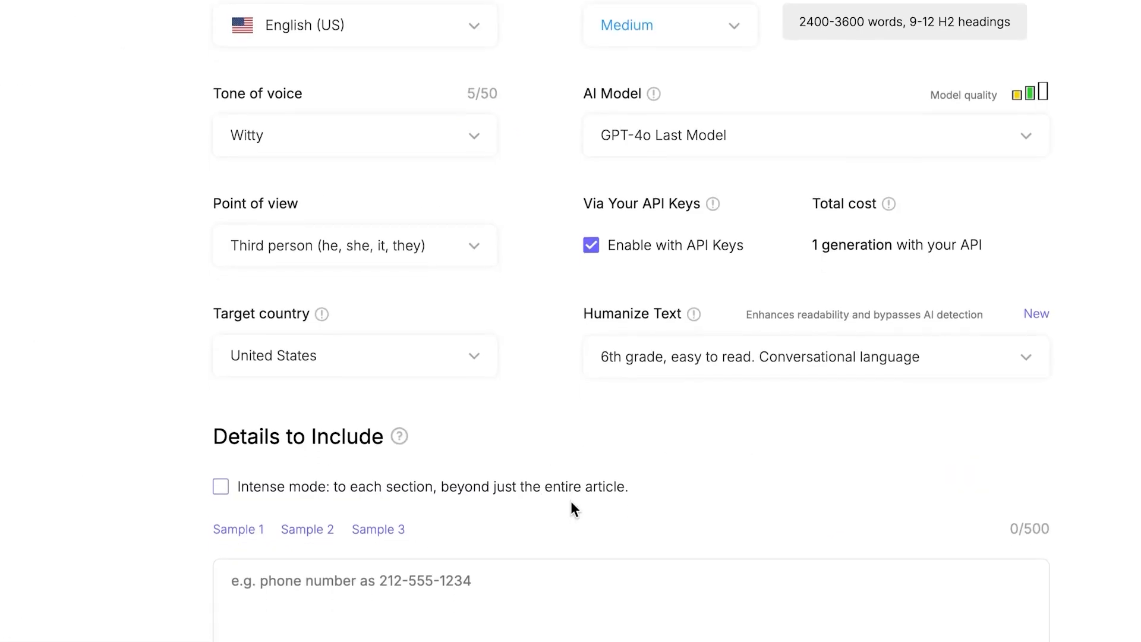
# Generate ten NLP keywords such as 'greek mythology' and 'hera and zeus'.
pyautogui.scroll(-3)
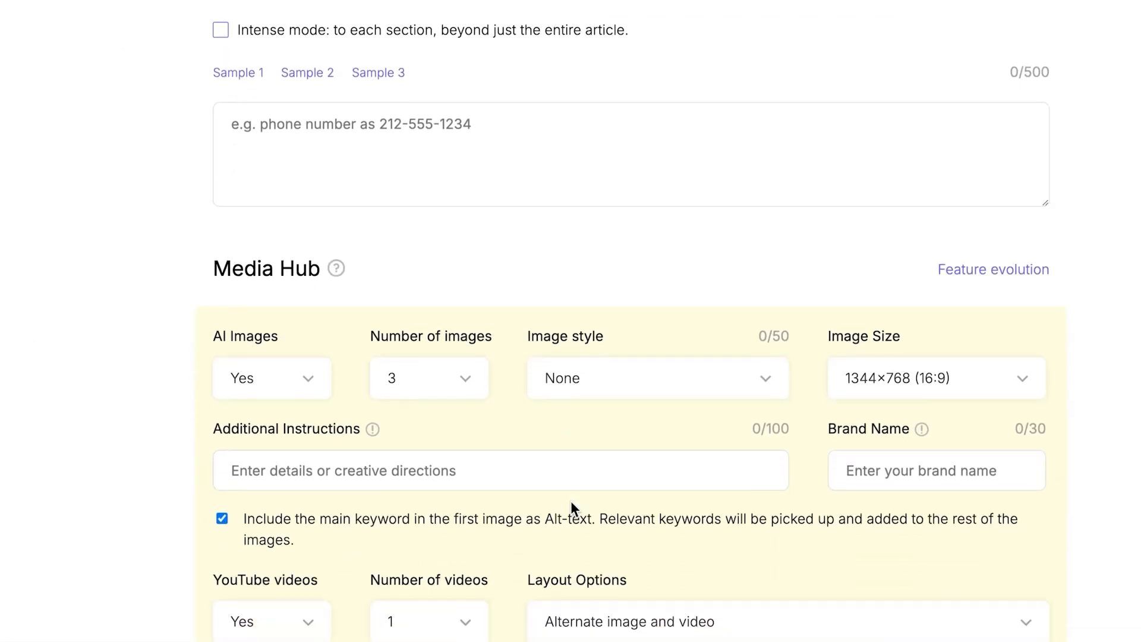
pyautogui.scroll(-3)
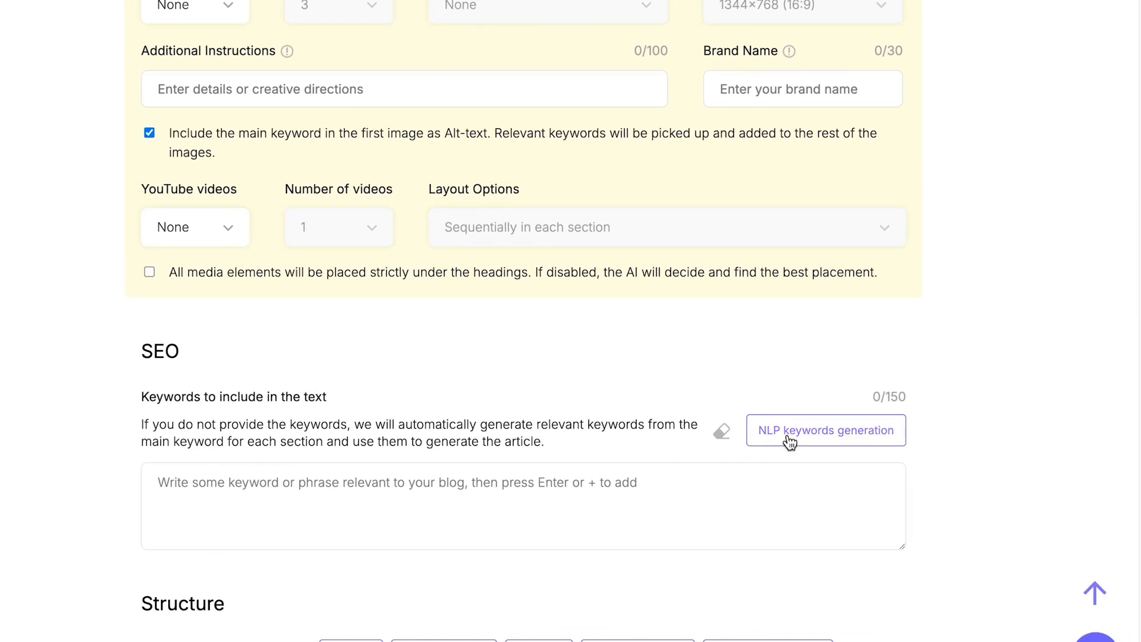
pyautogui.click(825, 430)
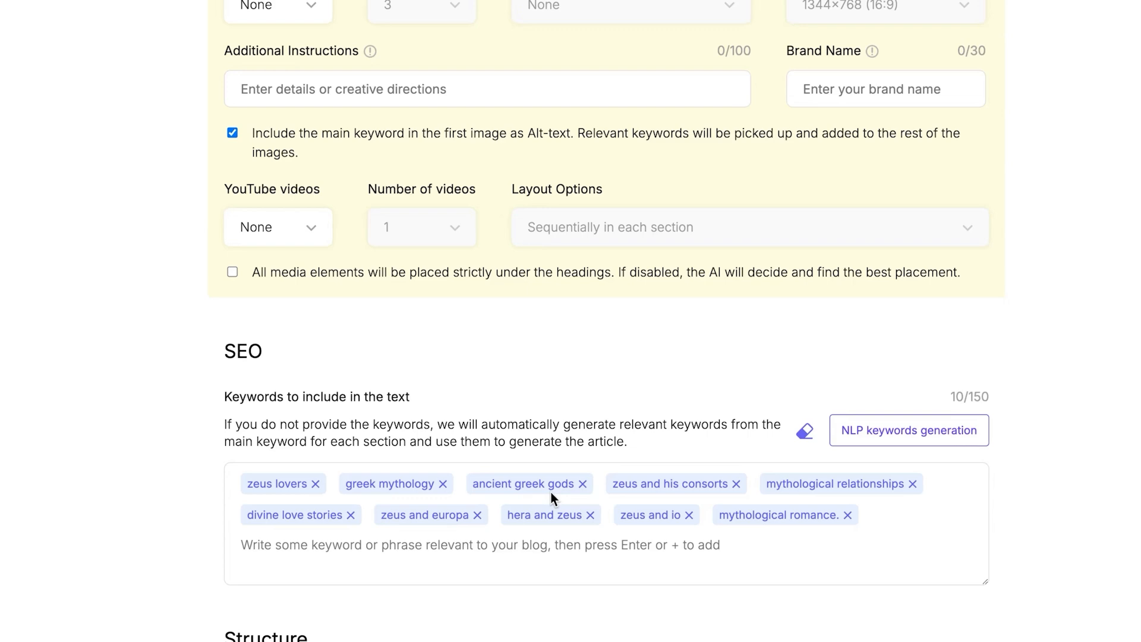
# Set Tables to No among the Structure options.
pyautogui.scroll(-3)
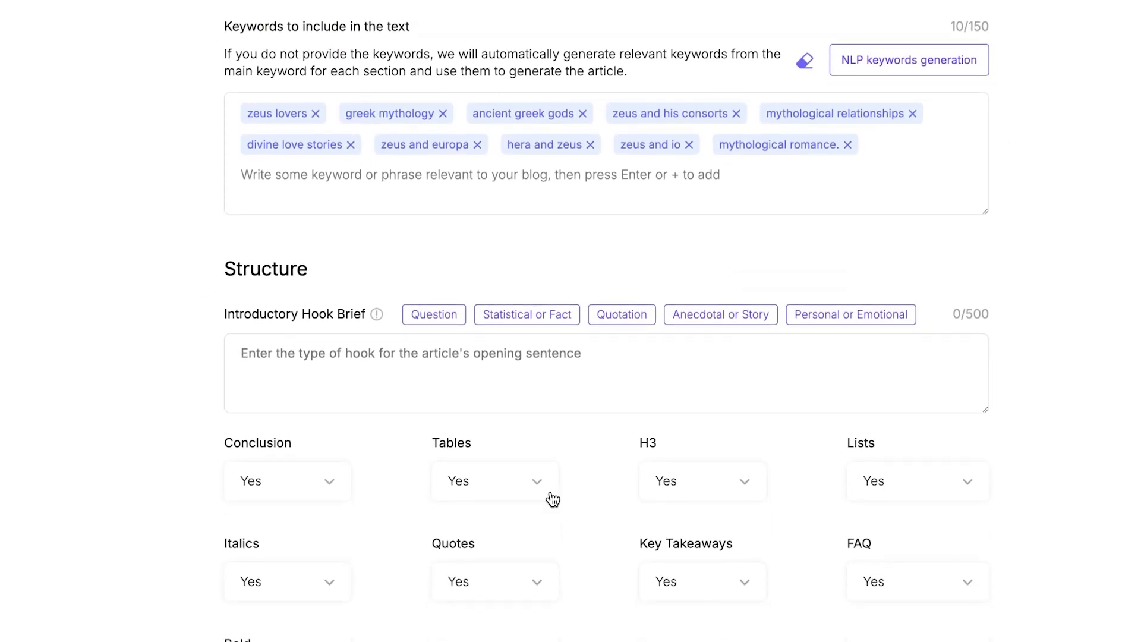
pyautogui.scroll(-3)
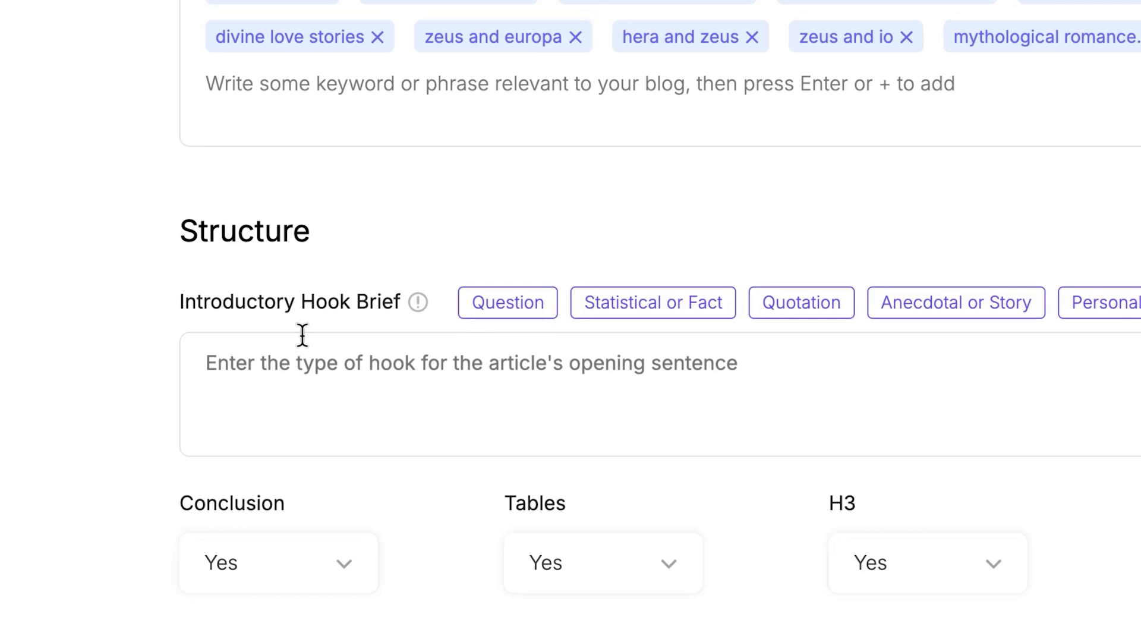
pyautogui.scroll(-3)
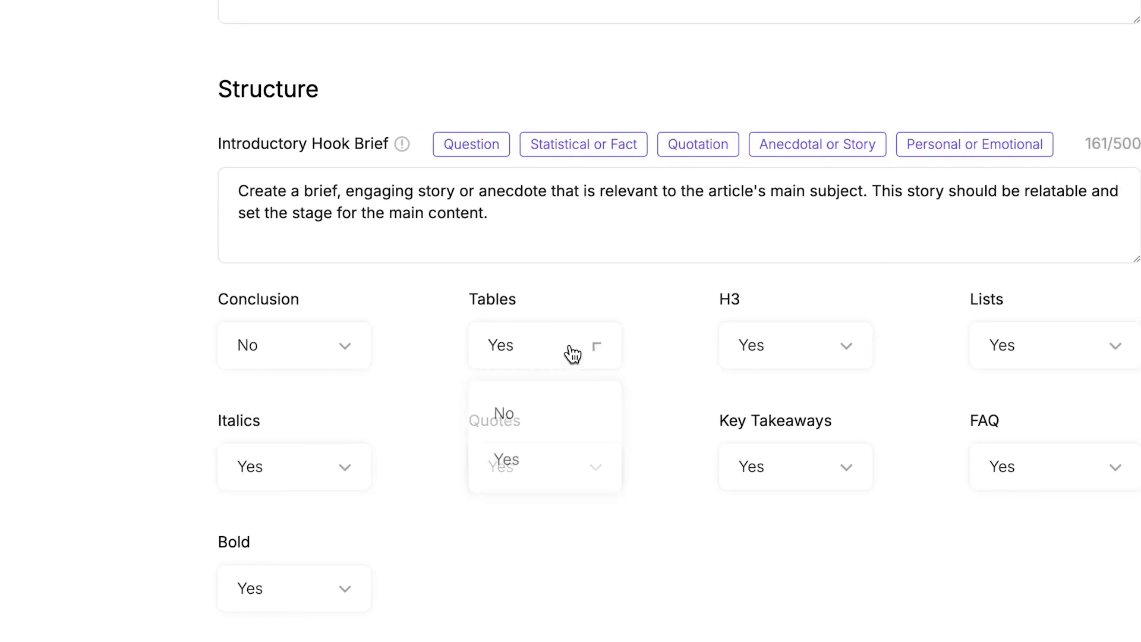
pyautogui.click(502, 412)
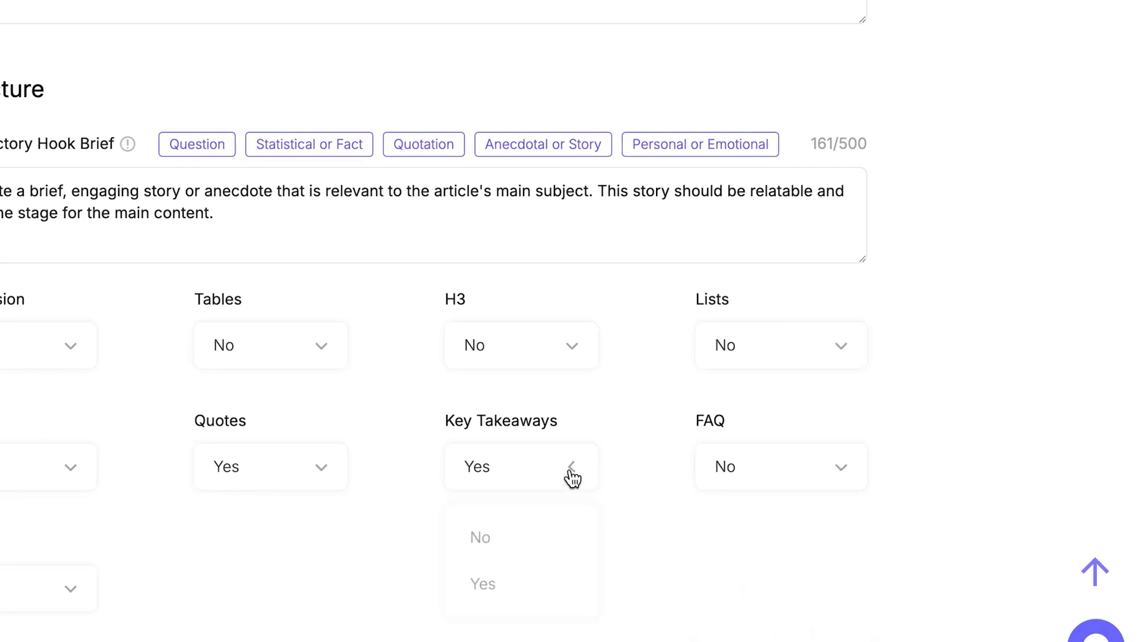
pyautogui.scroll(-3)
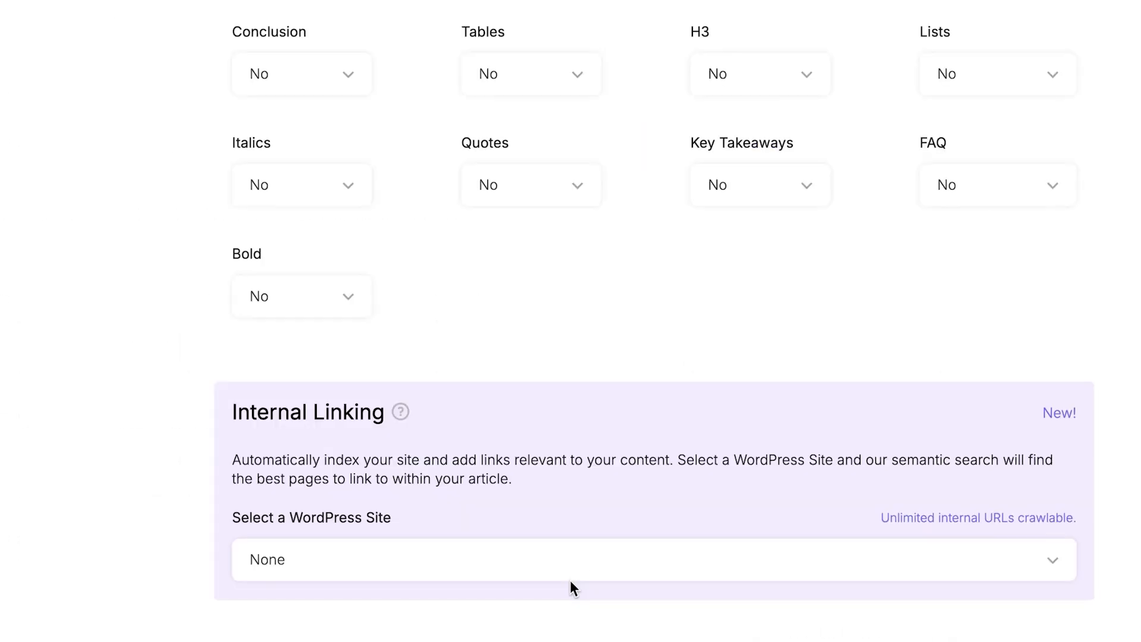
# Enable deep web research and list sources as URL with link name.
pyautogui.scroll(-3)
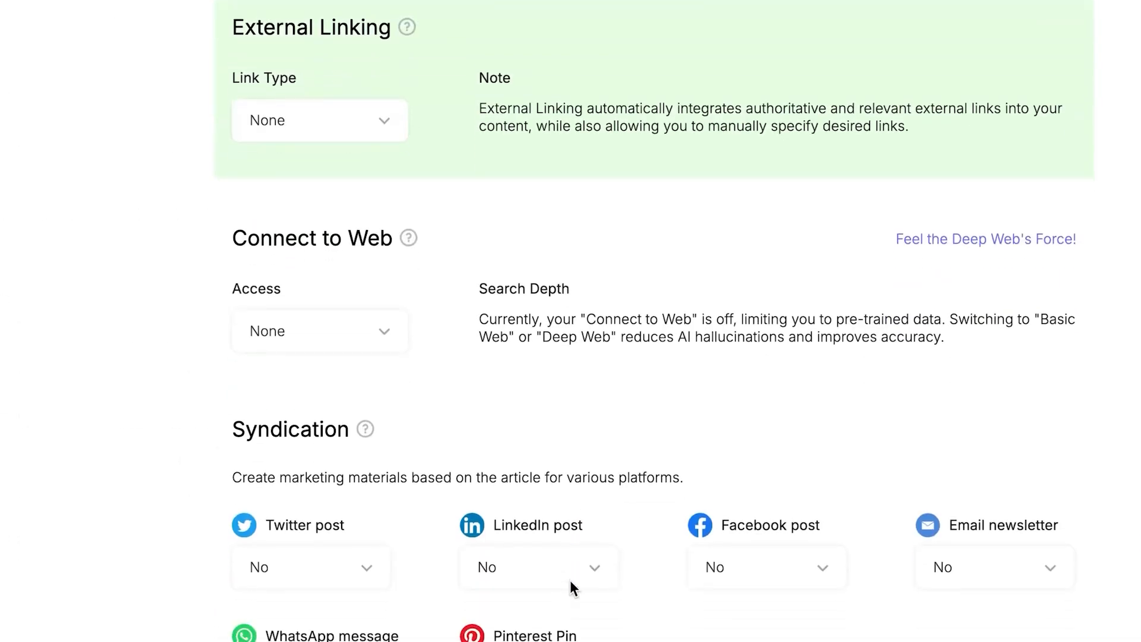
pyautogui.click(319, 331)
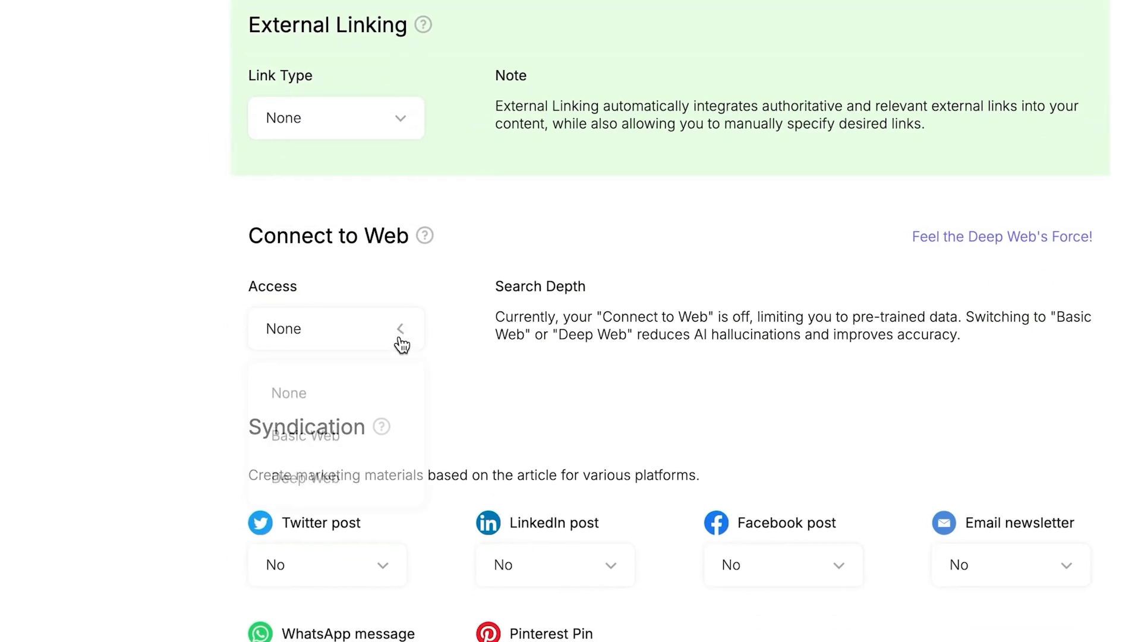
pyautogui.click(309, 477)
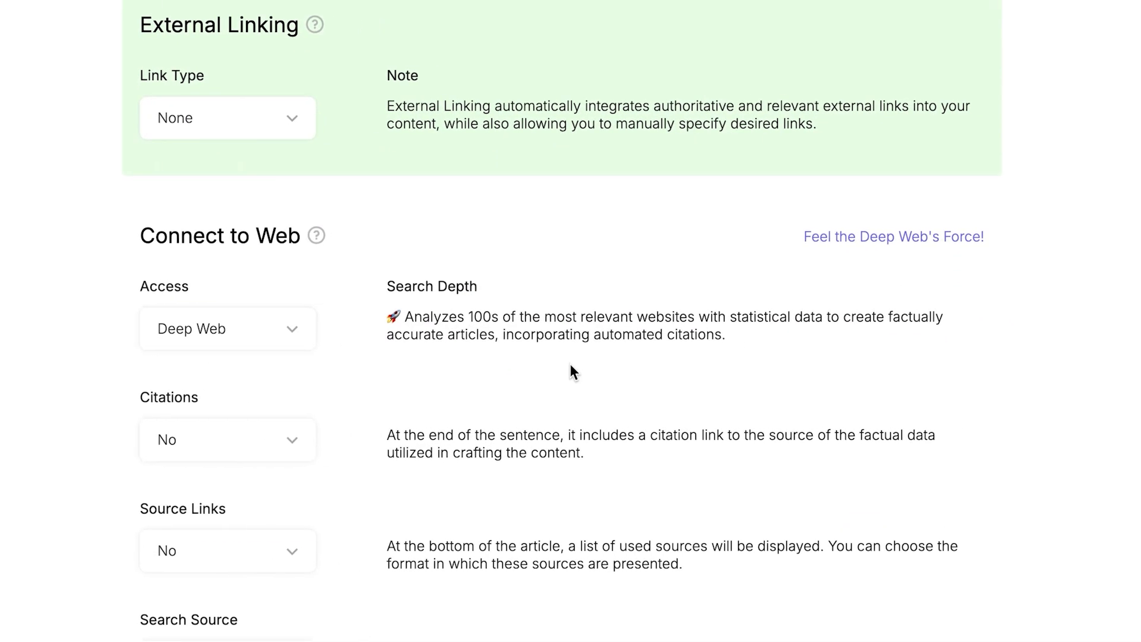
pyautogui.scroll(-3)
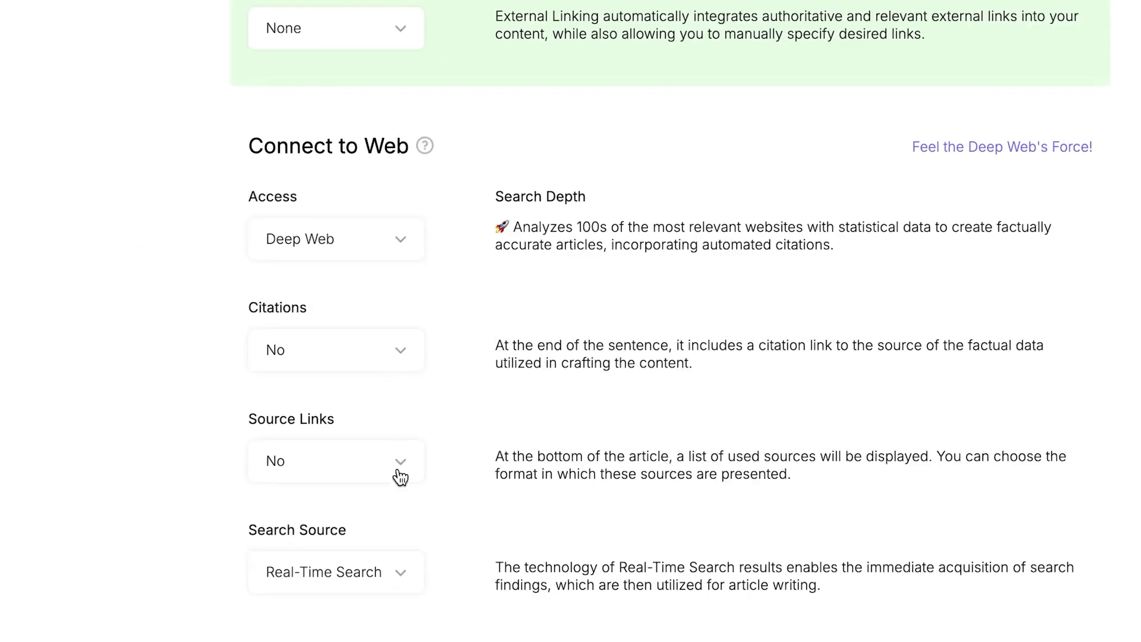
pyautogui.click(335, 460)
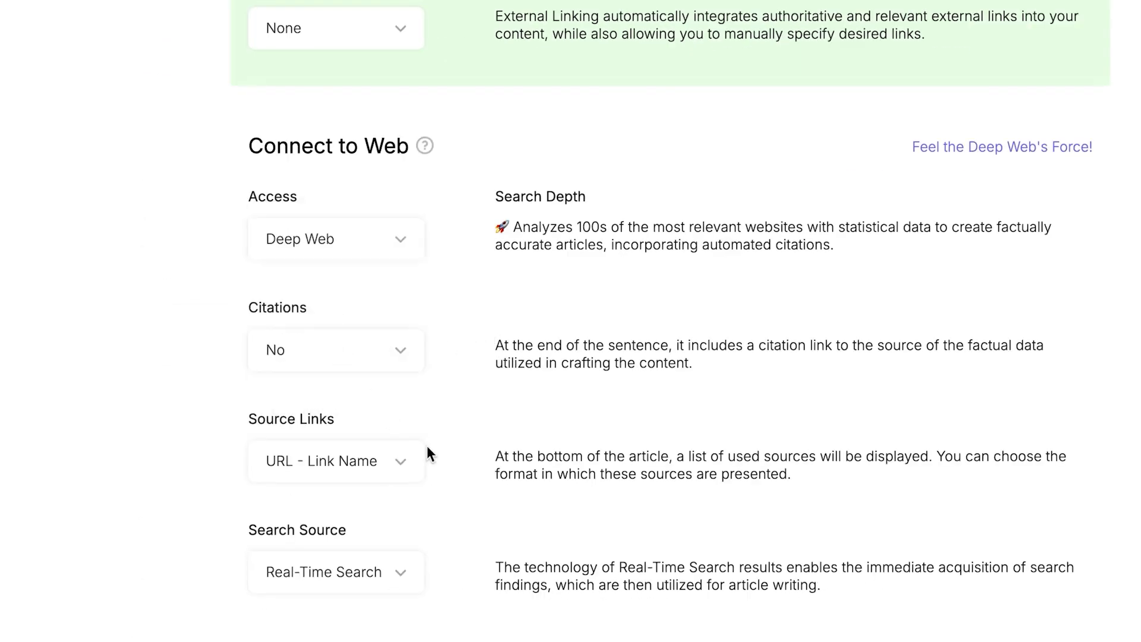
pyautogui.moveTo(437, 458)
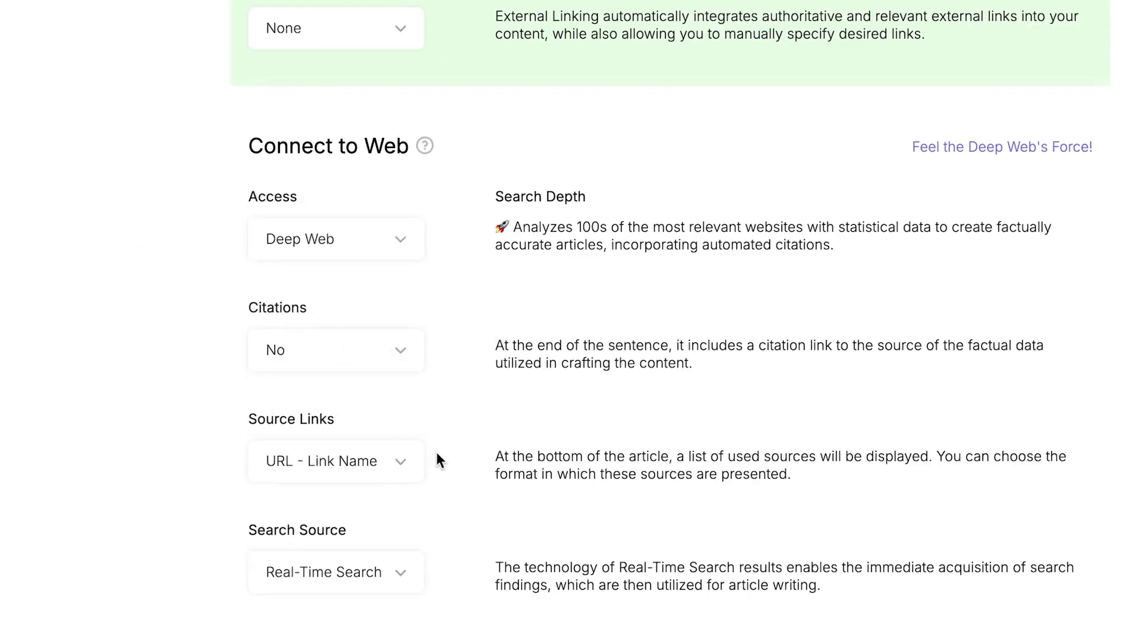
# Set Twitter post to Single and switch on the LinkedIn post and further syndication outputs.
pyautogui.scroll(-3)
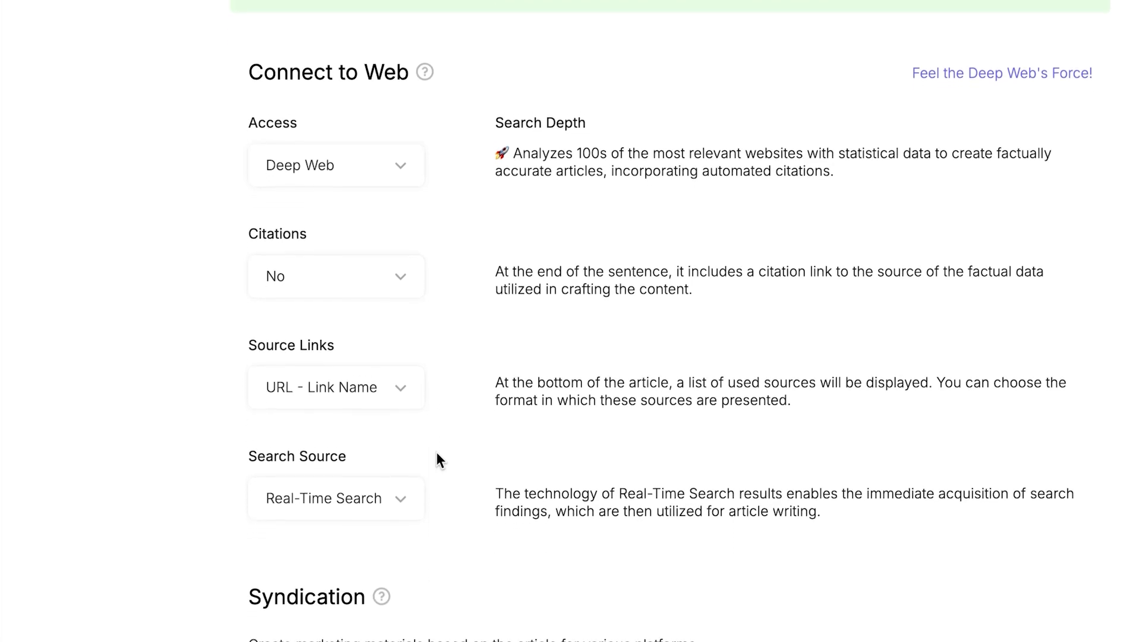
pyautogui.scroll(-3)
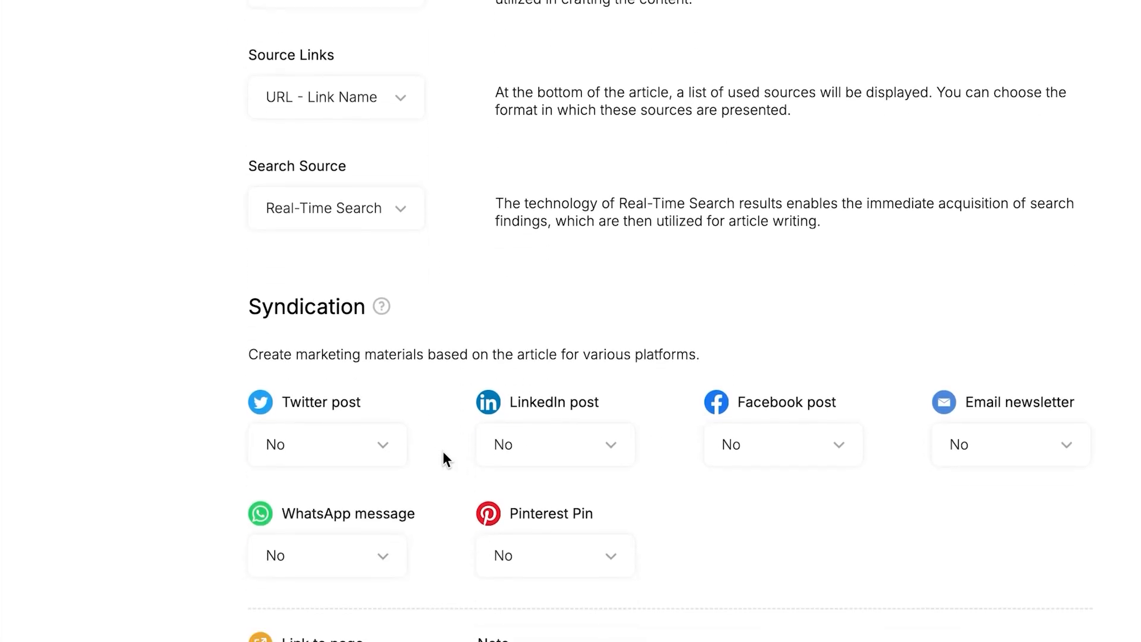
pyautogui.click(327, 444)
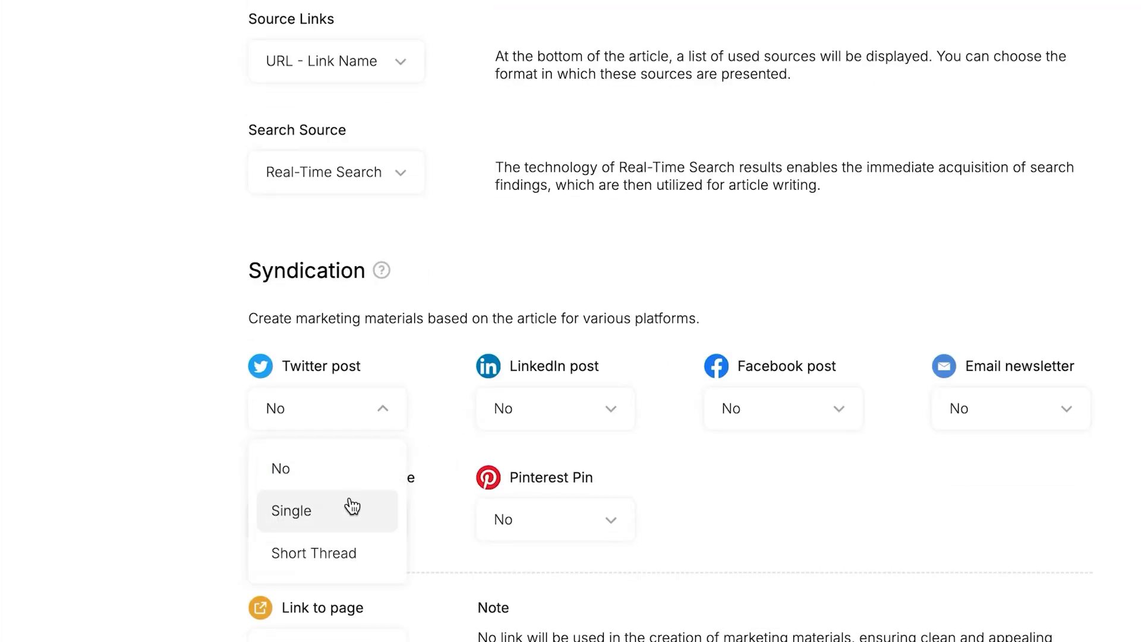
pyautogui.click(290, 510)
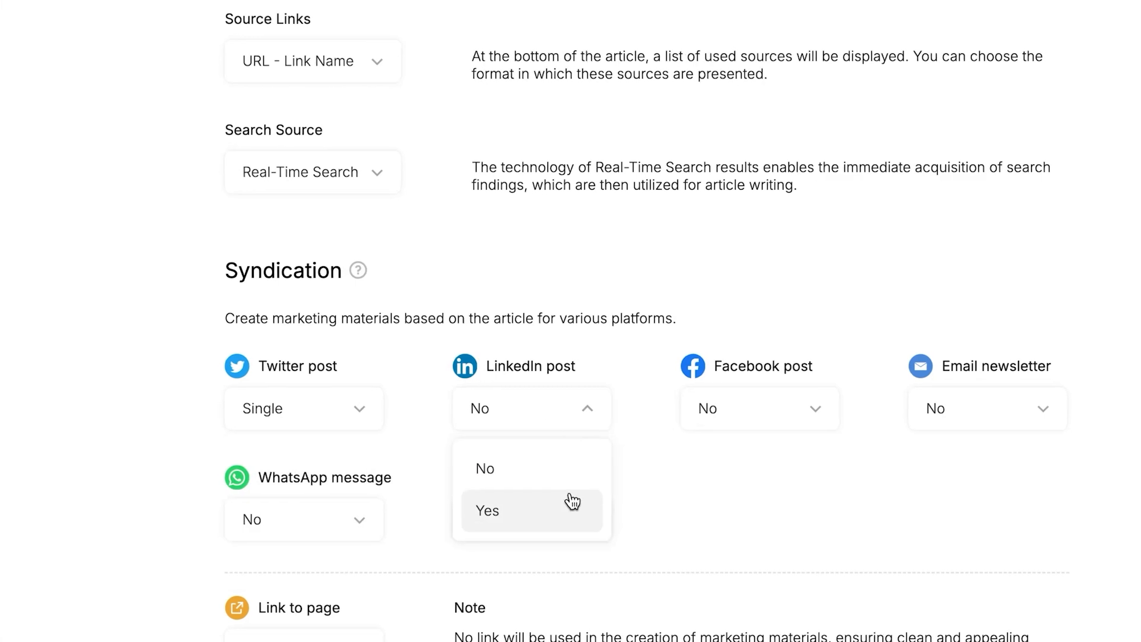
pyautogui.click(486, 510)
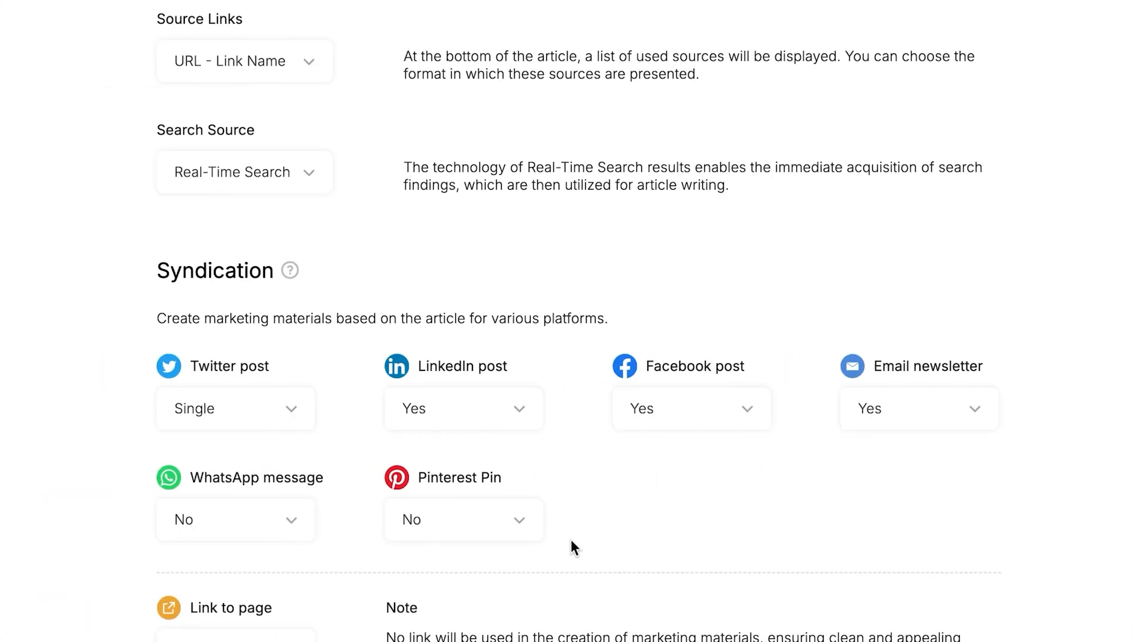
pyautogui.click(464, 519)
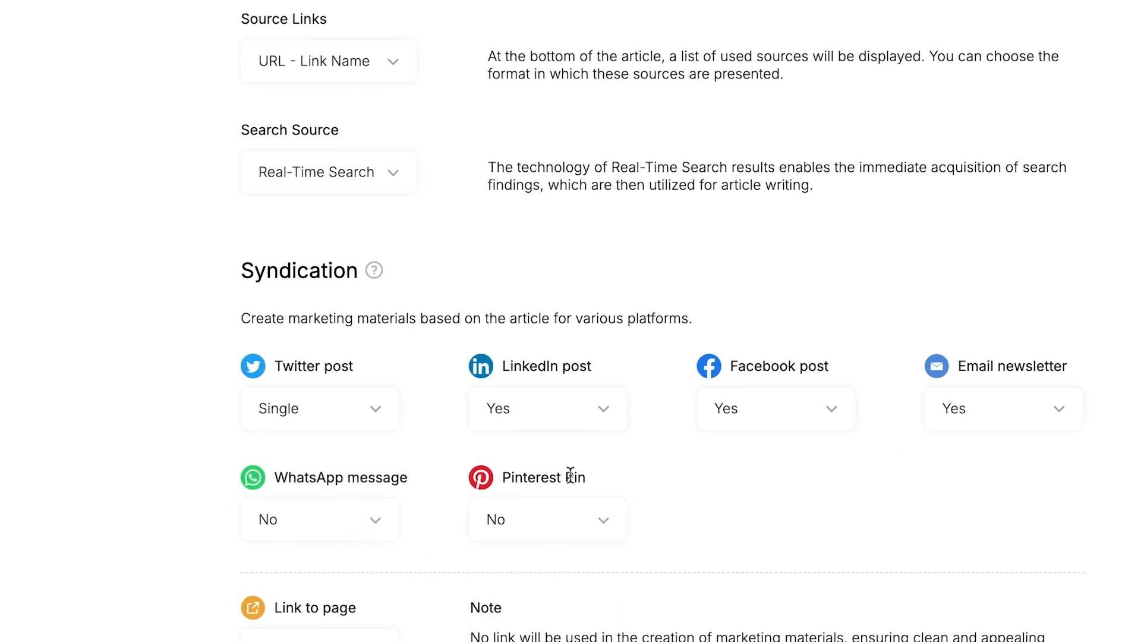
pyautogui.scroll(-3)
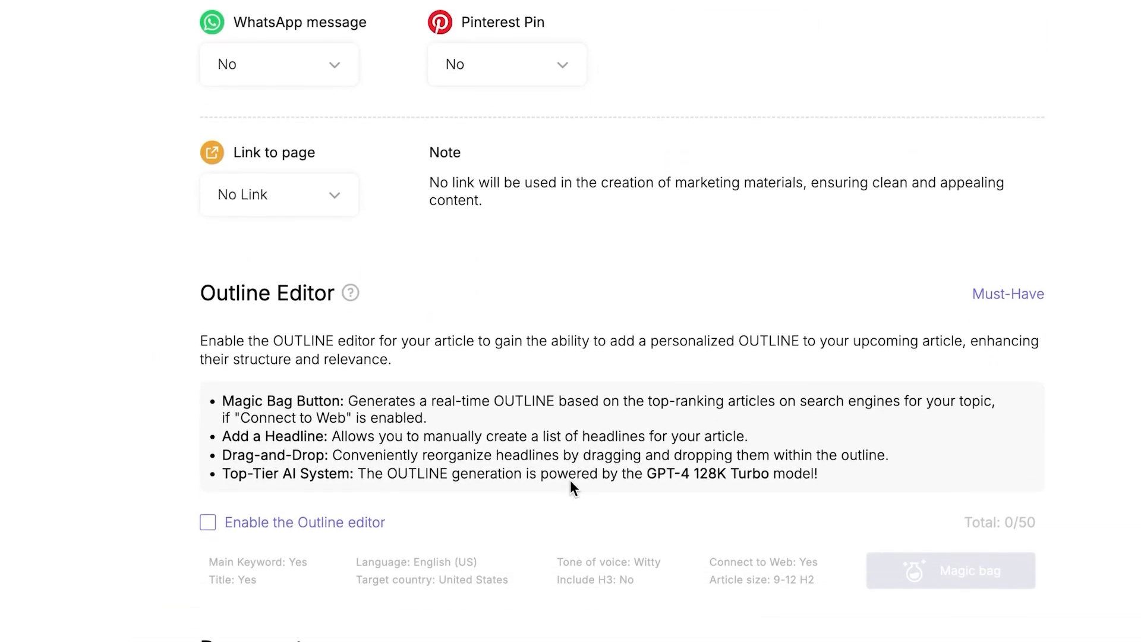
pyautogui.scroll(-3)
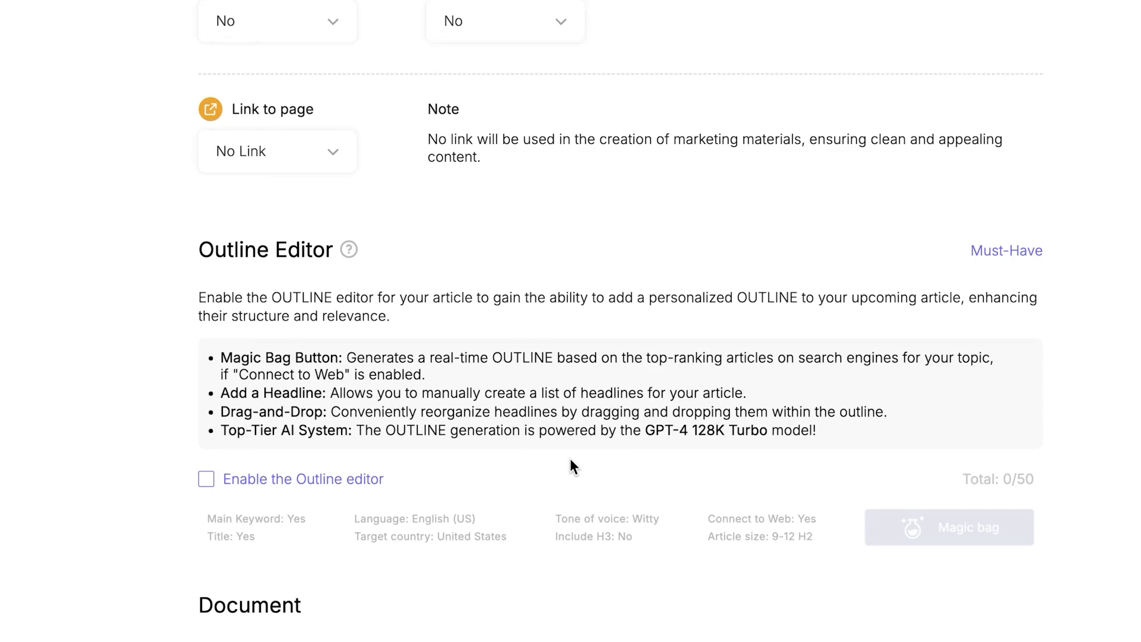
pyautogui.scroll(-3)
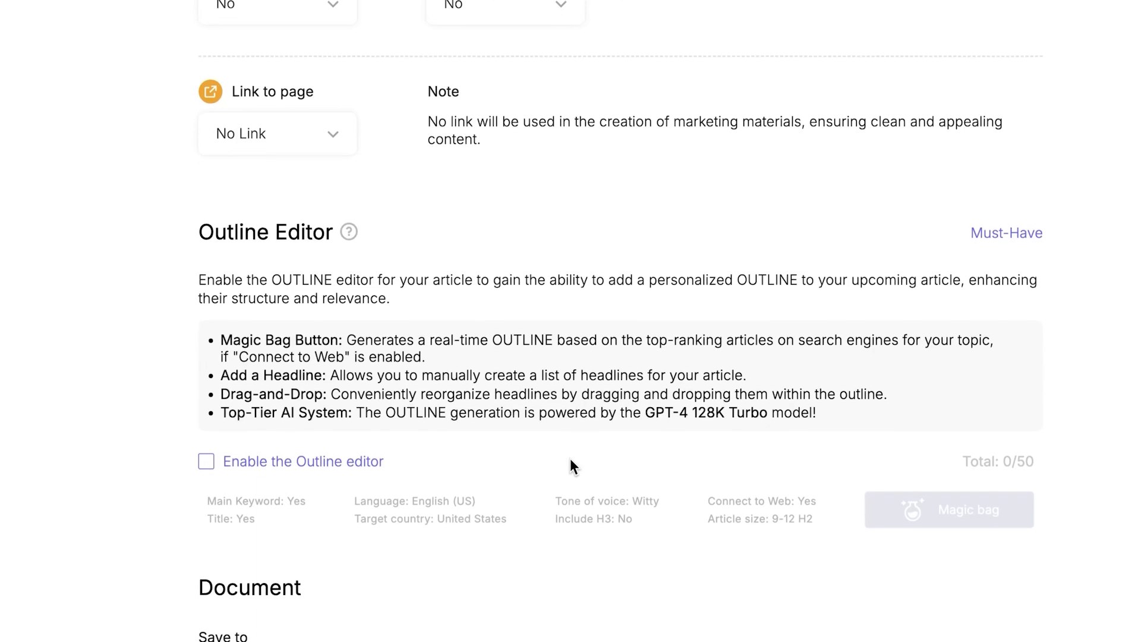
pyautogui.scroll(-3)
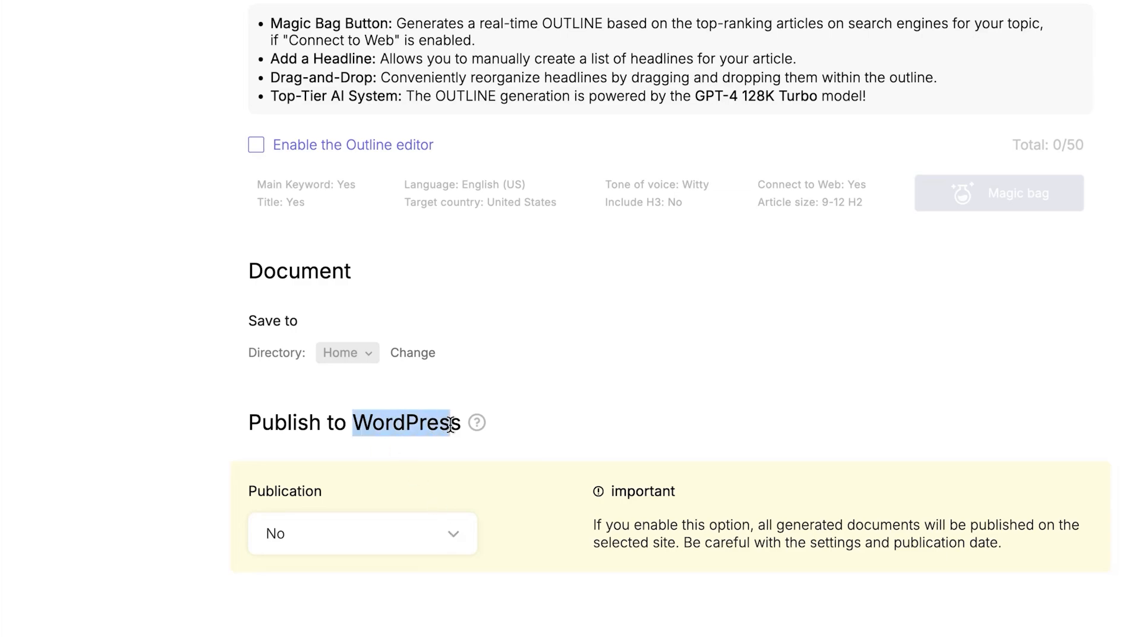
pyautogui.scroll(3)
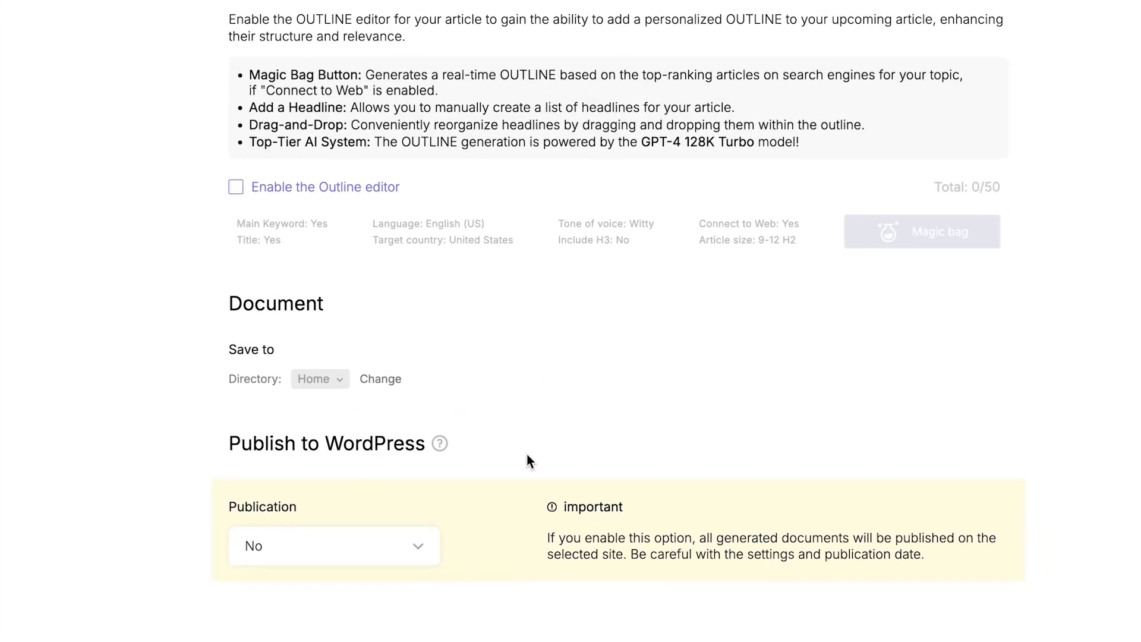
pyautogui.scroll(3)
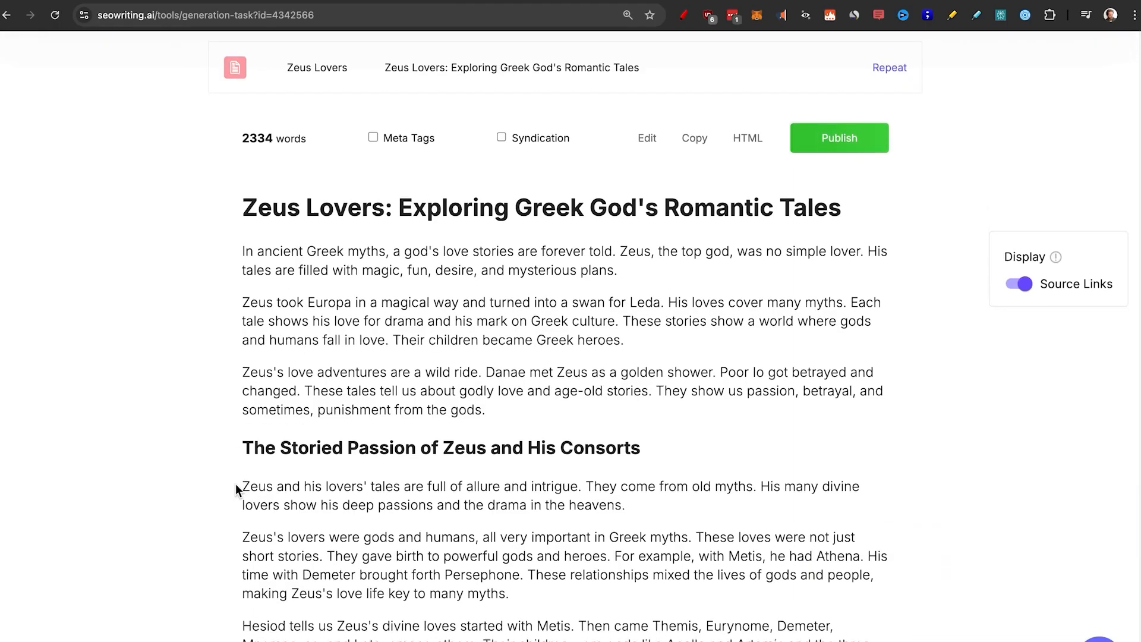
# Scroll through the 2334-word Zeus Lovers article down to its Source Links.
pyautogui.scroll(-3)
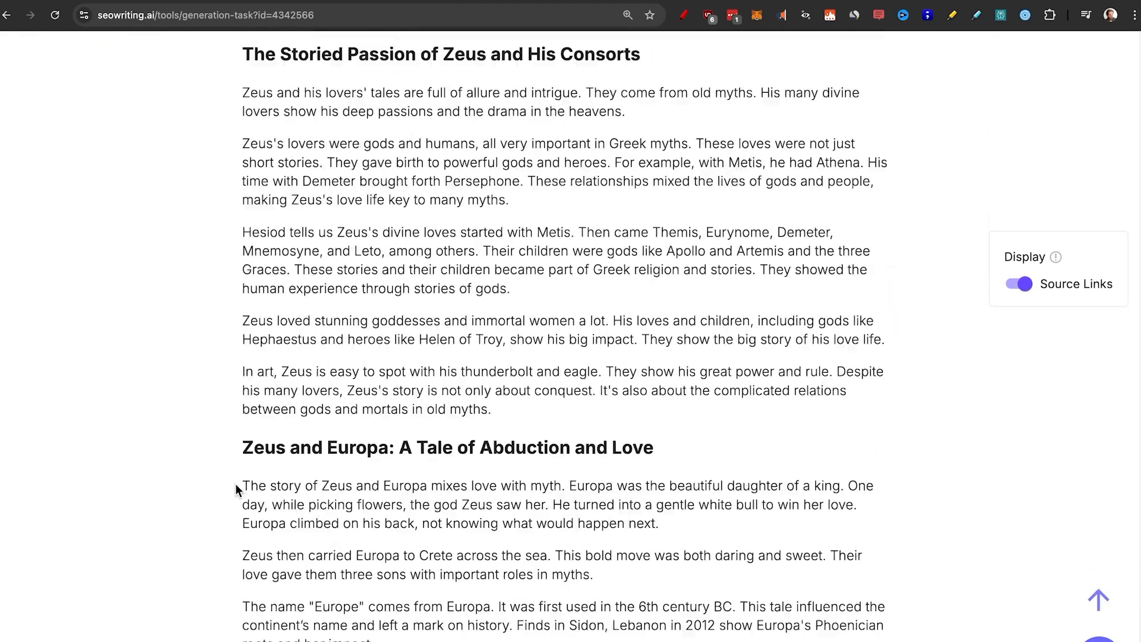
pyautogui.scroll(-3)
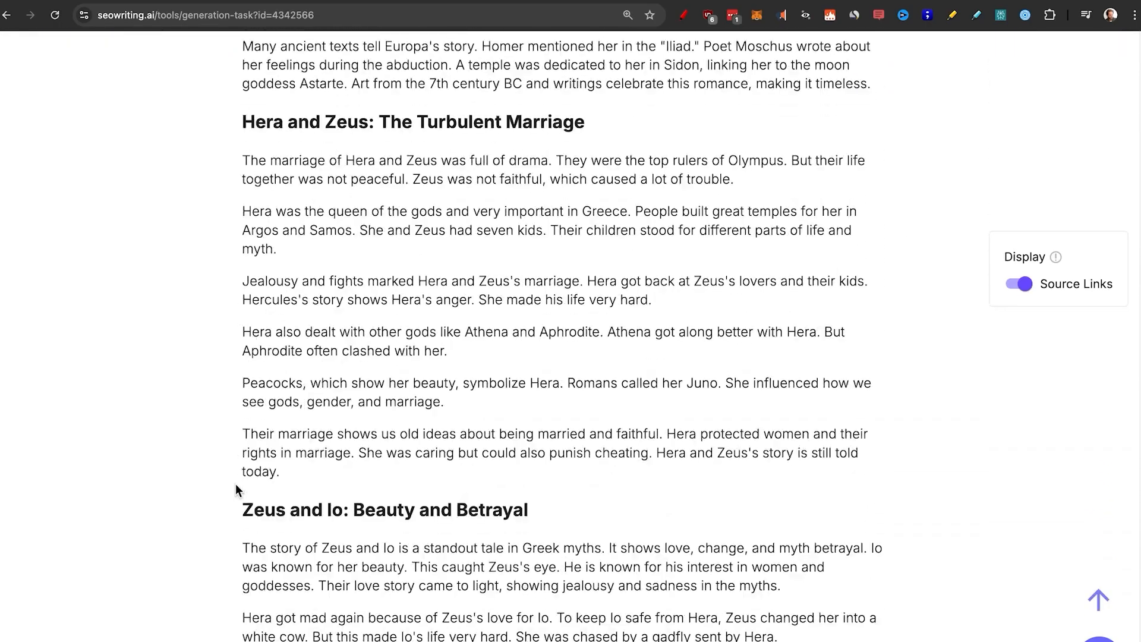
pyautogui.scroll(-3)
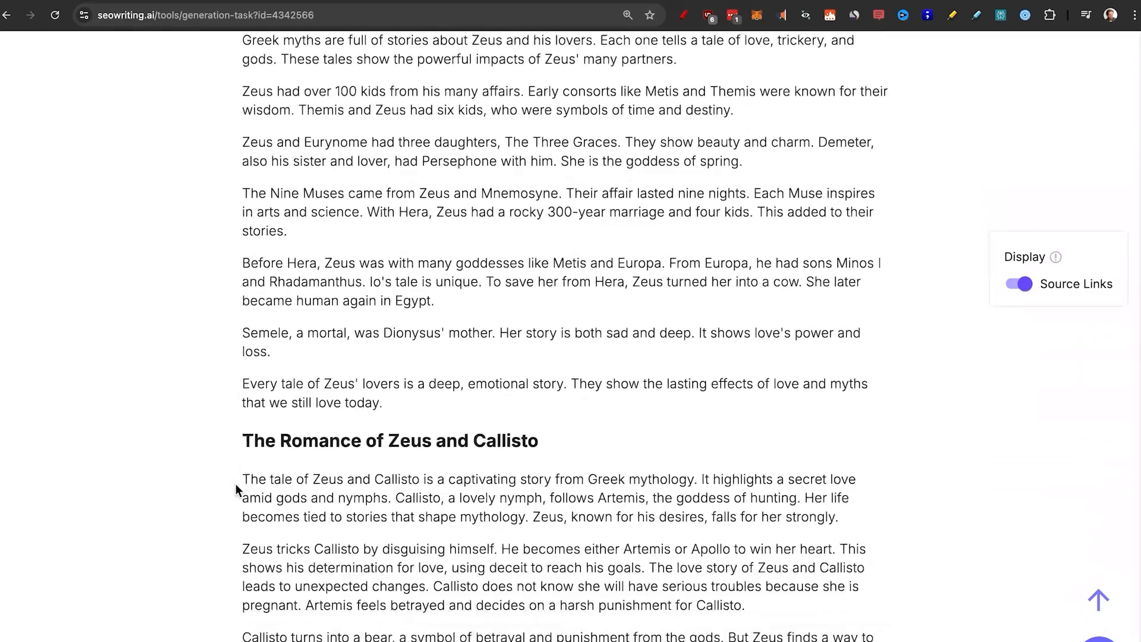
pyautogui.scroll(-3)
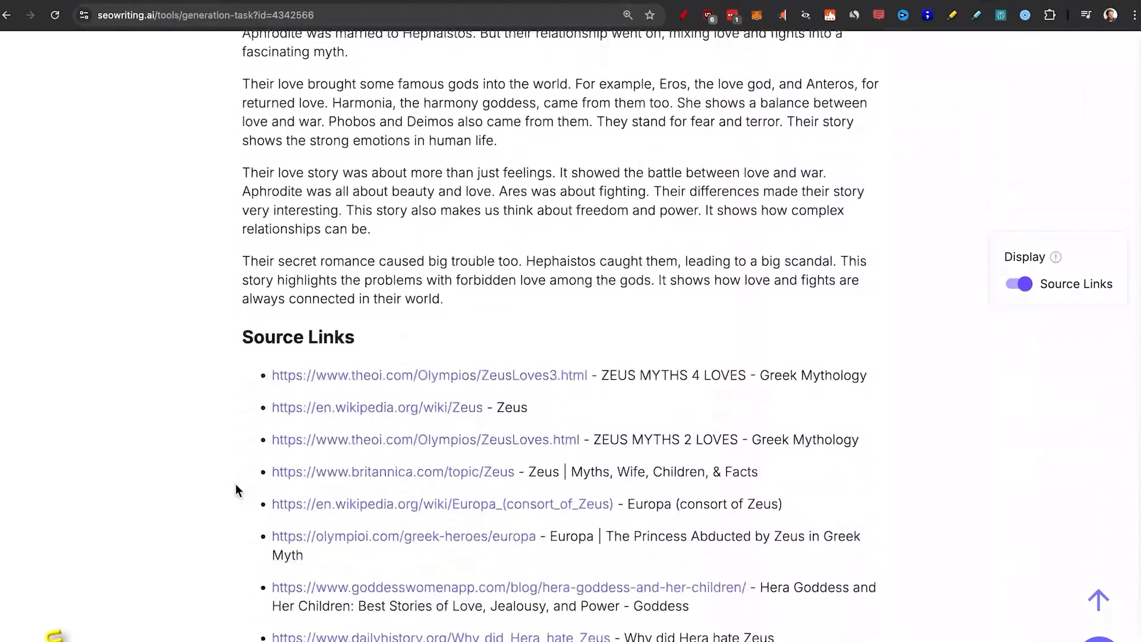
pyautogui.scroll(-3)
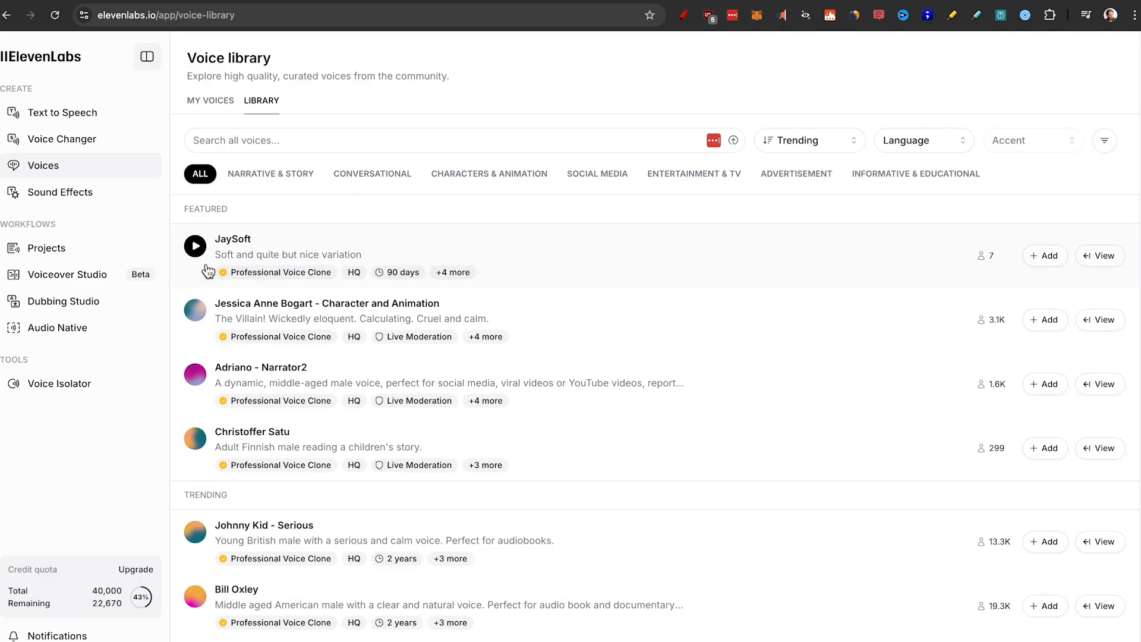
# Preview the JaySoft voice, then filter the library to English with an accent.
pyautogui.click(194, 246)
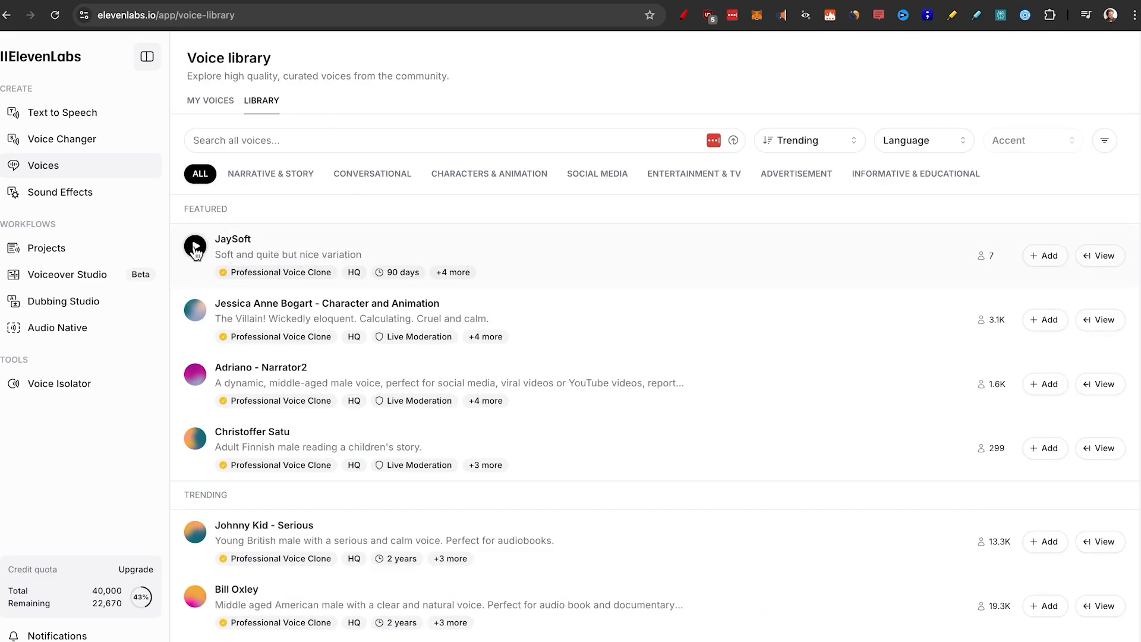
pyautogui.moveTo(969, 146)
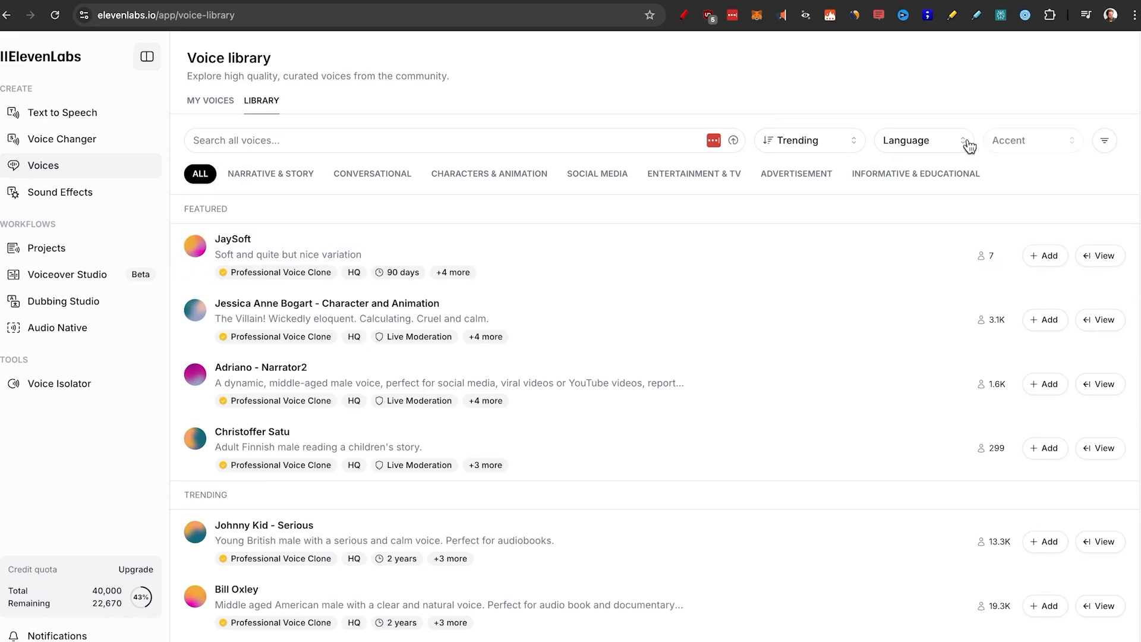
pyautogui.click(1032, 139)
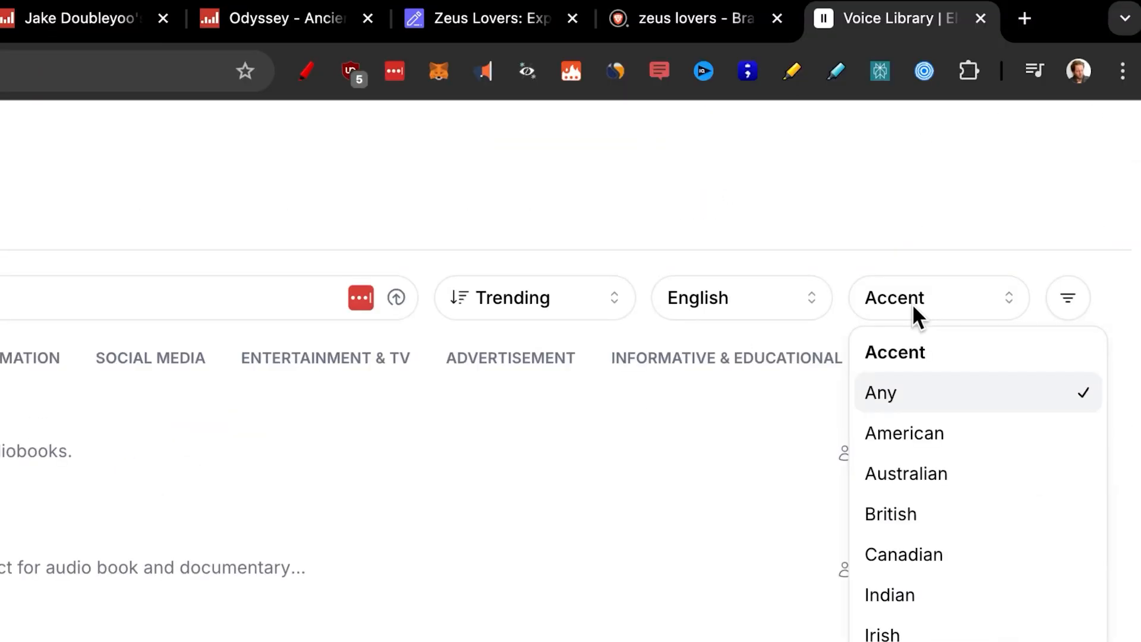
pyautogui.click(1067, 297)
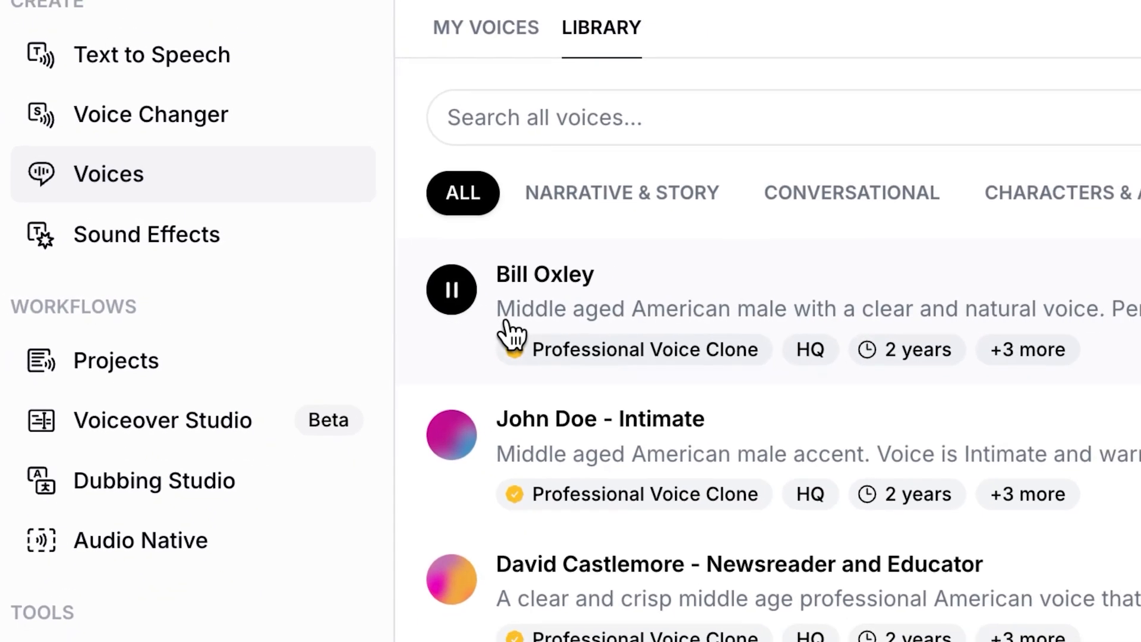
# Preview the Bill Oxley, John Doe - Intimate and David Castlemore voice samples.
pyautogui.click(451, 291)
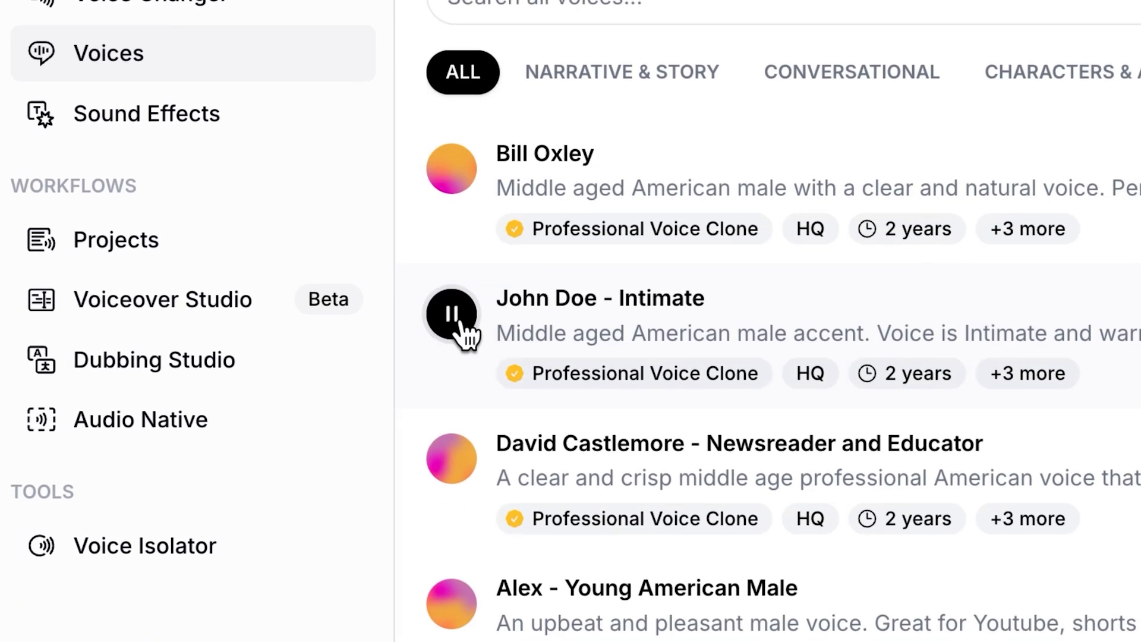
pyautogui.click(451, 317)
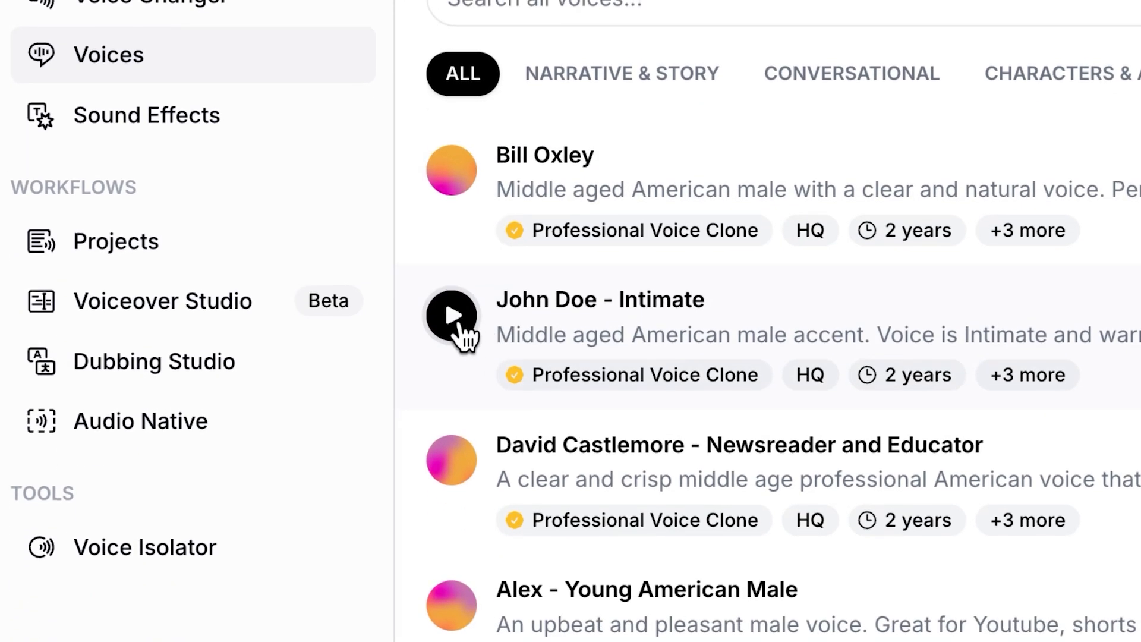
pyautogui.scroll(-3)
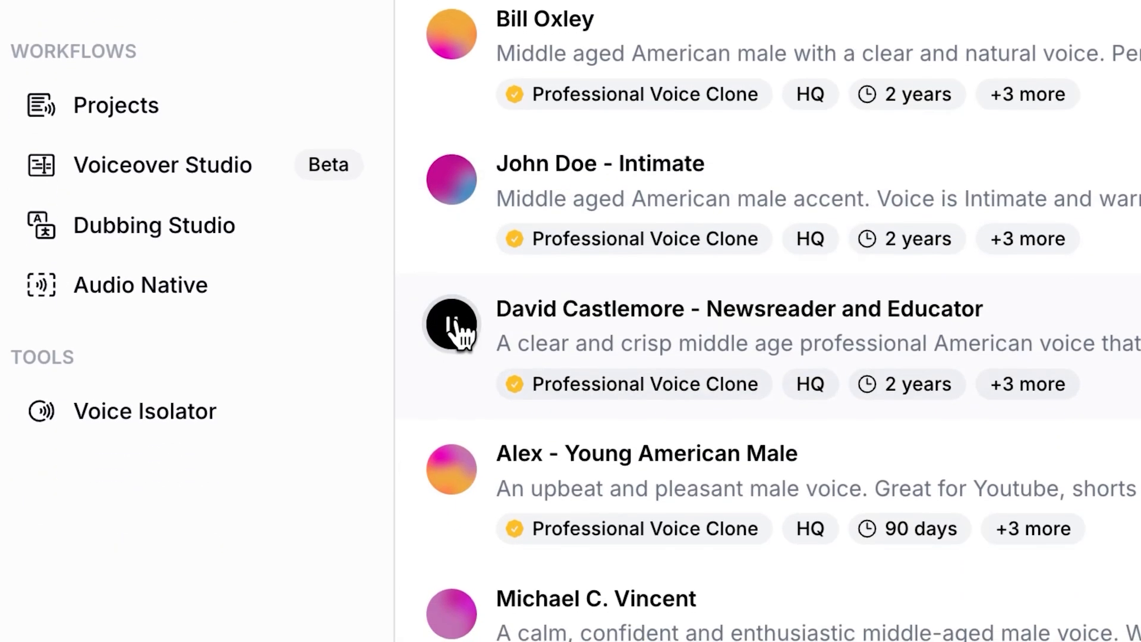
pyautogui.click(452, 325)
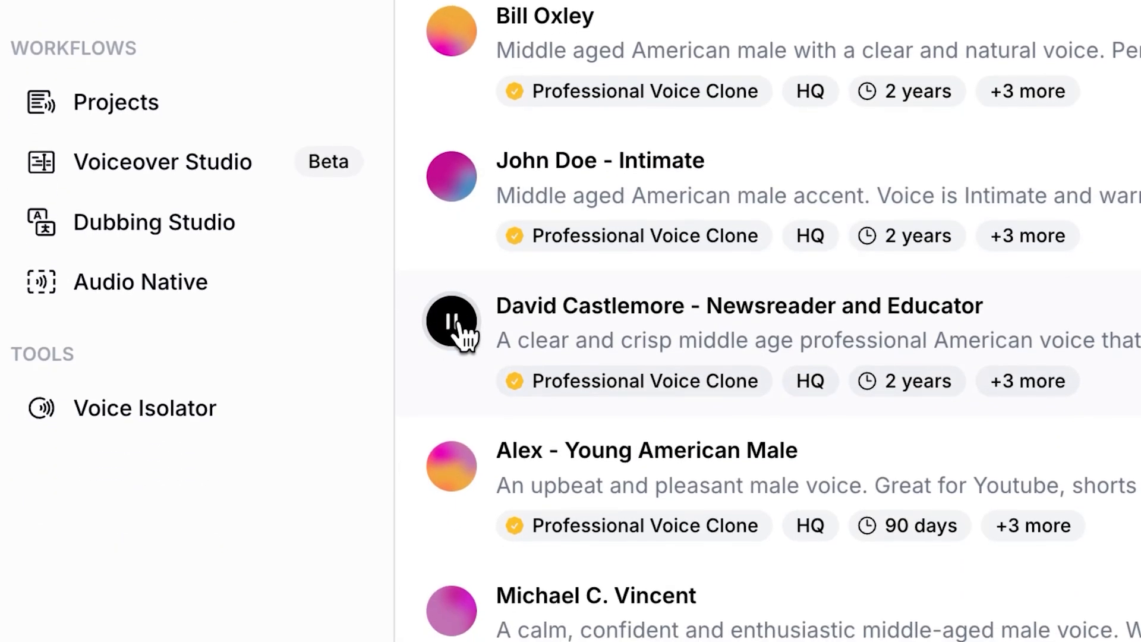
pyautogui.scroll(3)
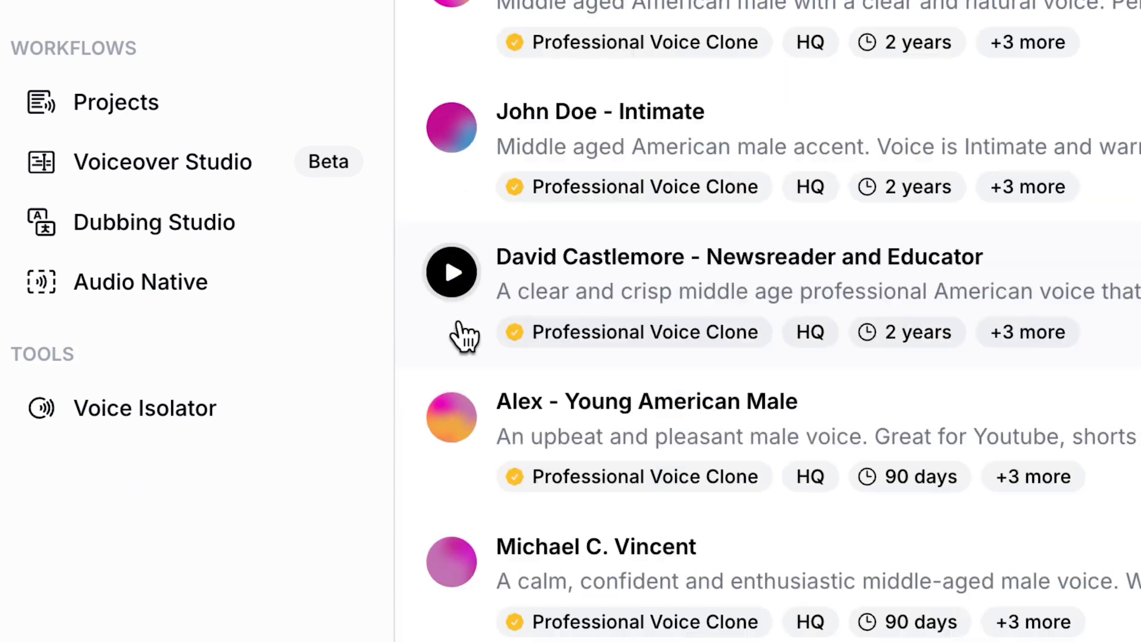
pyautogui.scroll(-3)
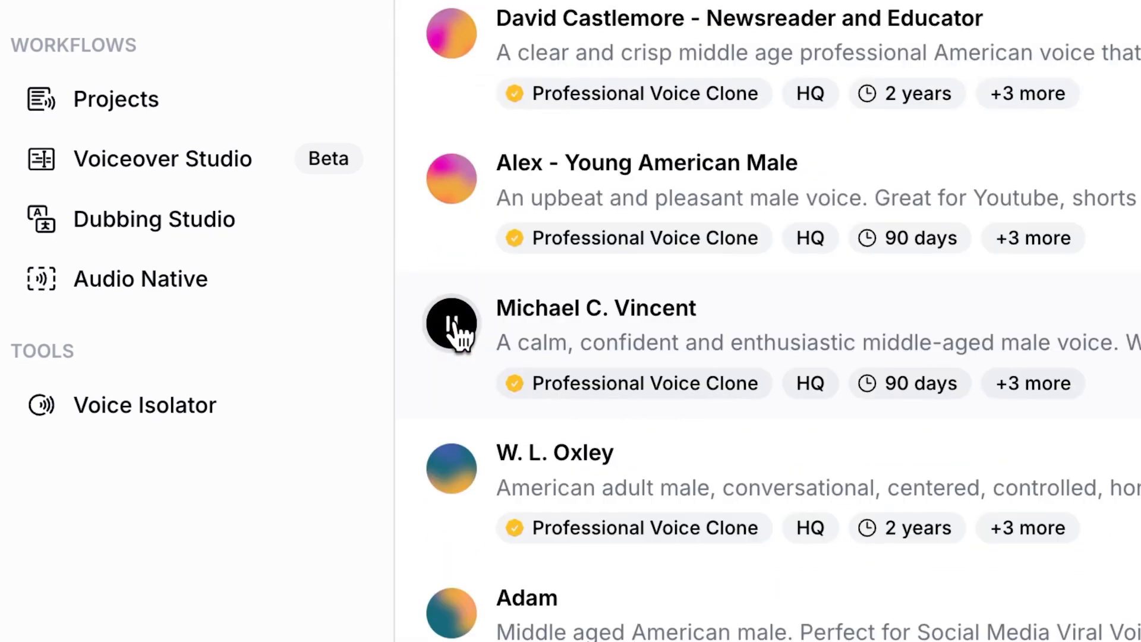
pyautogui.scroll(-3)
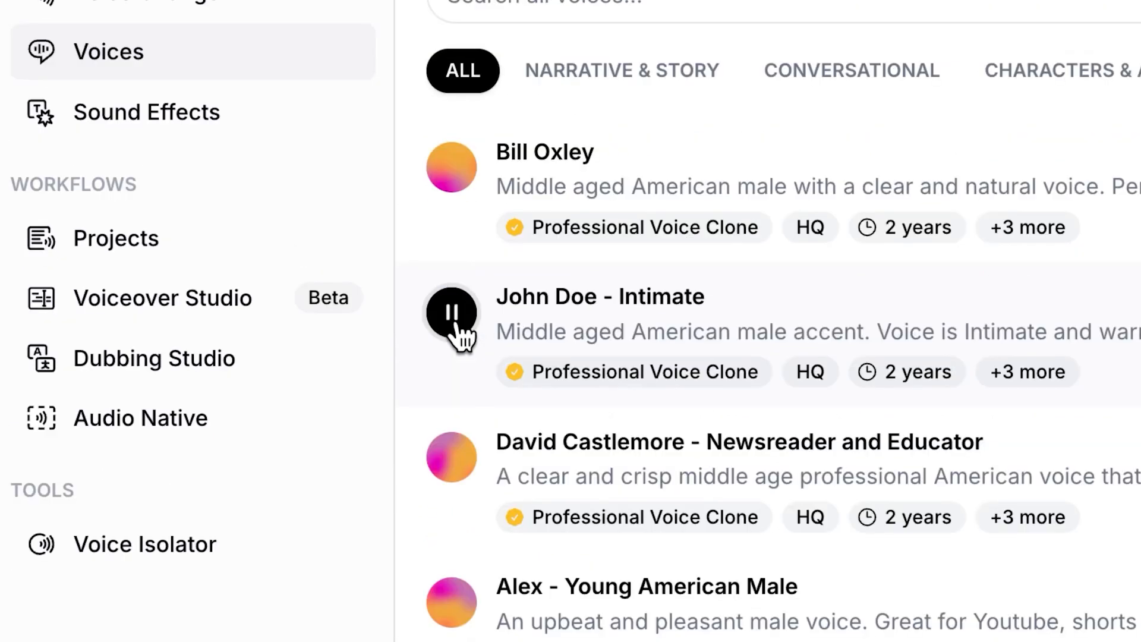
pyautogui.click(450, 314)
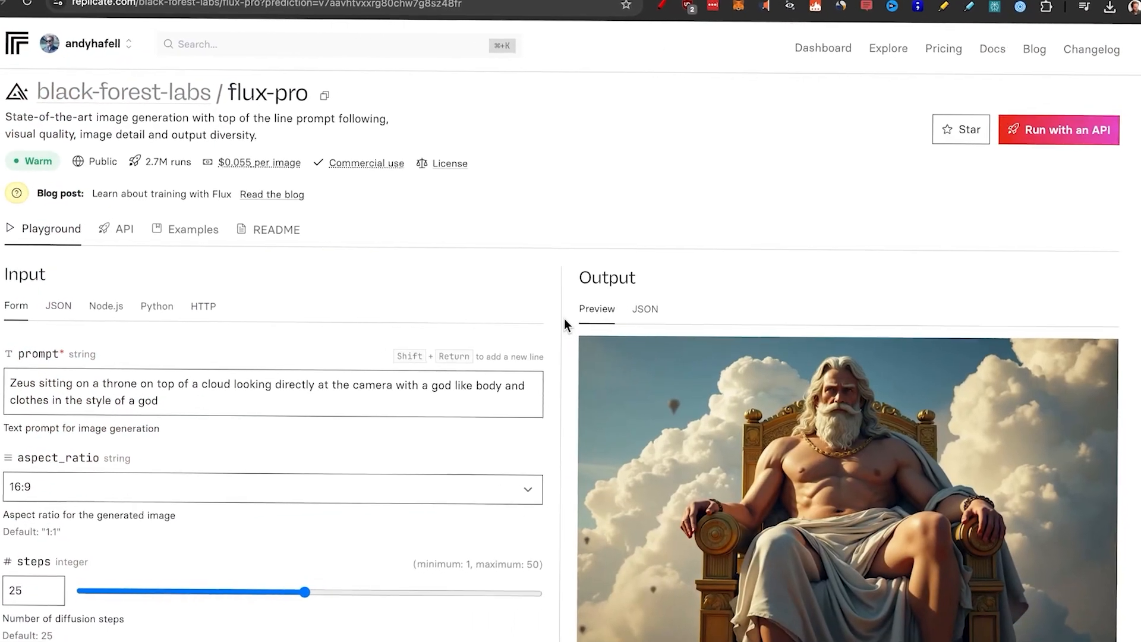
pyautogui.scroll(-3)
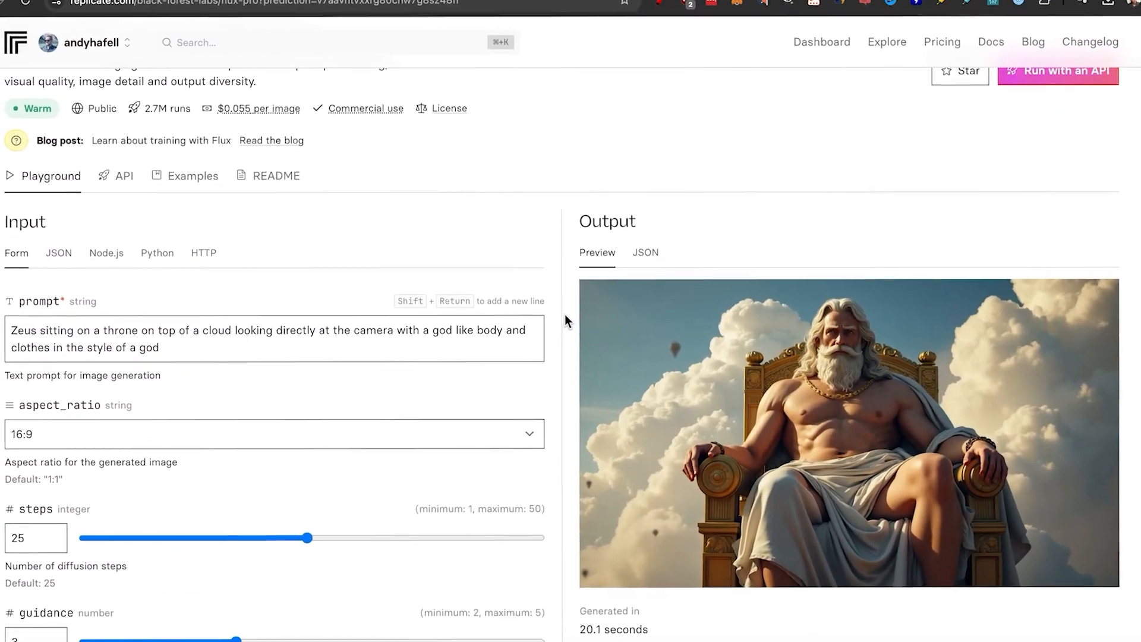
pyautogui.scroll(-3)
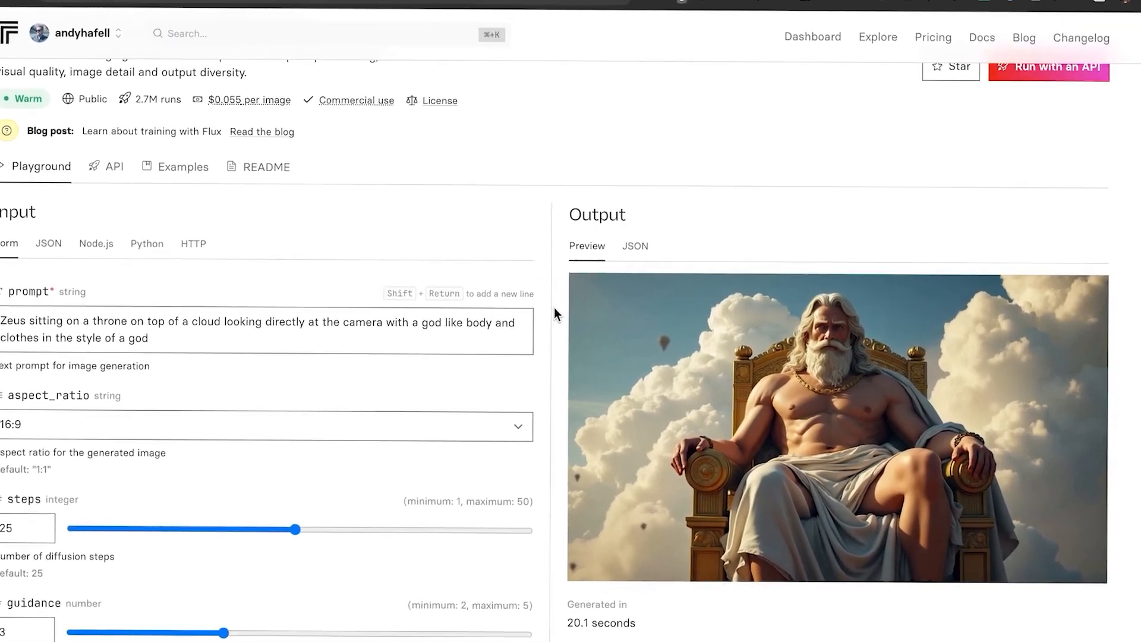
pyautogui.scroll(-3)
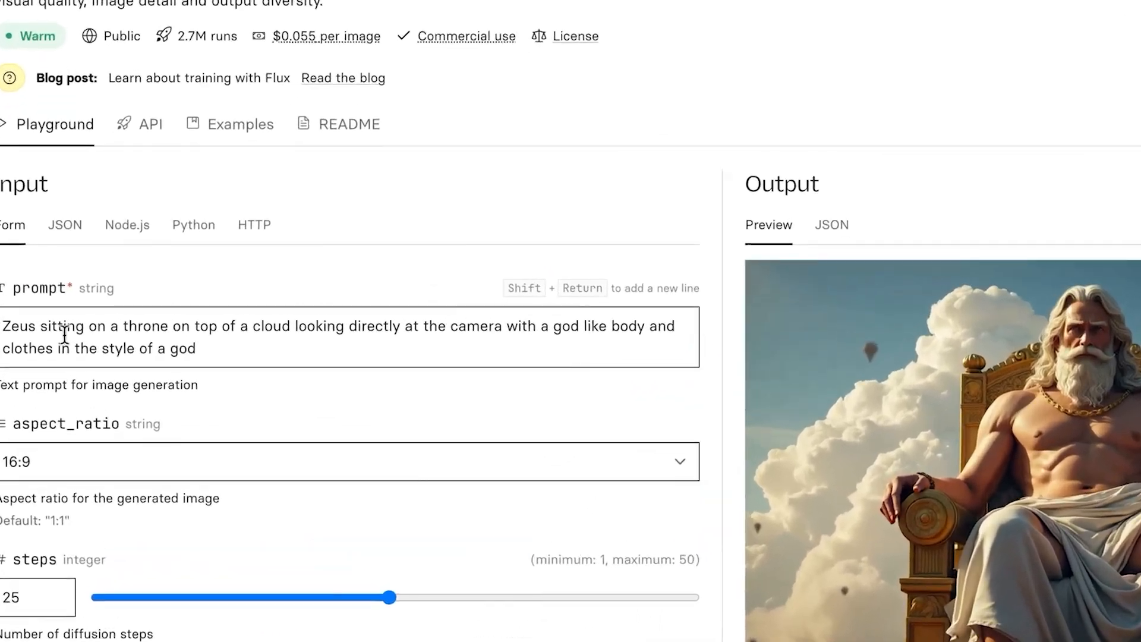
pyautogui.scroll(-3)
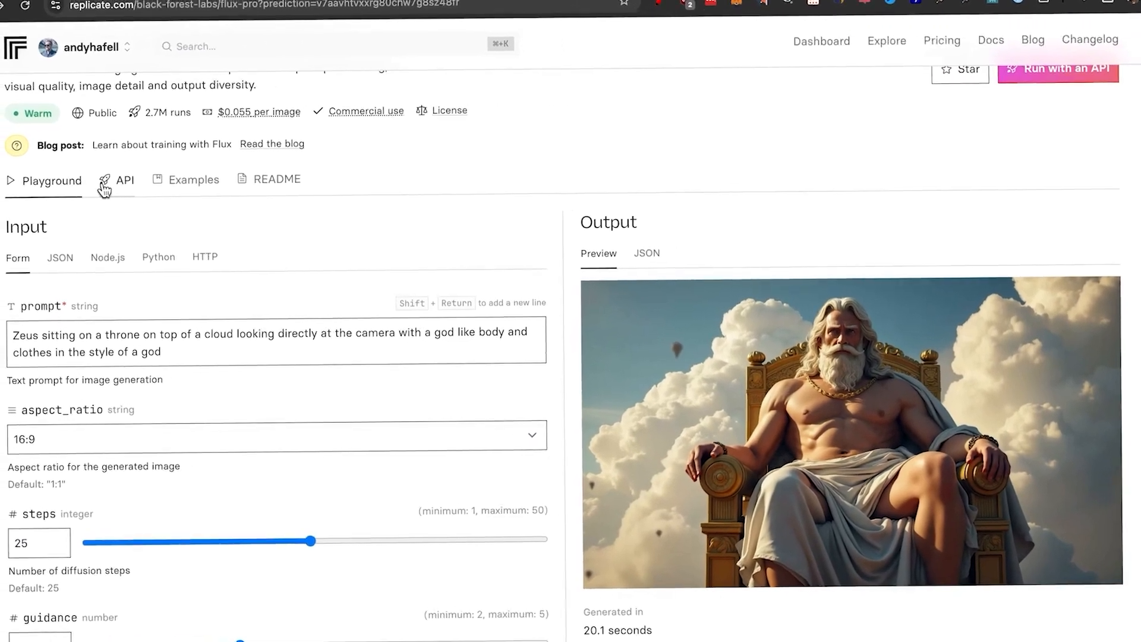
pyautogui.scroll(-3)
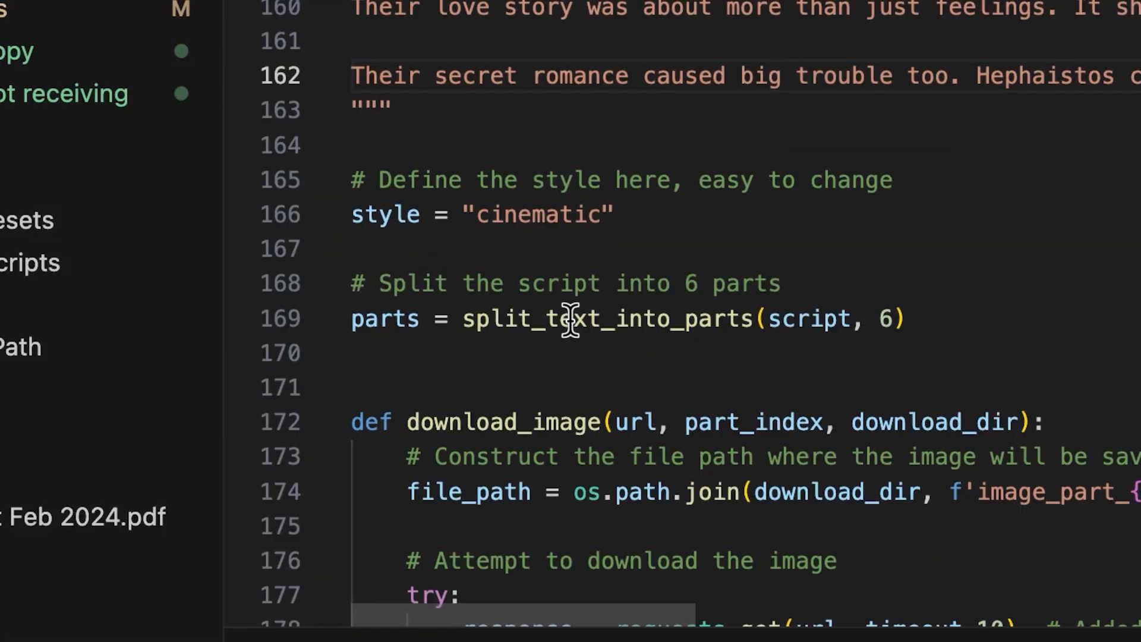
pyautogui.moveTo(574, 319)
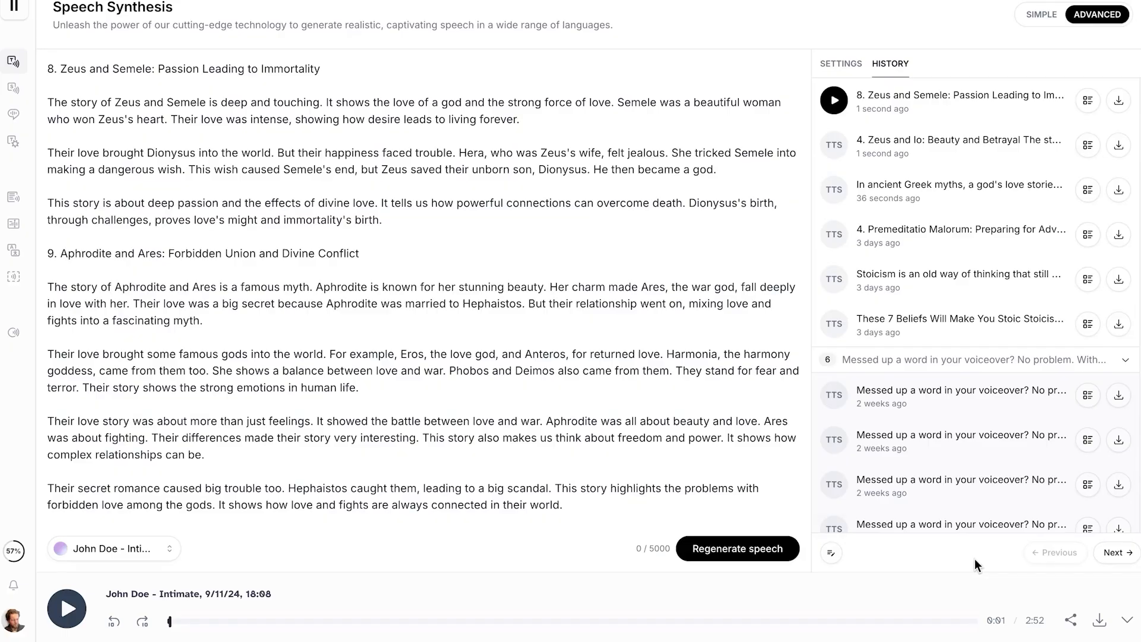
pyautogui.moveTo(1042, 599)
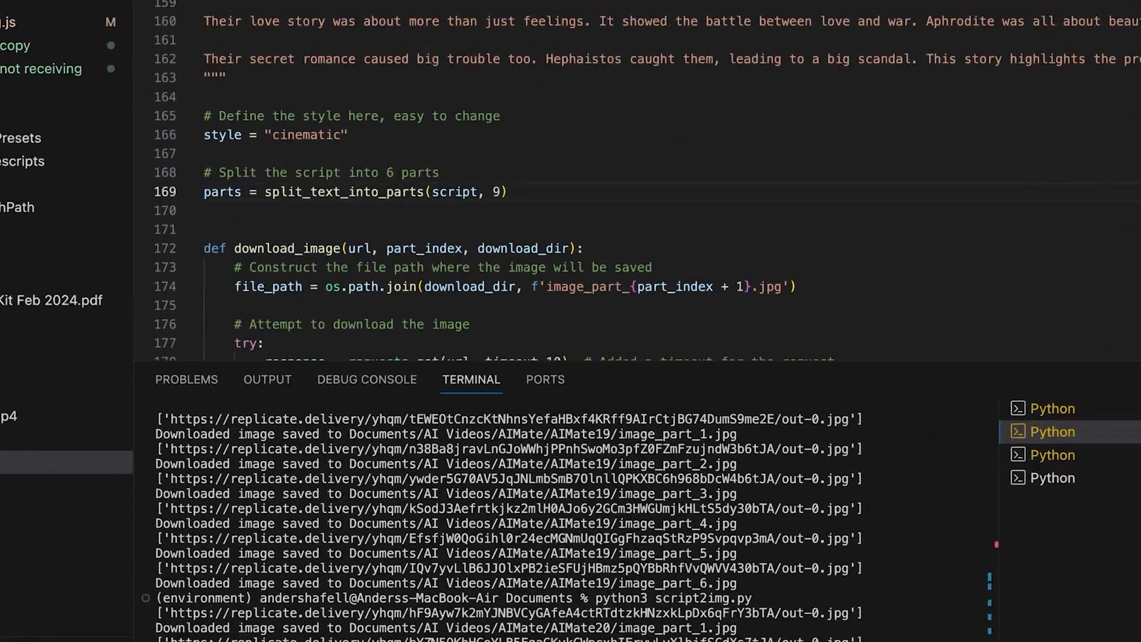
# Scroll through the script2img.py code in Visual Studio Code.
pyautogui.scroll(-3)
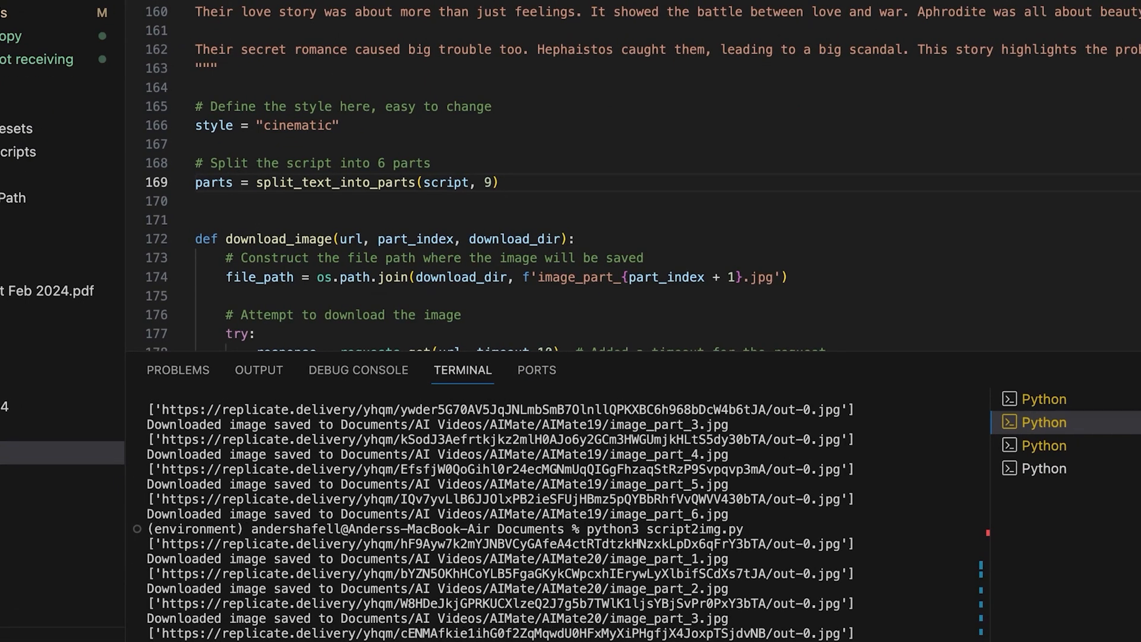
pyautogui.scroll(-3)
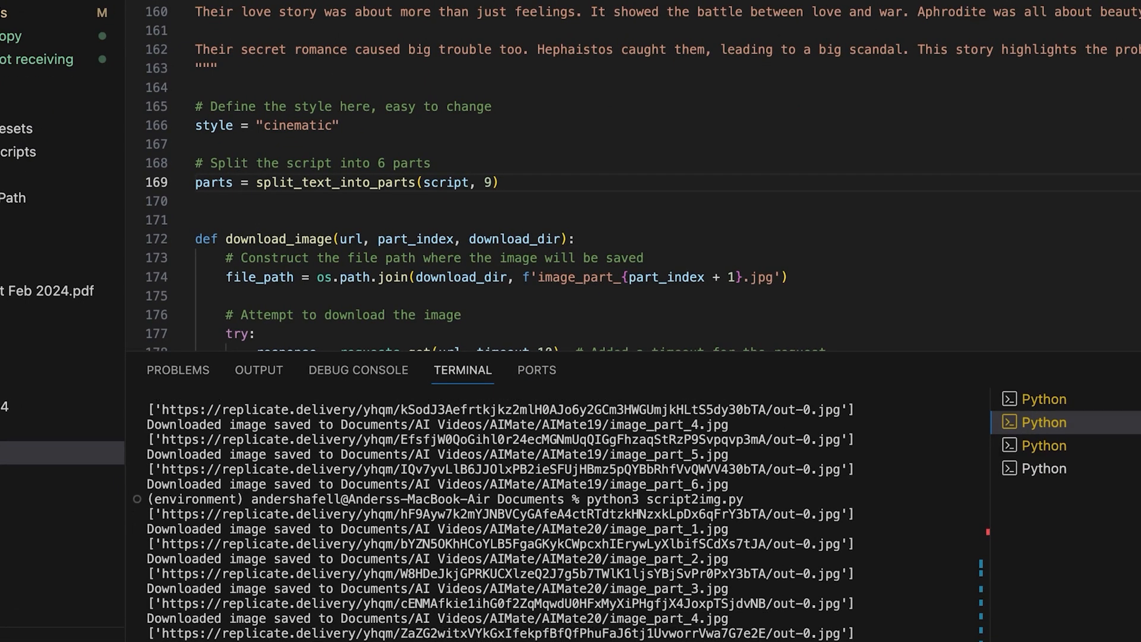
pyautogui.scroll(-3)
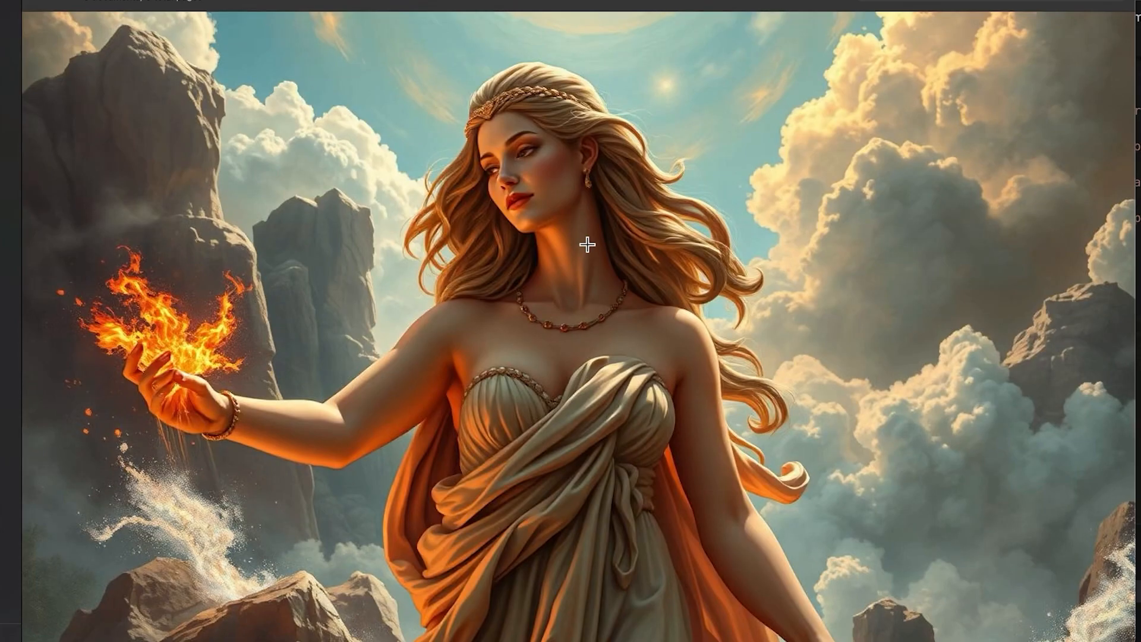
pyautogui.moveTo(662, 144)
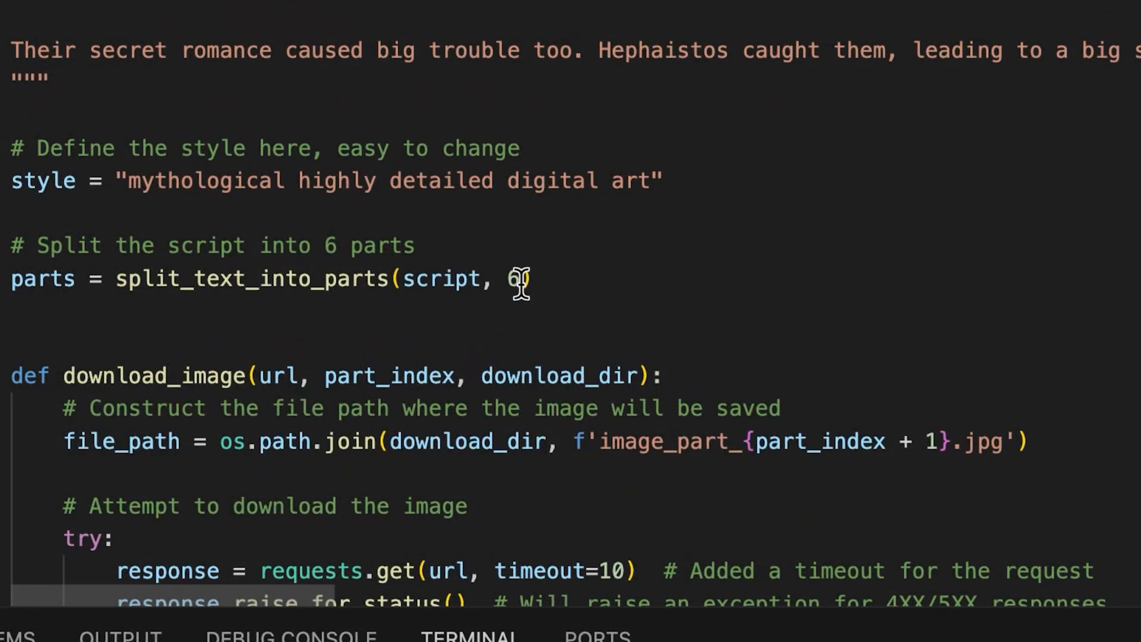
# Edit the number of parts in split_text_into_parts.
pyautogui.write('0')
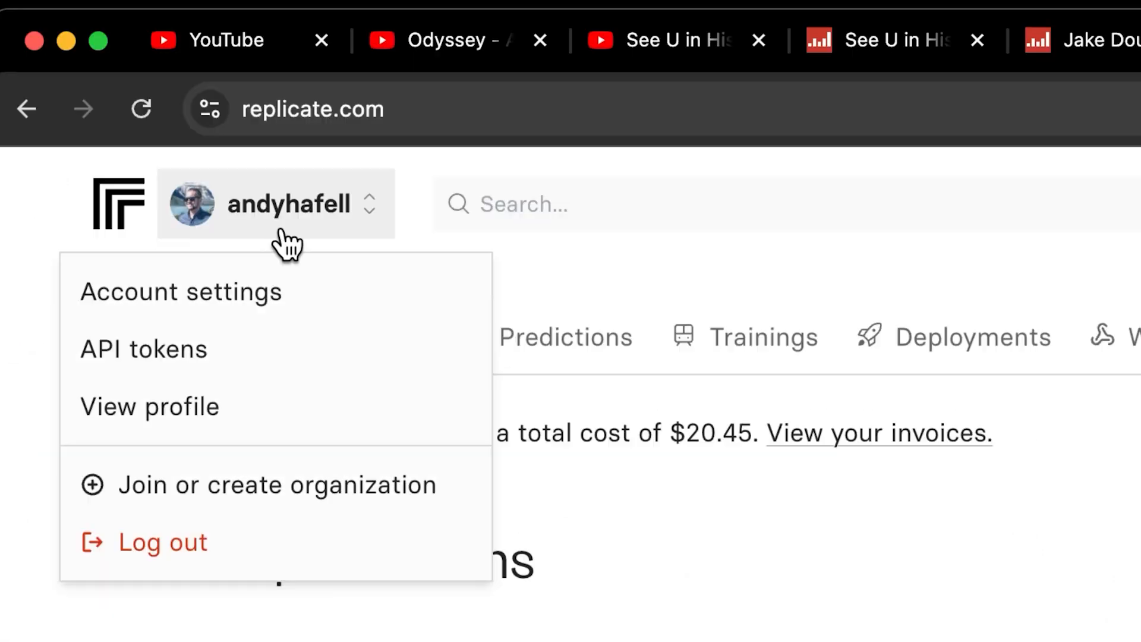
pyautogui.click(180, 292)
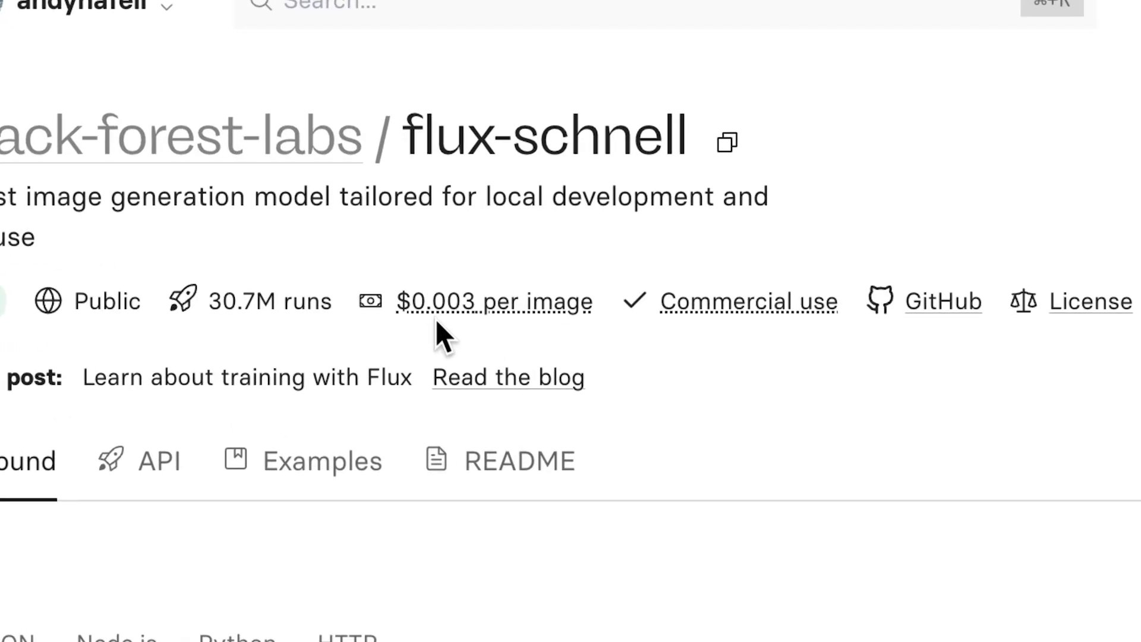
pyautogui.scroll(3)
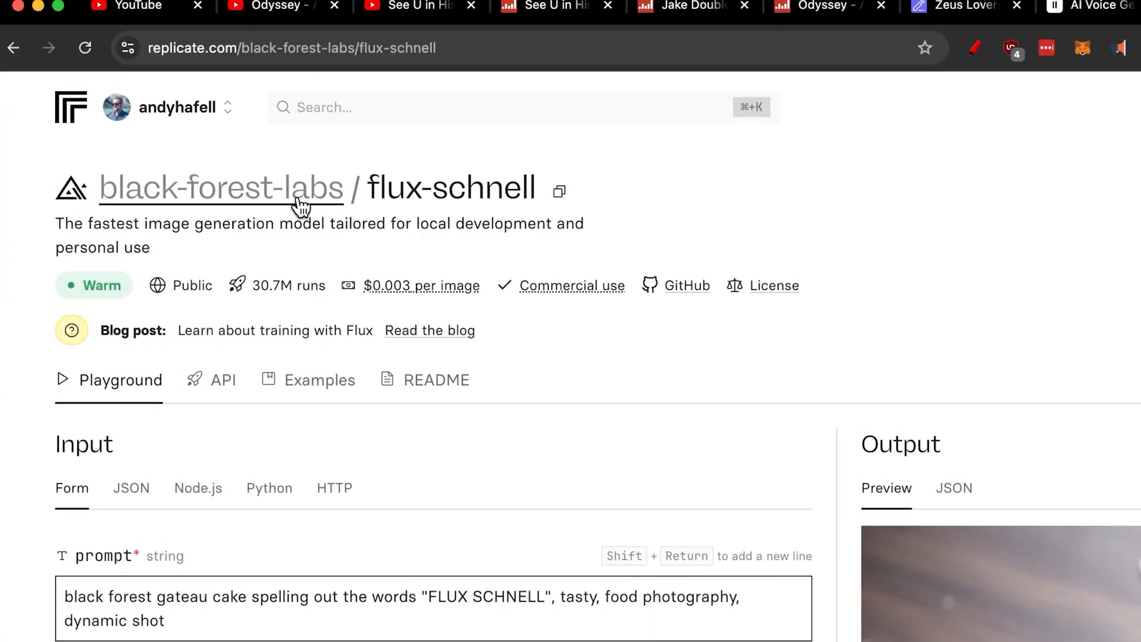
pyautogui.scroll(-3)
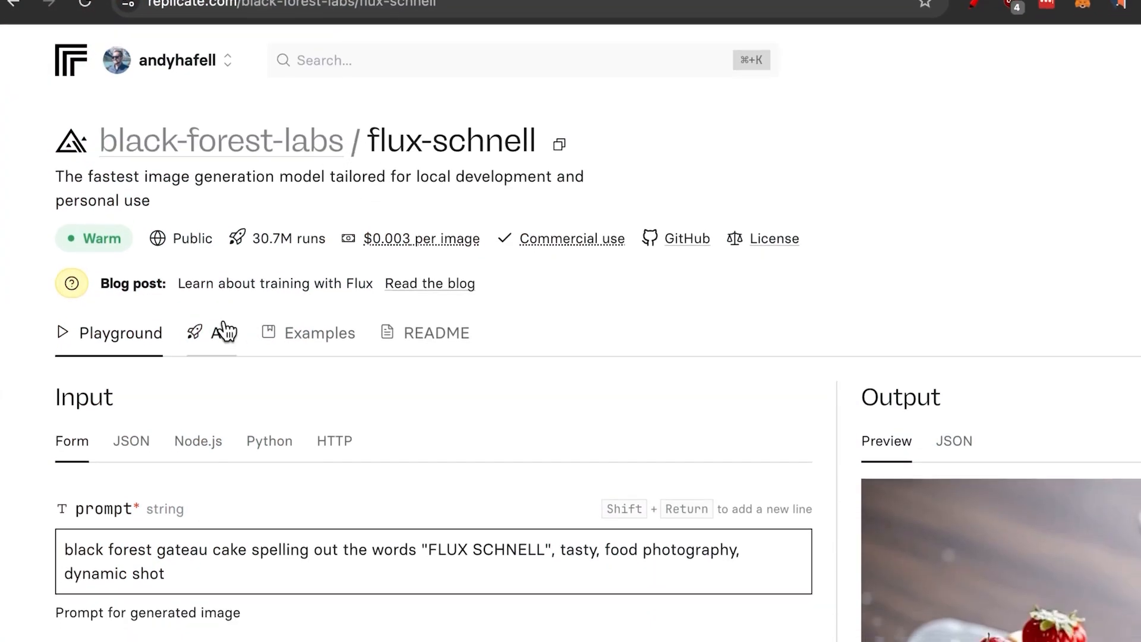
pyautogui.click(225, 333)
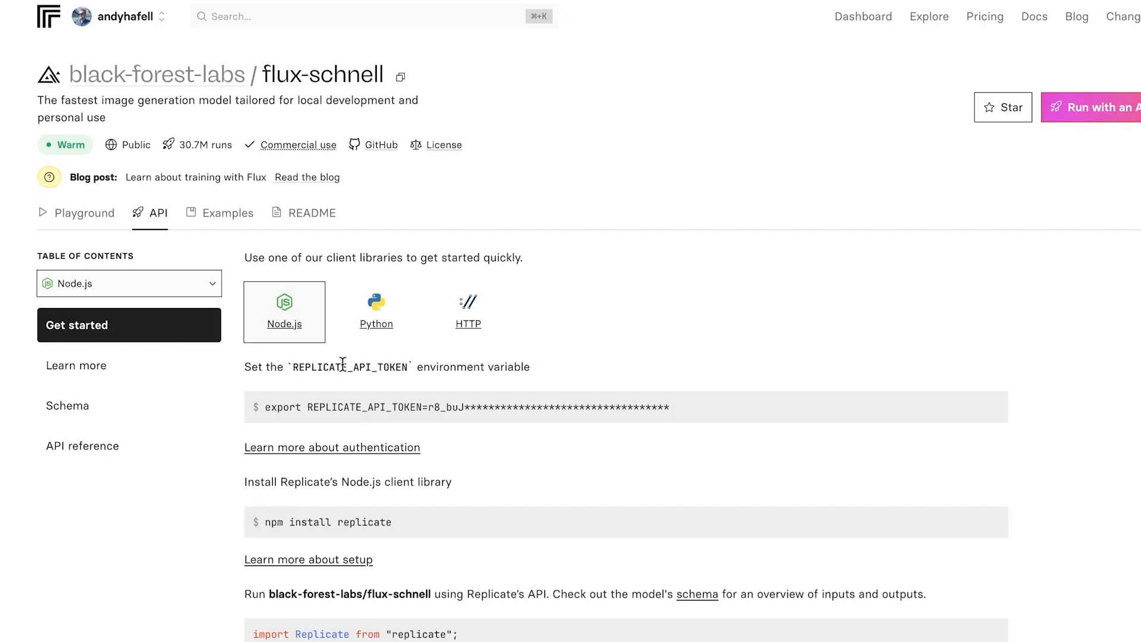
pyautogui.click(376, 308)
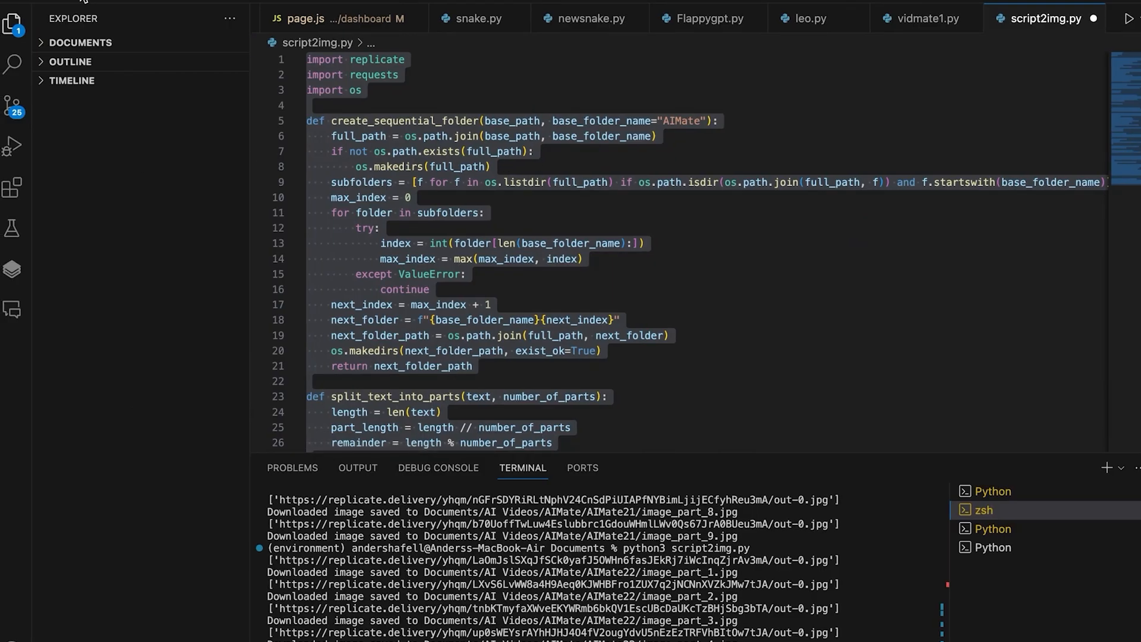
# Create script2image.py in Documents and copy Replicate's API token export command.
pyautogui.click(102, 23)
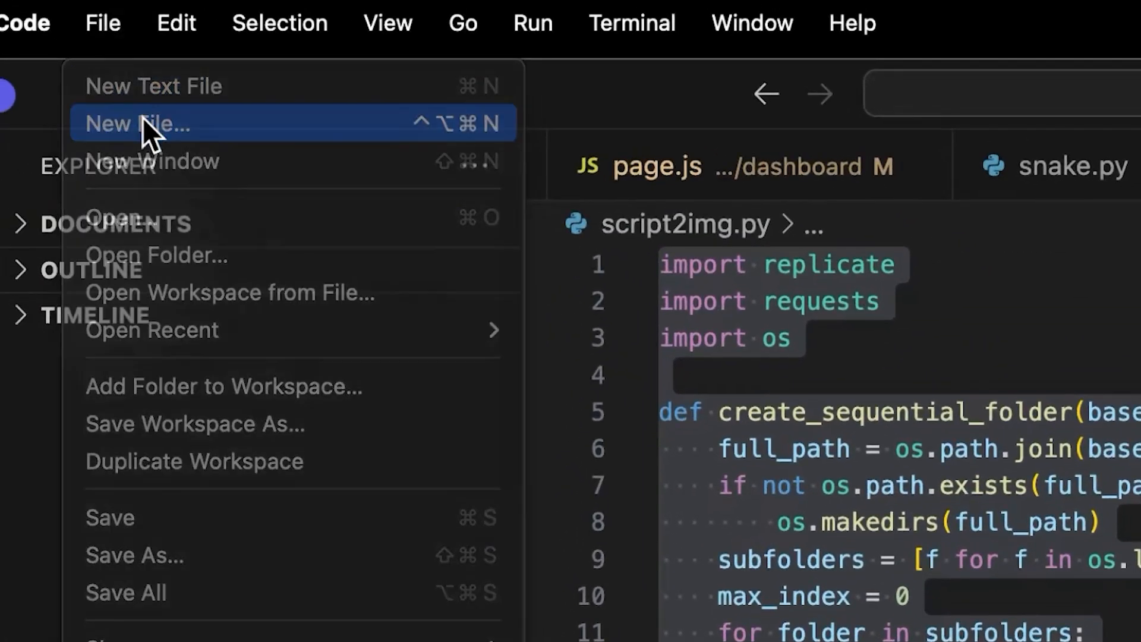
pyautogui.click(137, 124)
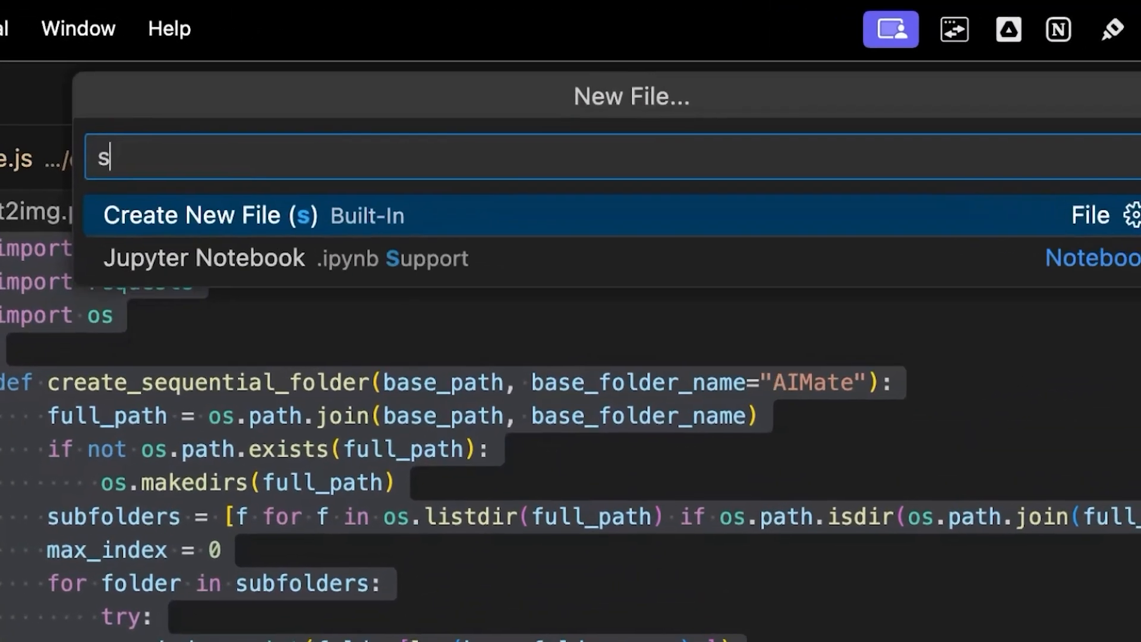
pyautogui.write('cript2image.py')
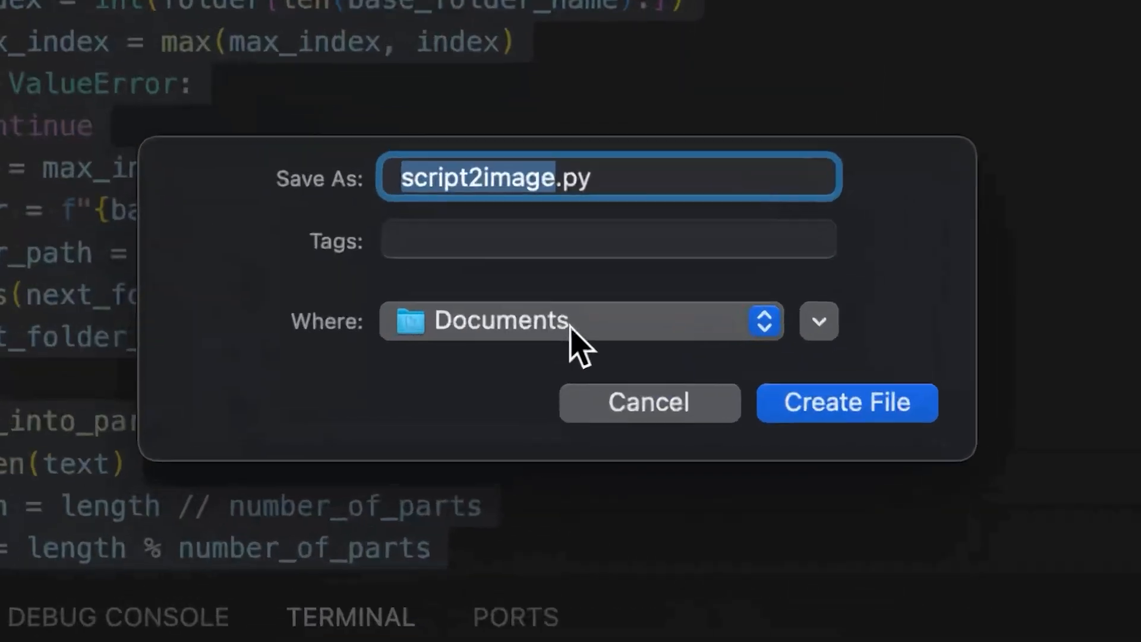
pyautogui.click(846, 402)
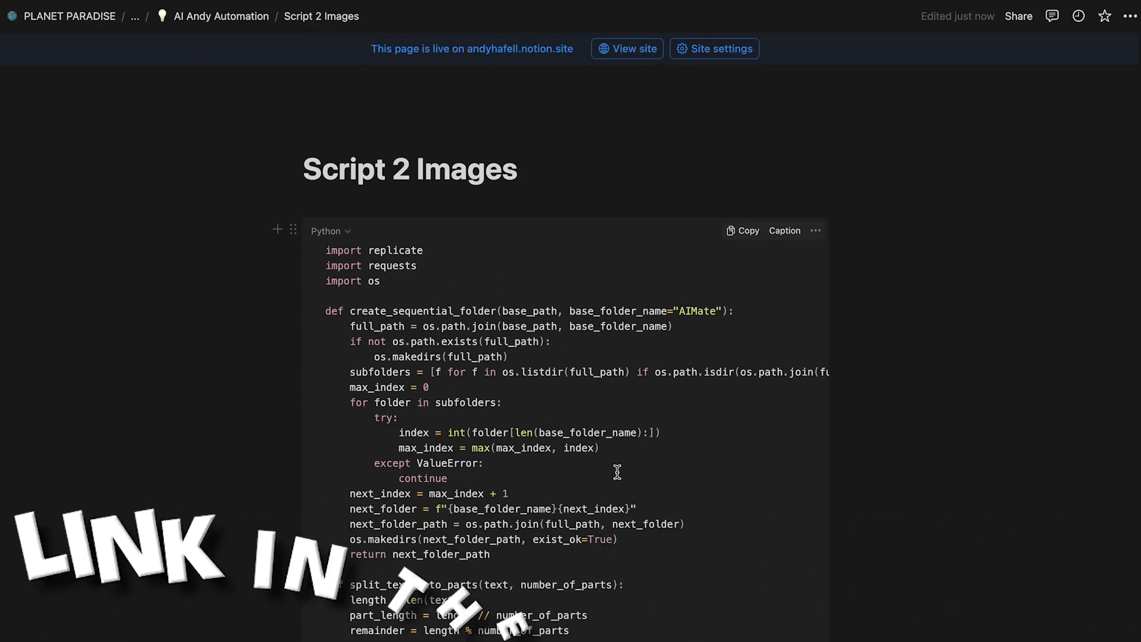
pyautogui.scroll(3)
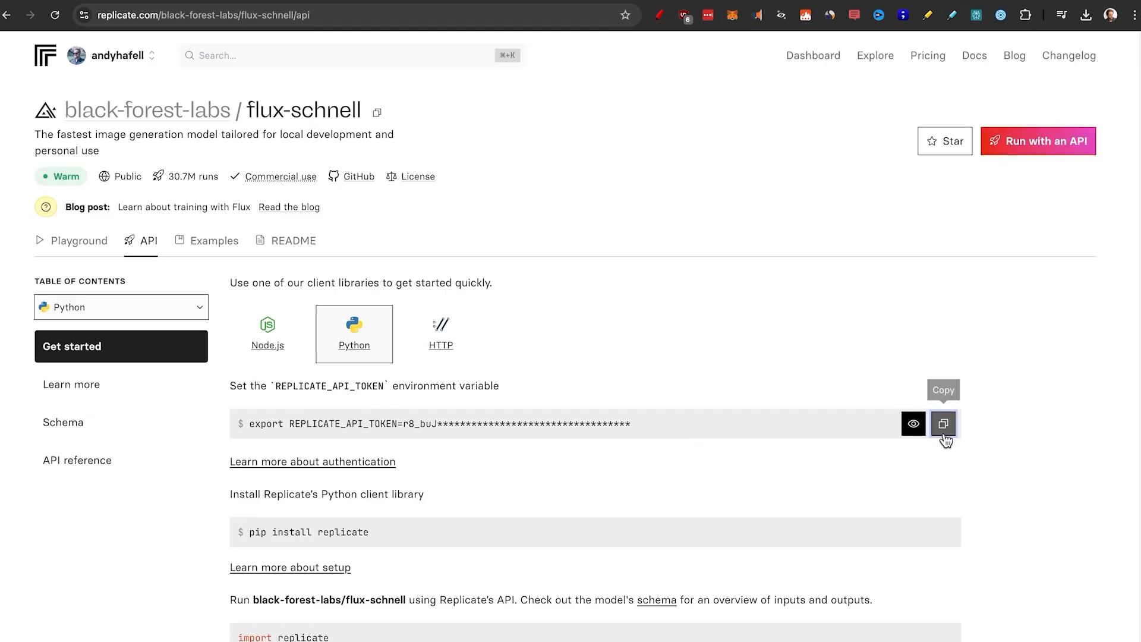
pyautogui.click(944, 424)
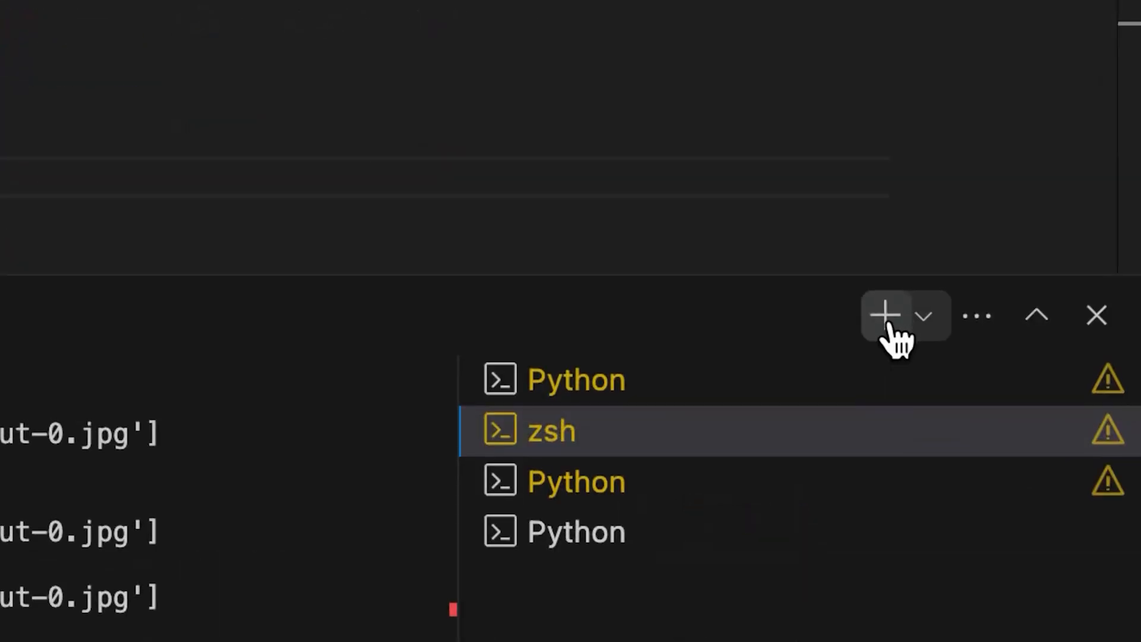
# In a fresh terminal session, start entering python3 script2image.py.
pyautogui.click(884, 315)
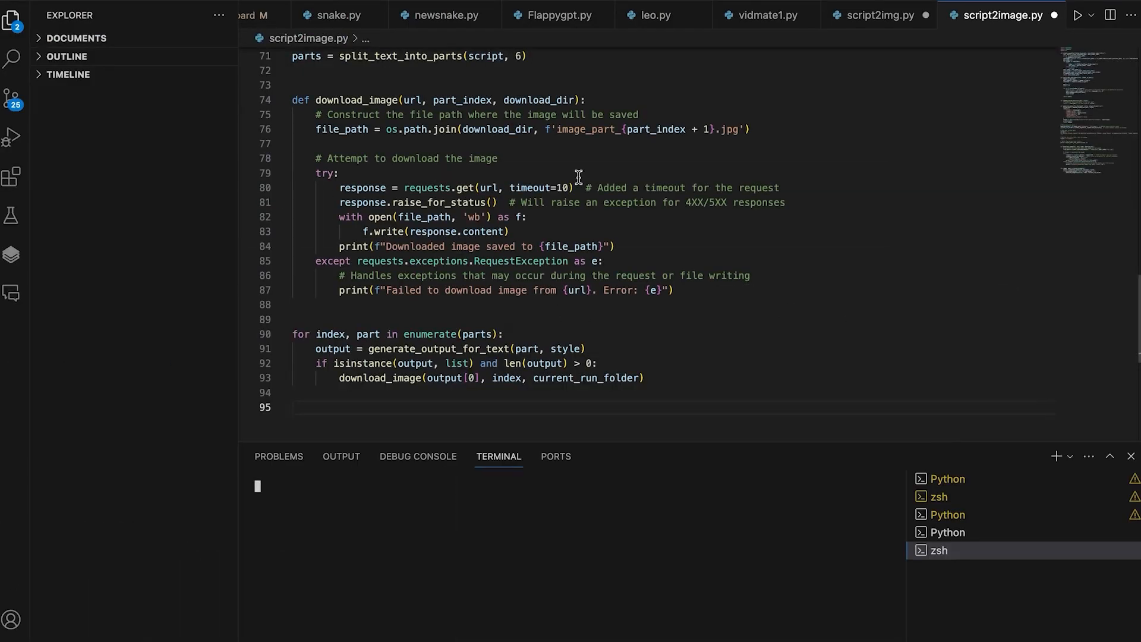
pyautogui.click(590, 34)
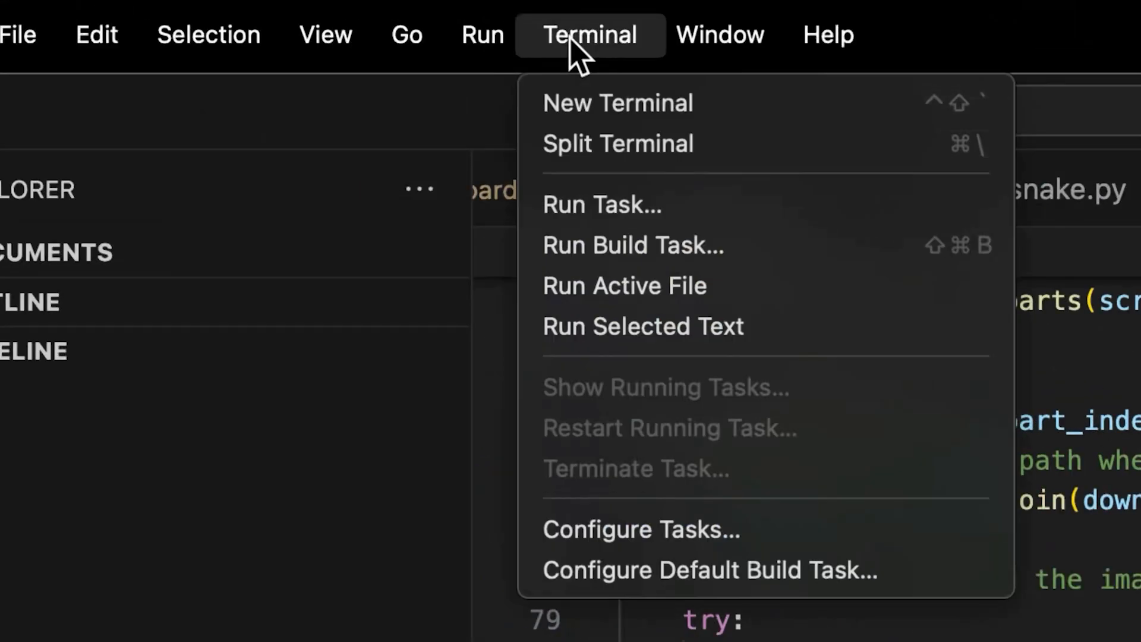
pyautogui.moveTo(575, 103)
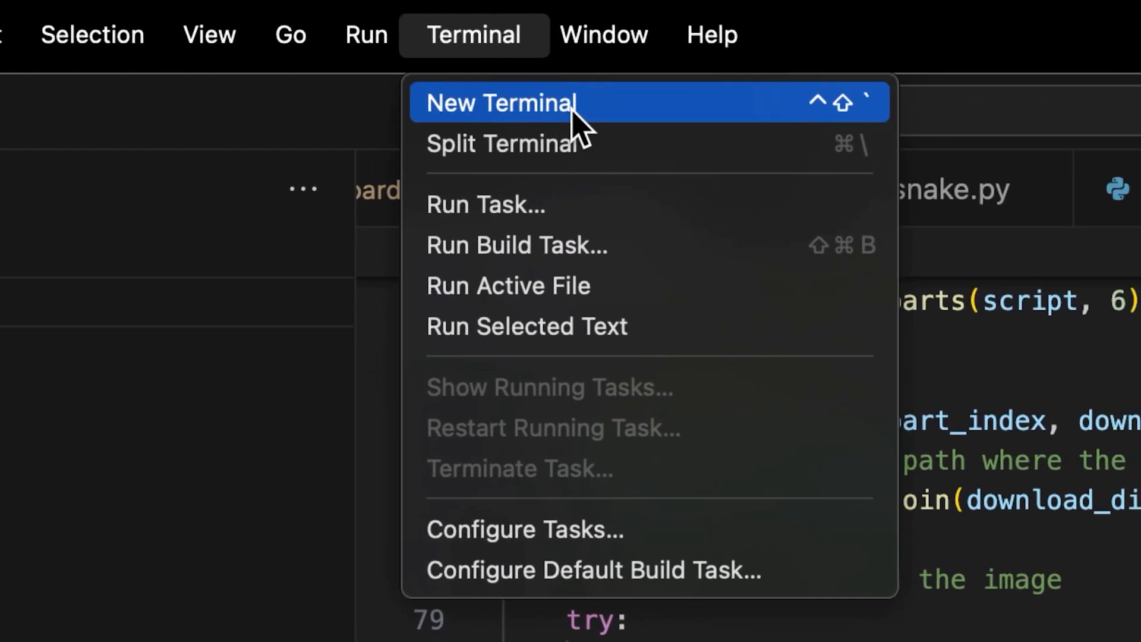
pyautogui.click(500, 101)
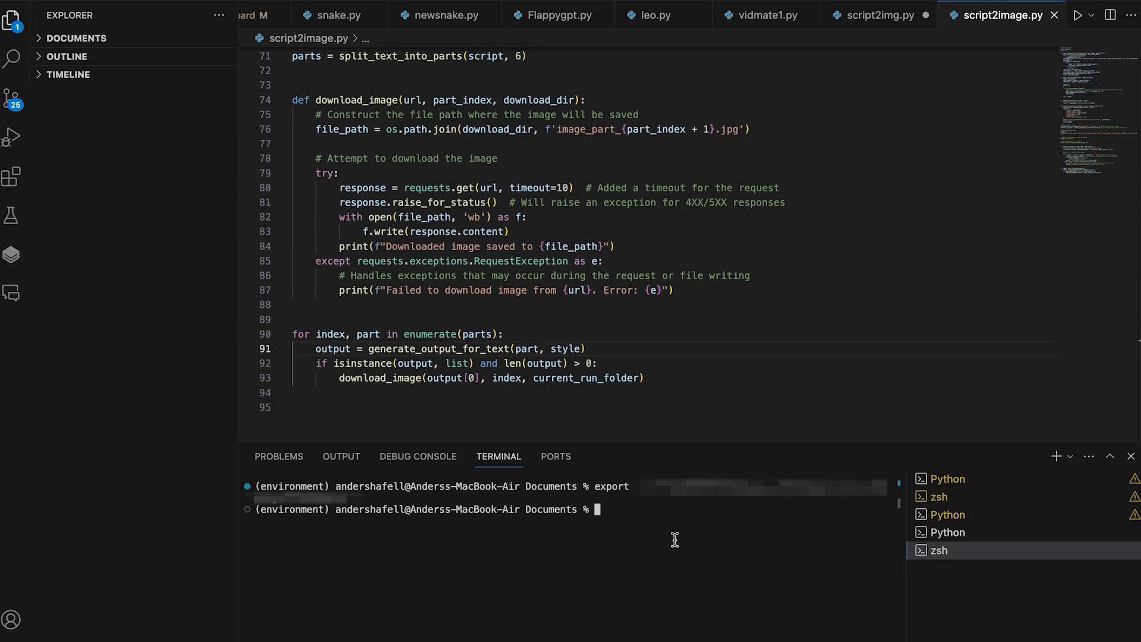
pyautogui.write('python3')
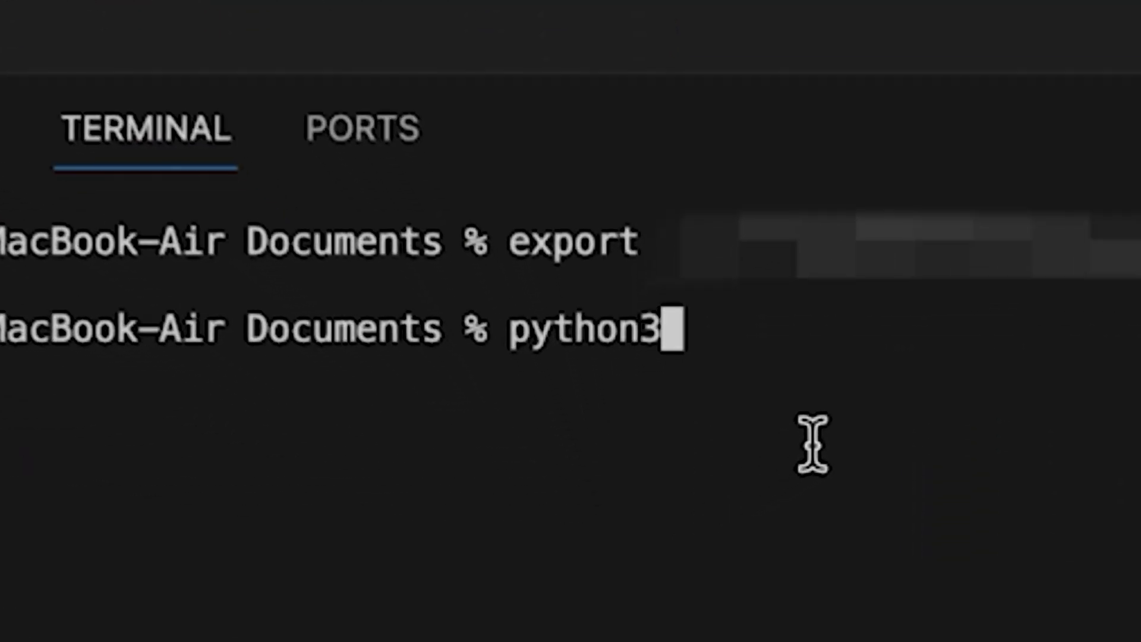
pyautogui.write('script2image.')
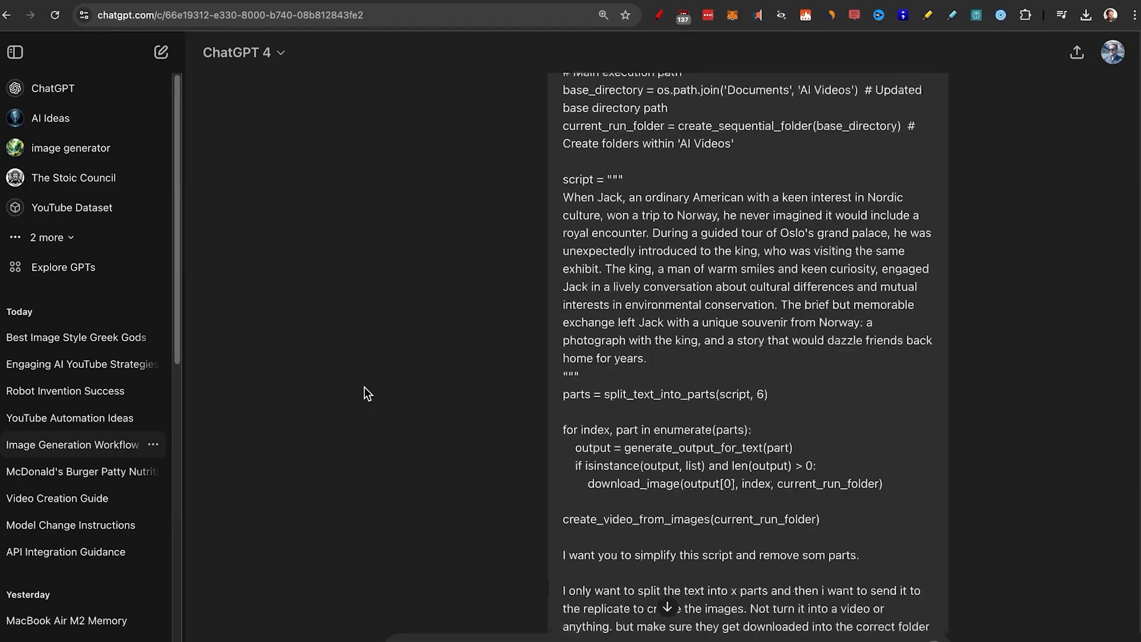
pyautogui.scroll(3)
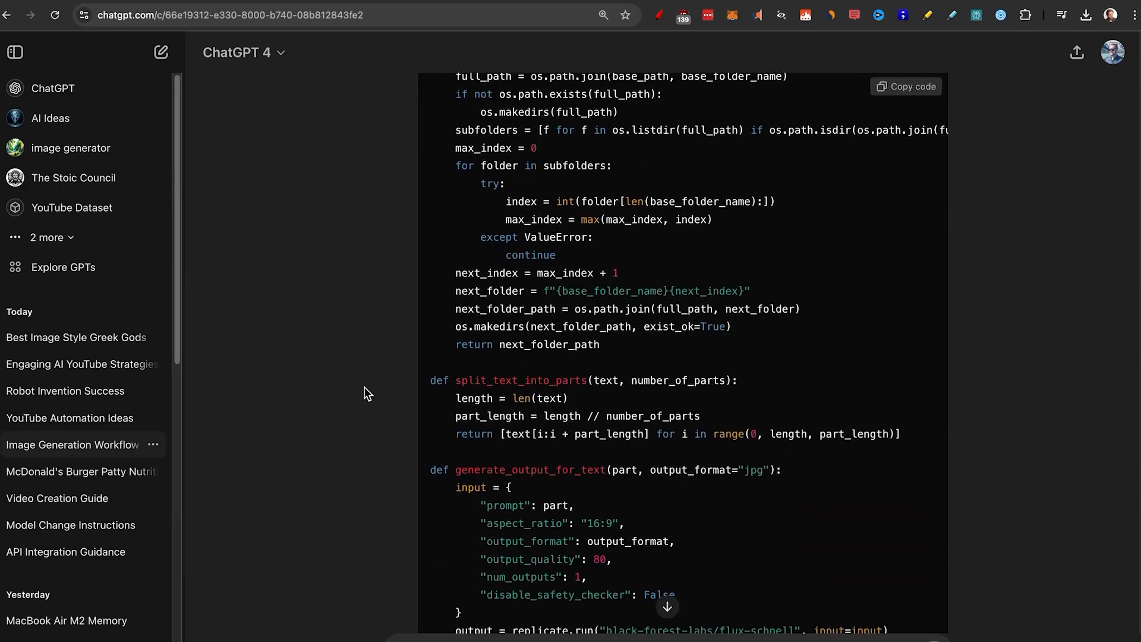
pyautogui.scroll(3)
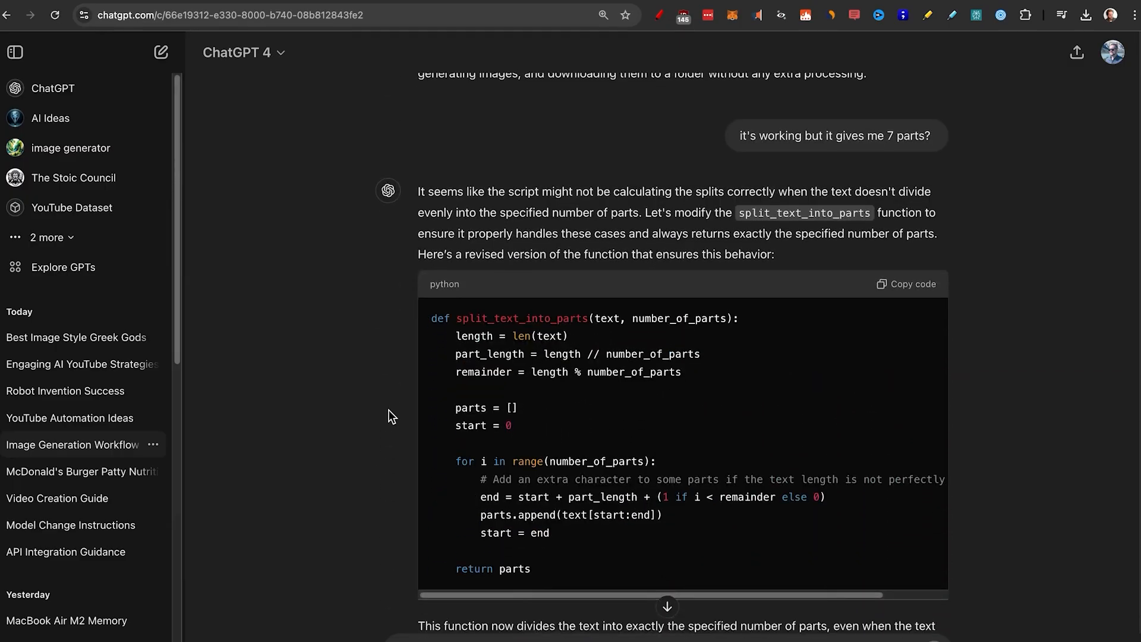
pyautogui.scroll(-3)
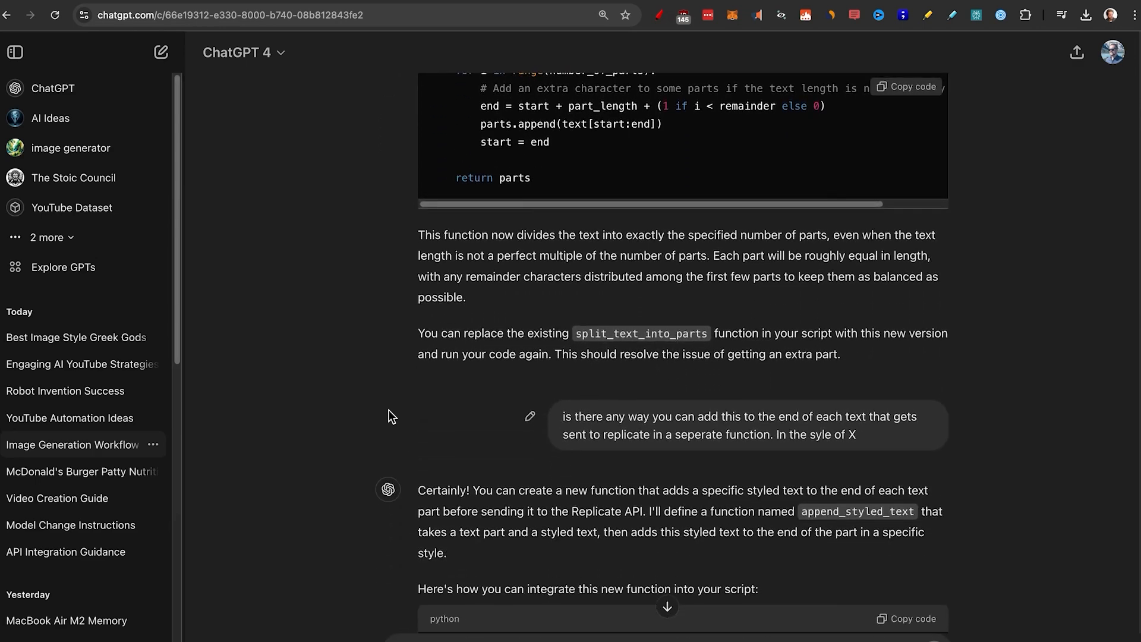
pyautogui.scroll(-3)
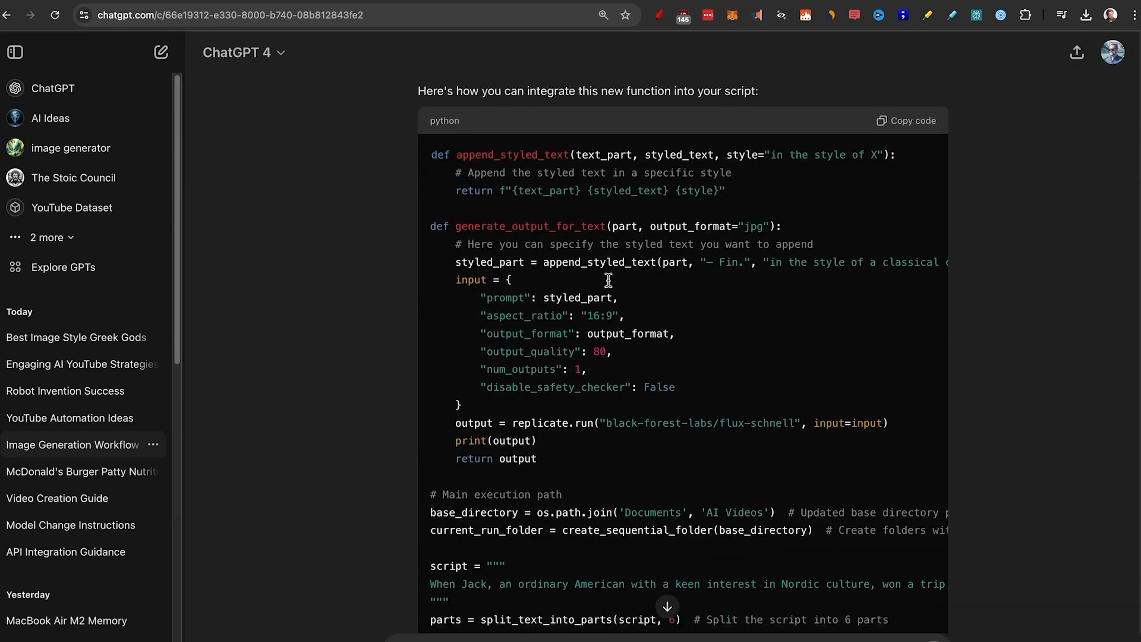
pyautogui.scroll(-3)
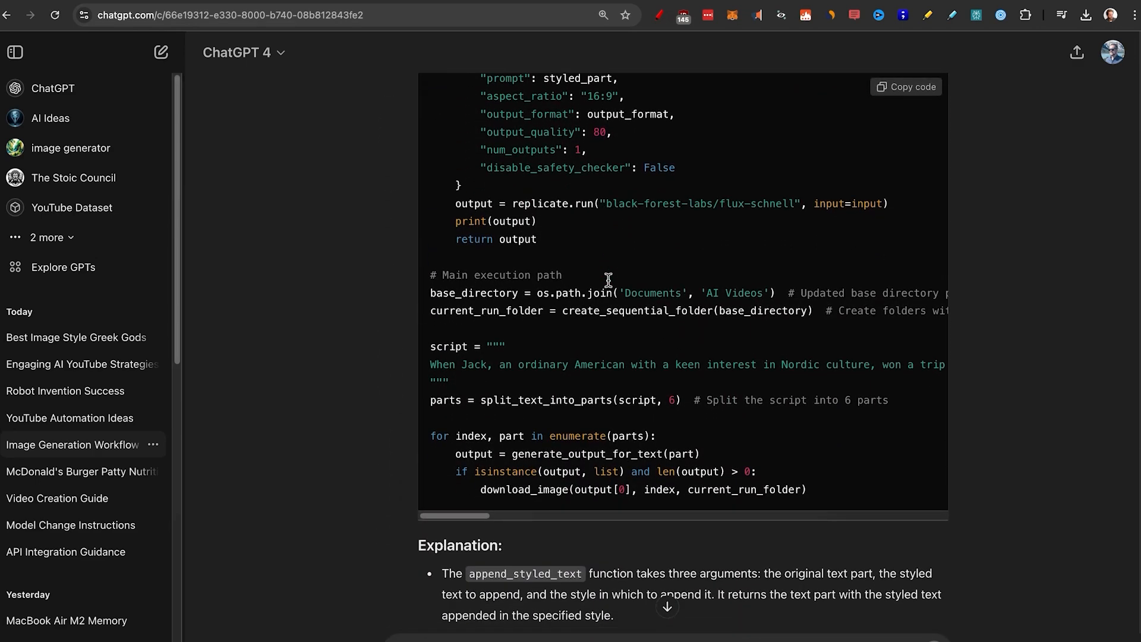
pyautogui.scroll(3)
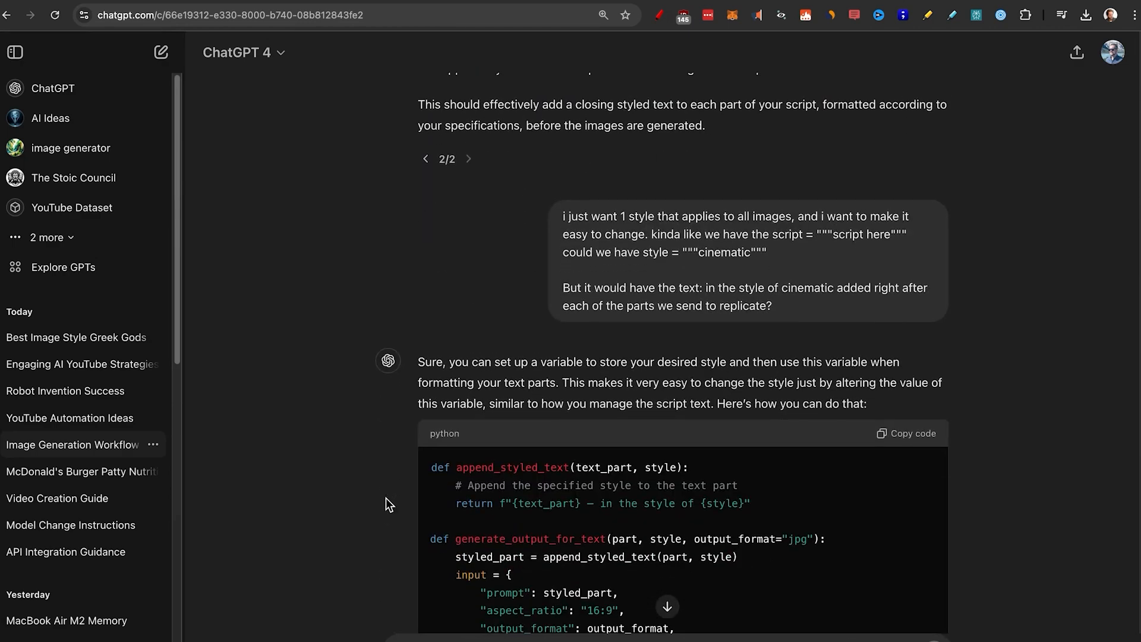
pyautogui.scroll(-3)
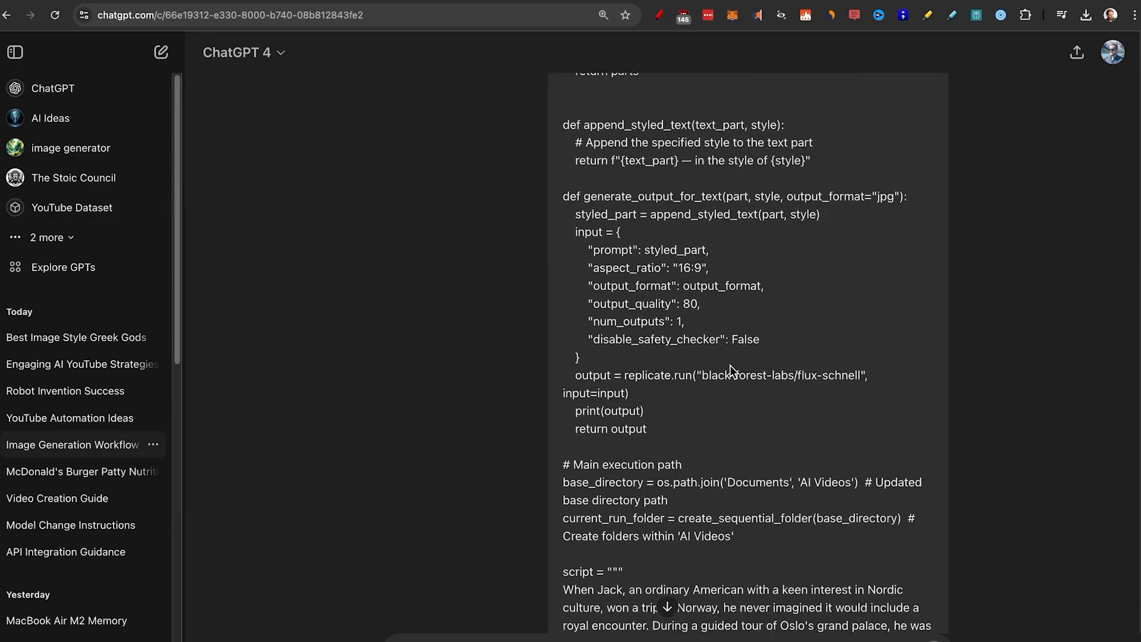
pyautogui.scroll(-3)
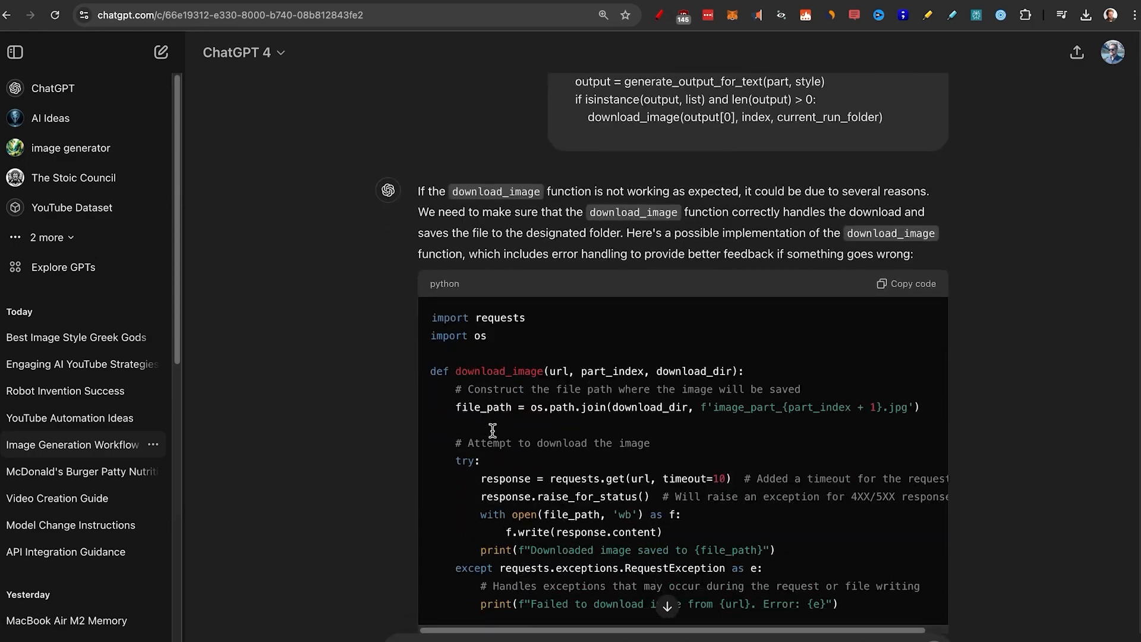
pyautogui.scroll(-3)
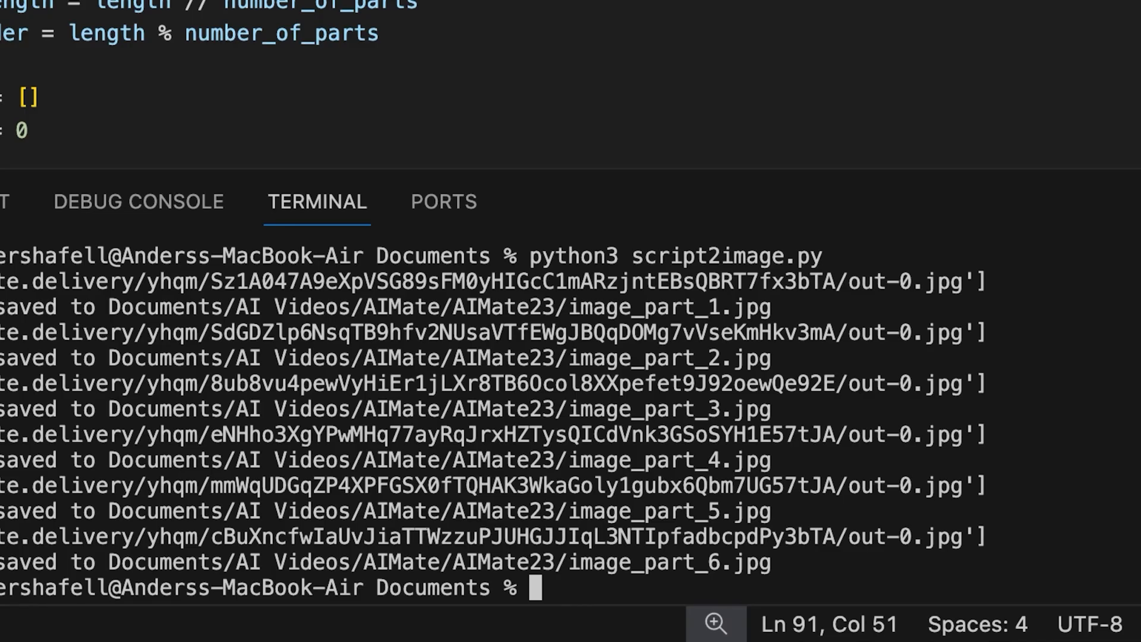
# Install replicate with pip, fill in the script text, and start running python3 script2image.py.
pyautogui.write('pip ins')
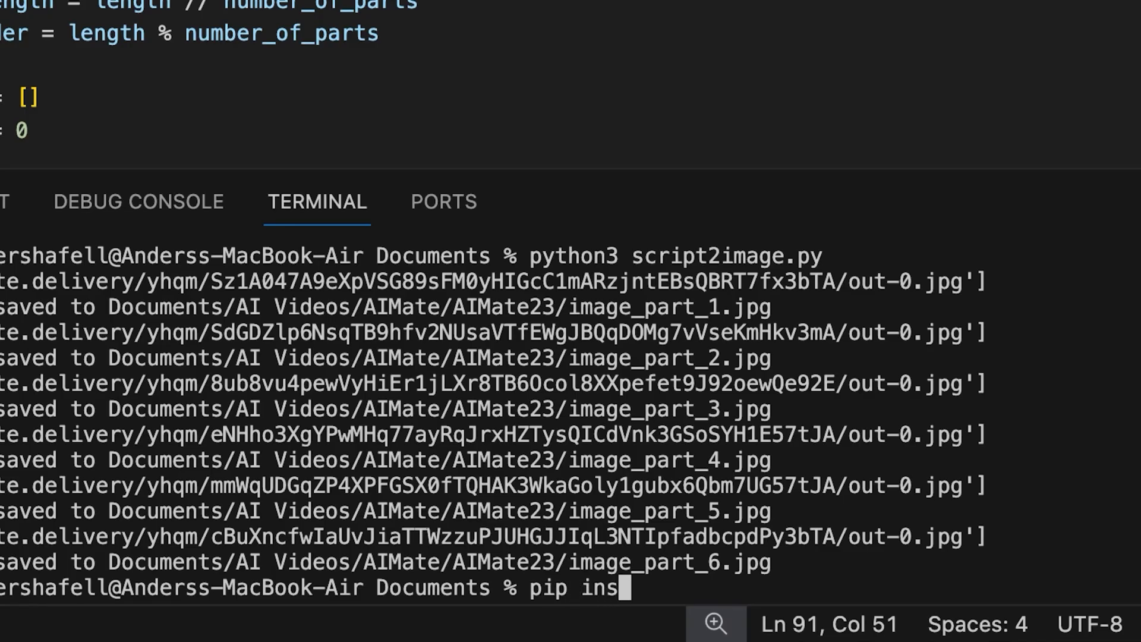
pyautogui.write('tall replicate')
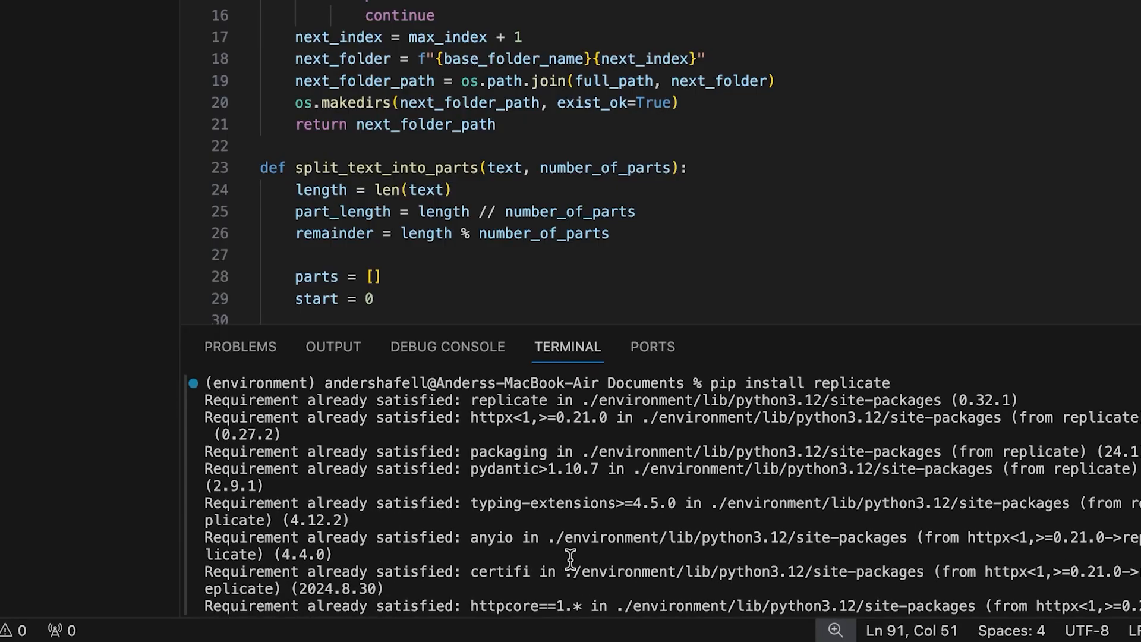
pyautogui.scroll(-3)
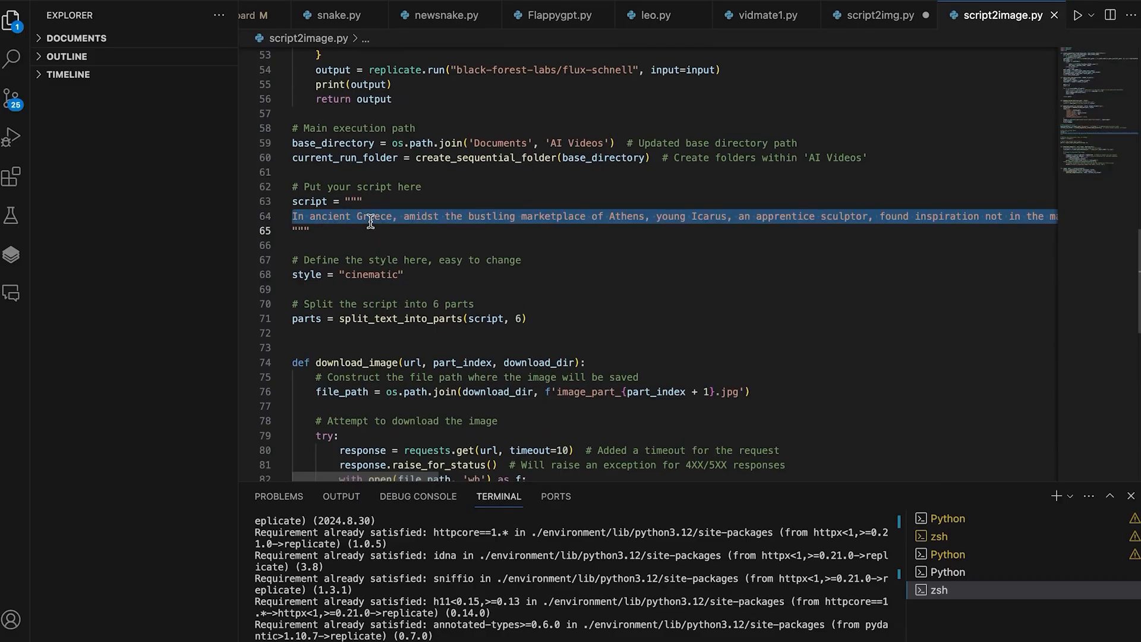
pyautogui.write('kjaslkdjlajskdlkajslkjfal')
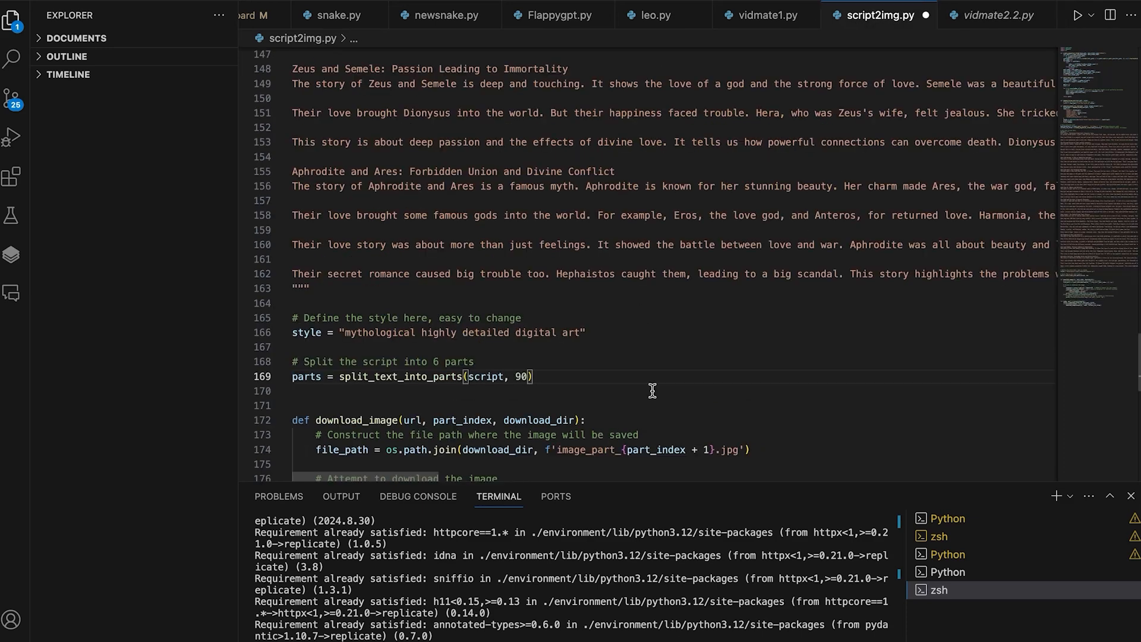
pyautogui.moveTo(521, 388)
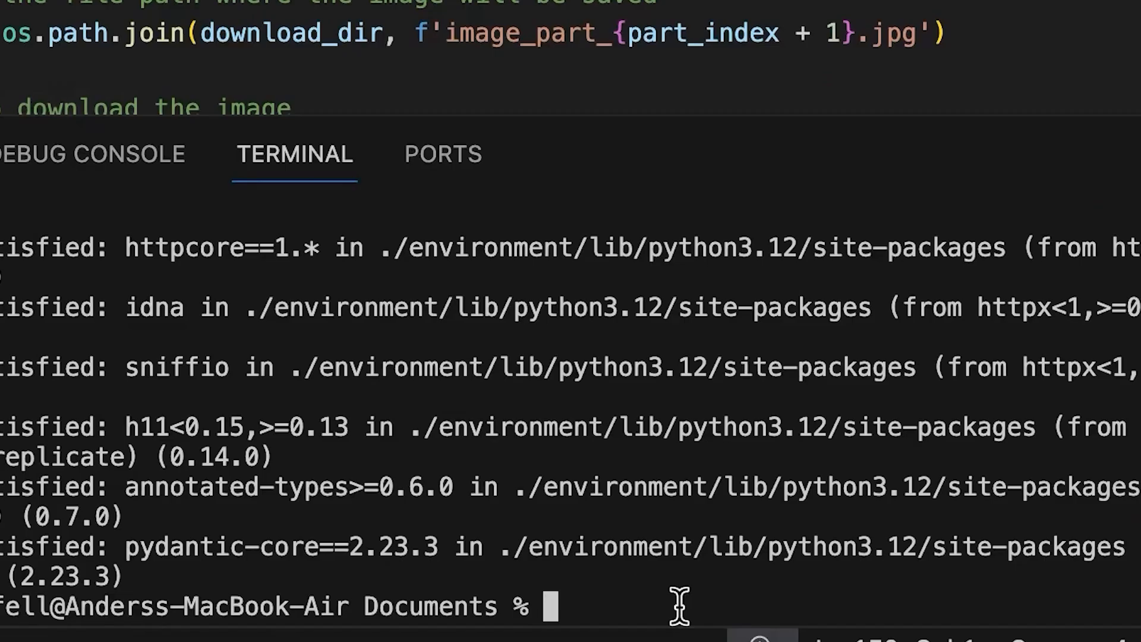
pyautogui.write('python3 scrip')
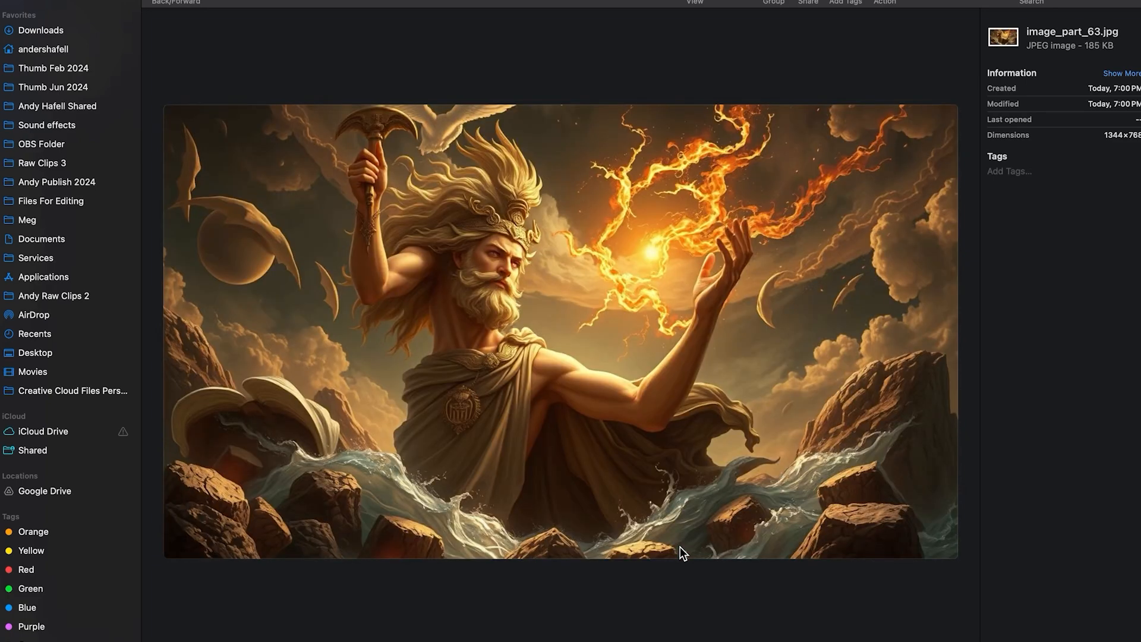
pyautogui.moveTo(378, 262)
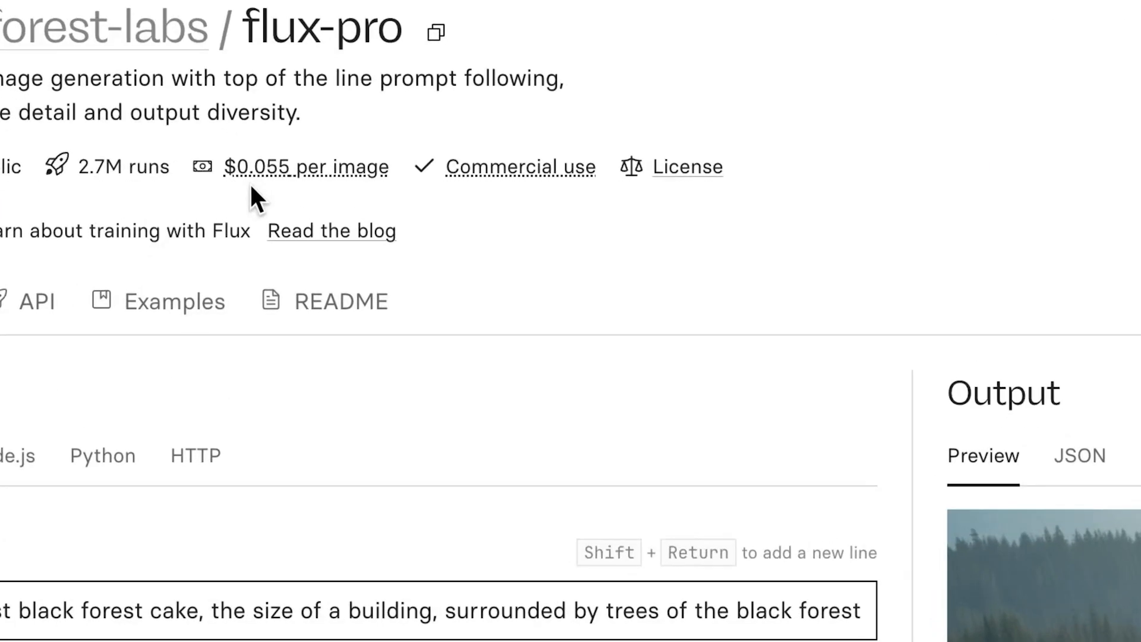
pyautogui.scroll(-3)
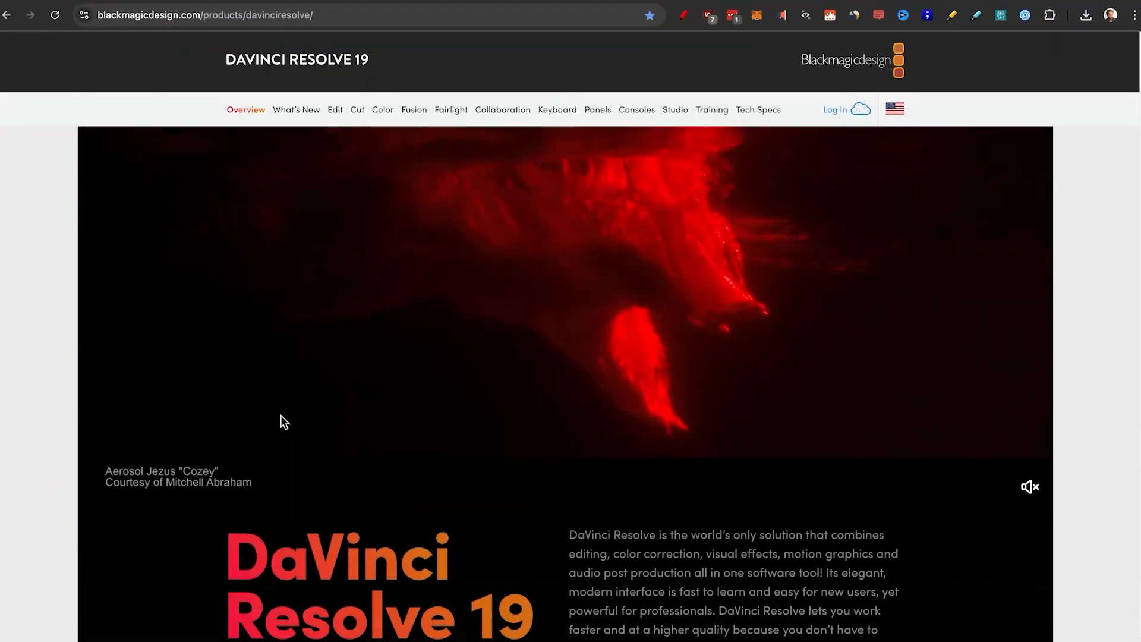
pyautogui.scroll(-3)
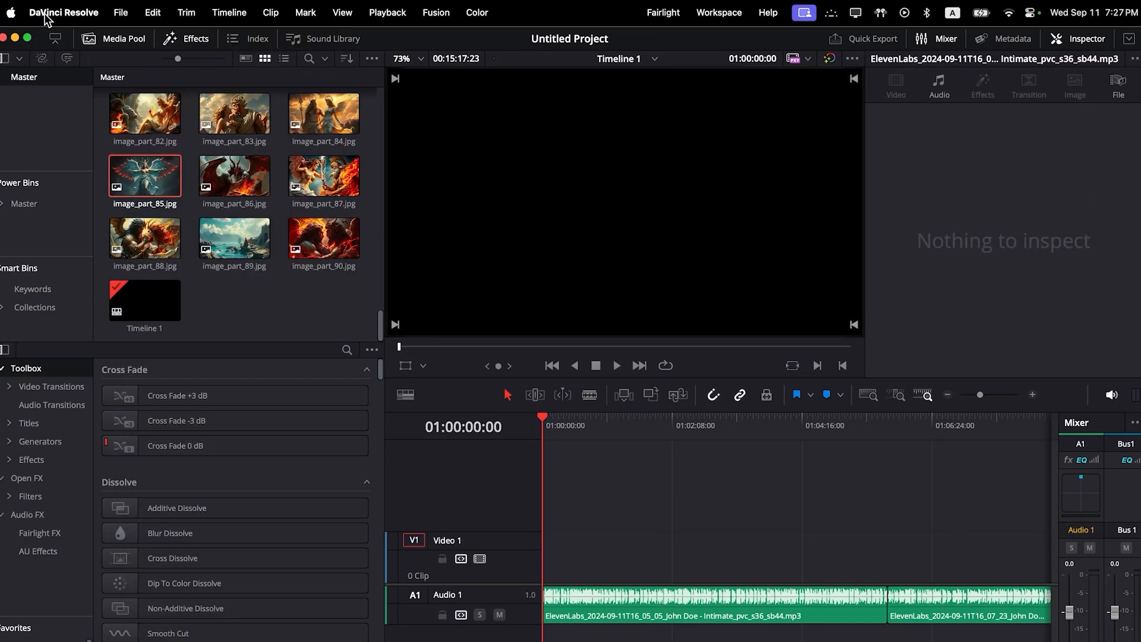
# Open DaVinci Resolve Preferences and save the changed settings.
pyautogui.click(64, 12)
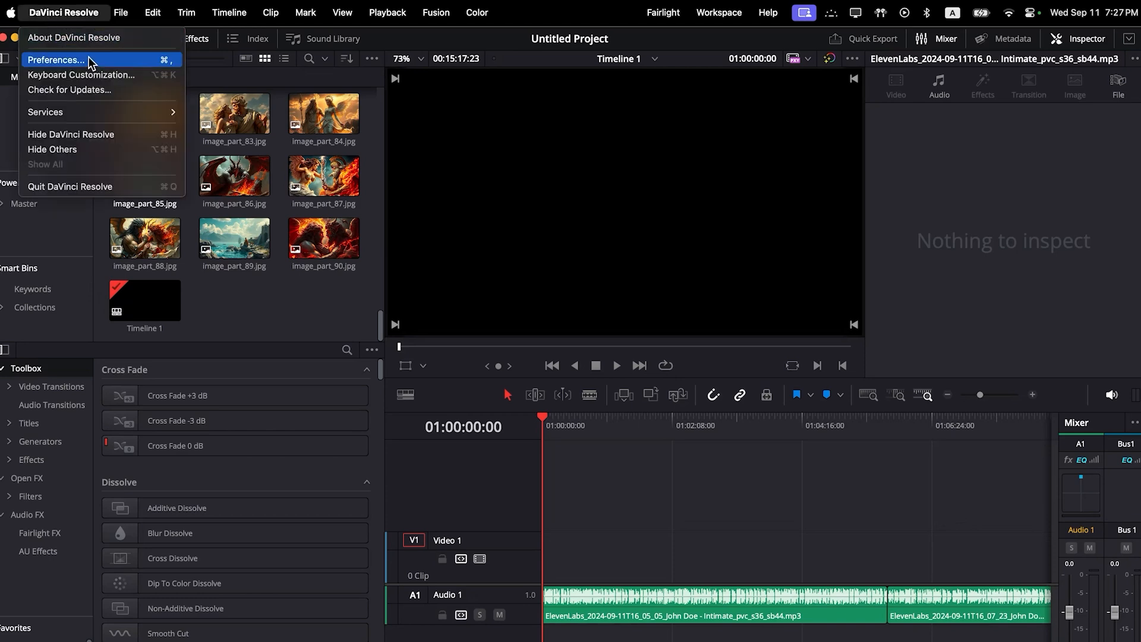
pyautogui.click(55, 59)
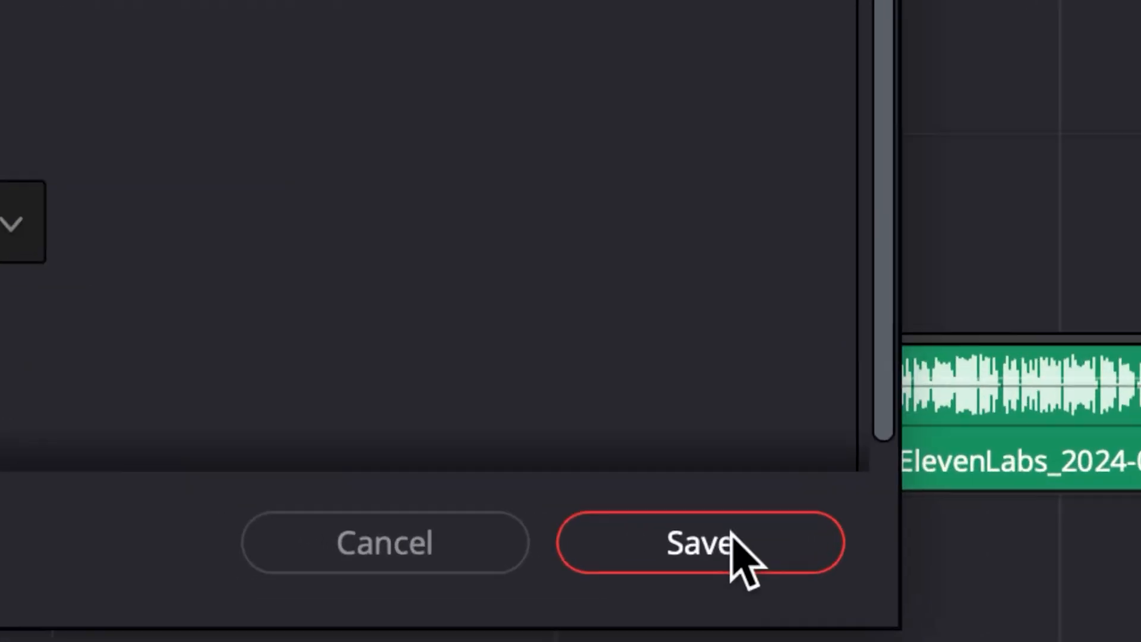
pyautogui.click(700, 542)
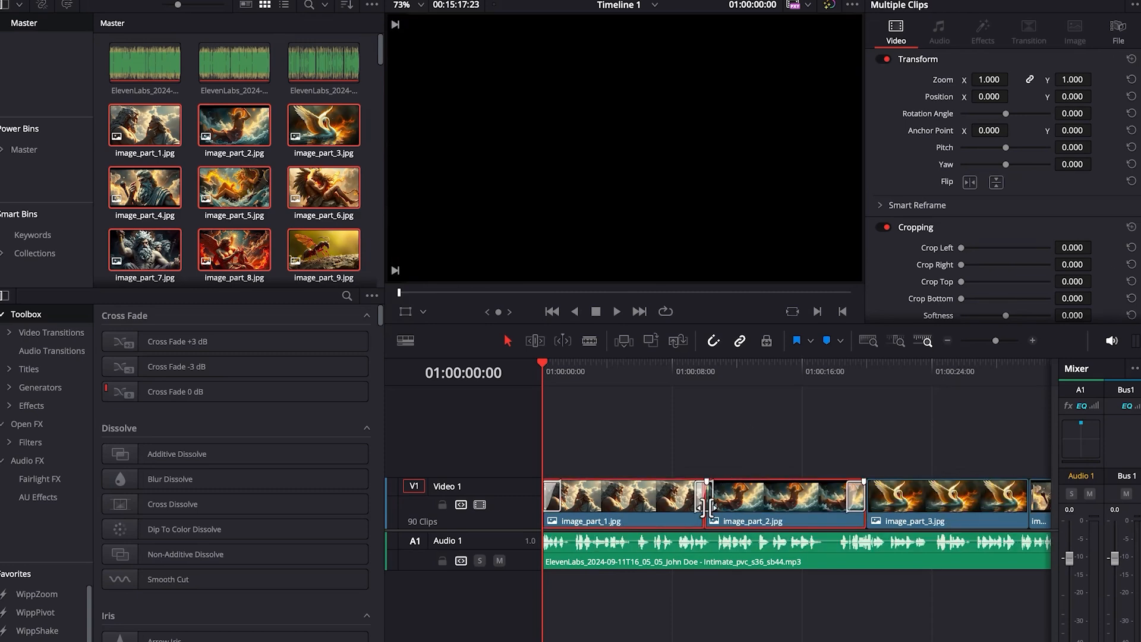
# Lay the 90 generated image clips onto Video 1 above the narration.
pyautogui.click(693, 371)
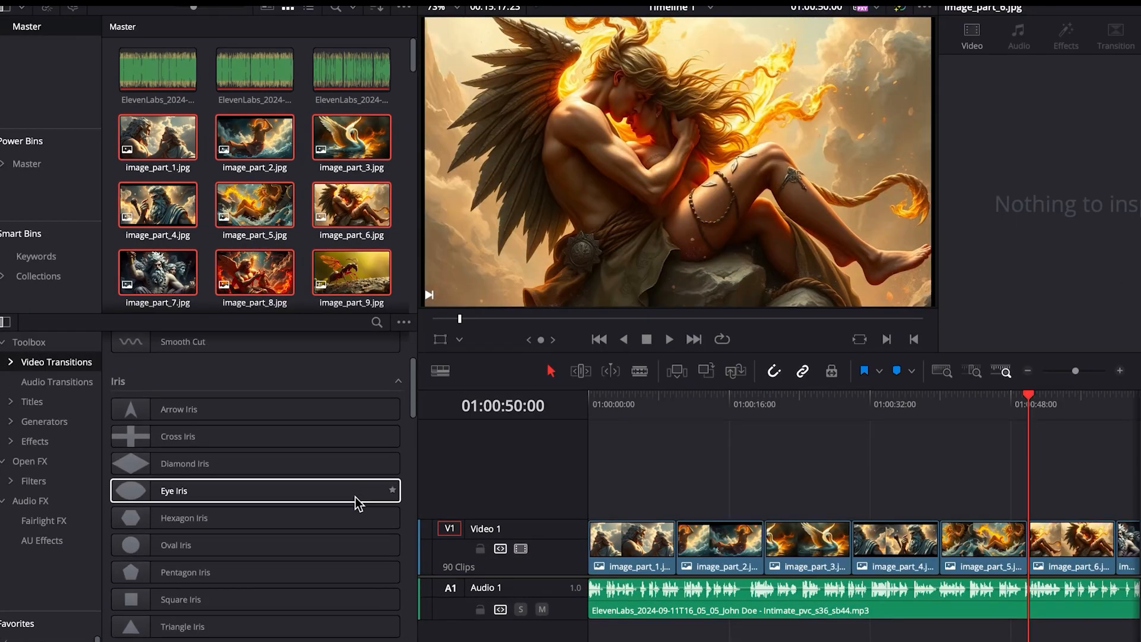
# Scroll Video Transitions to Luma Wipe and open its context menu.
pyautogui.scroll(3)
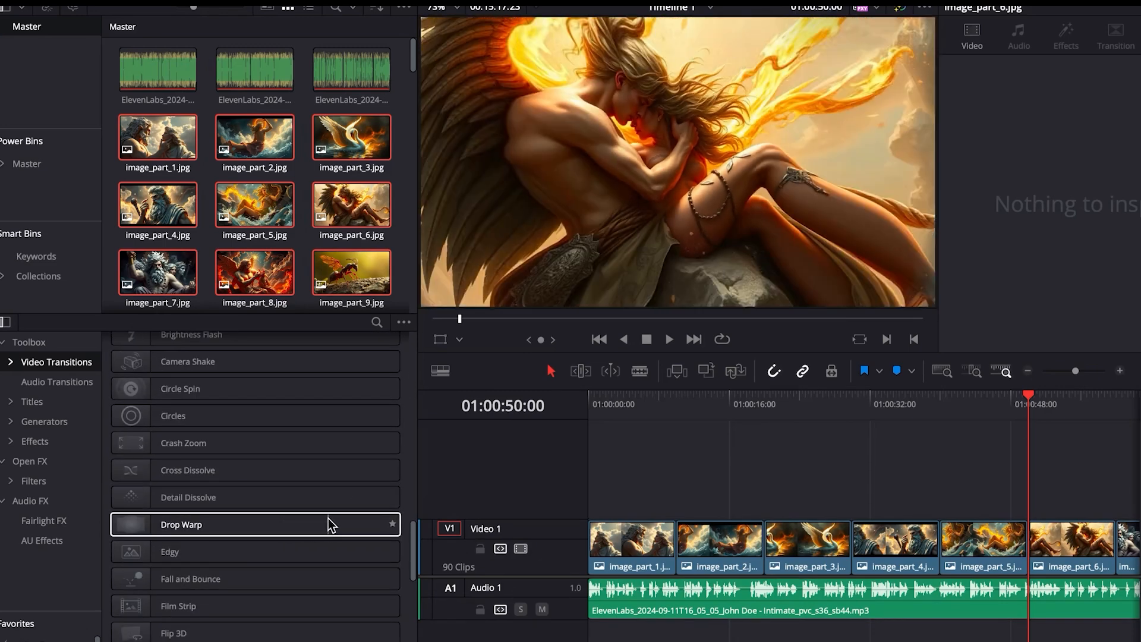
pyautogui.scroll(-3)
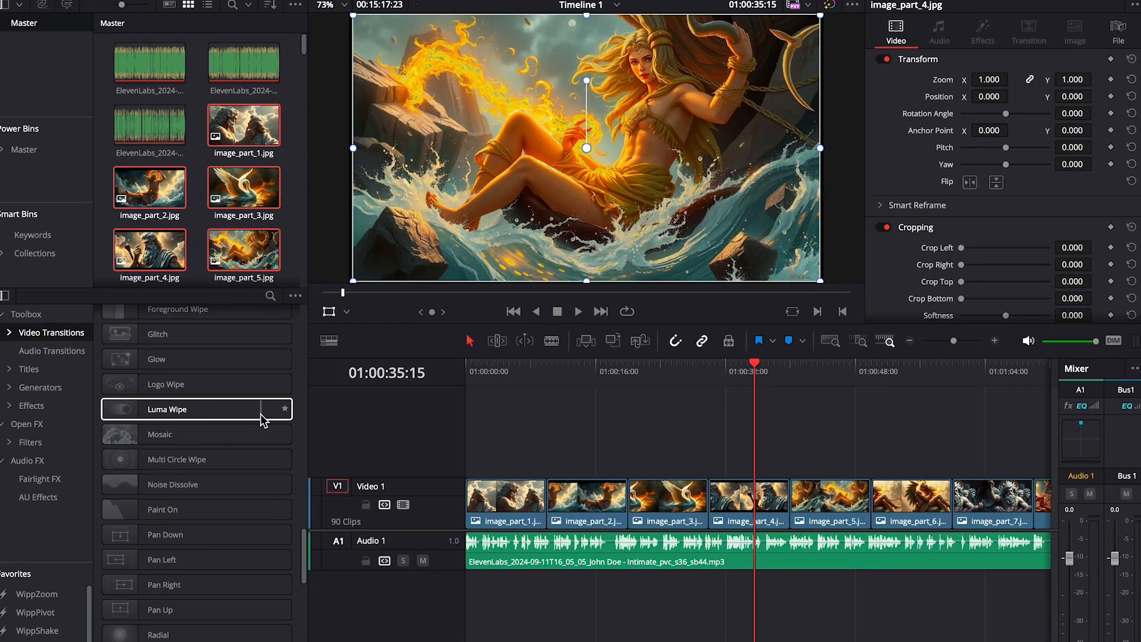
pyautogui.rightClick(197, 409)
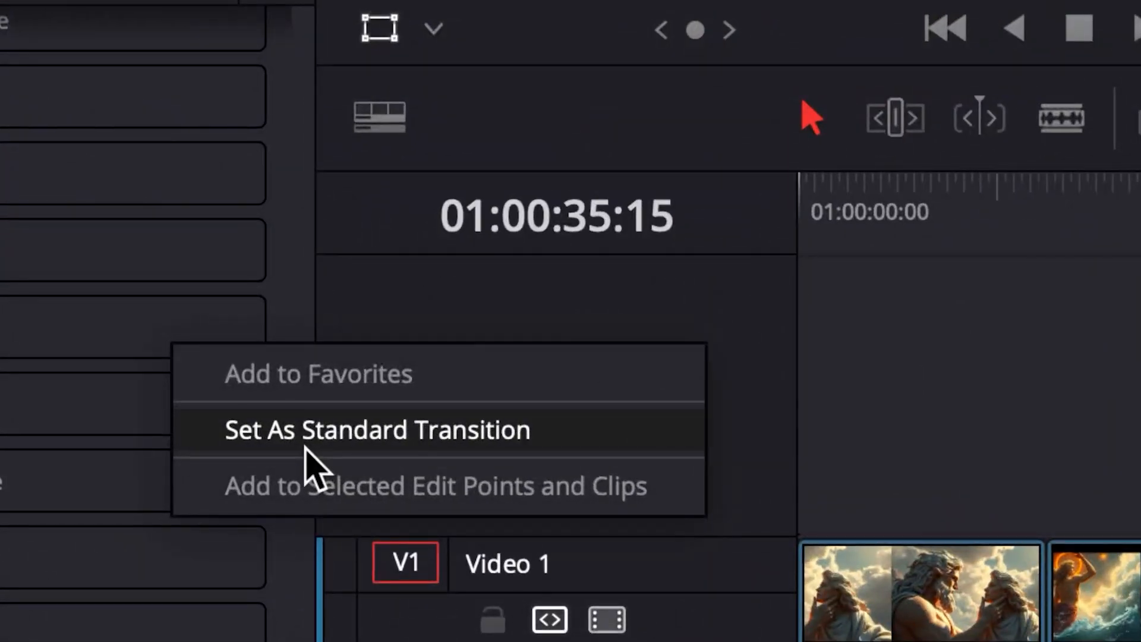
# Make Luma Wipe the standard transition and deselect it on the timeline.
pyautogui.click(377, 429)
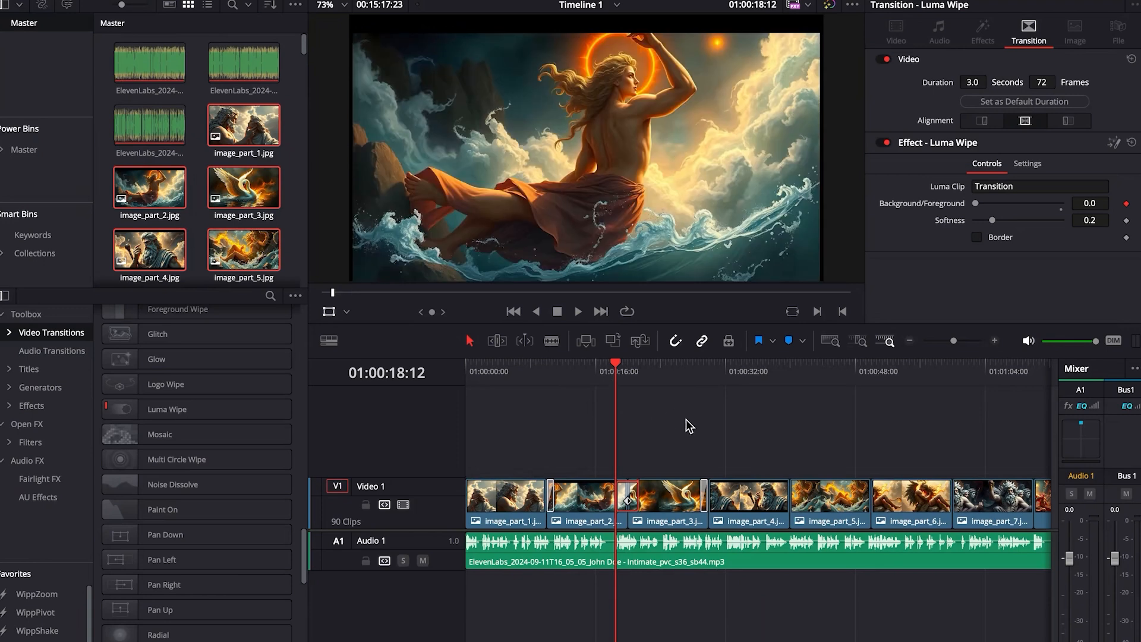
pyautogui.click(577, 311)
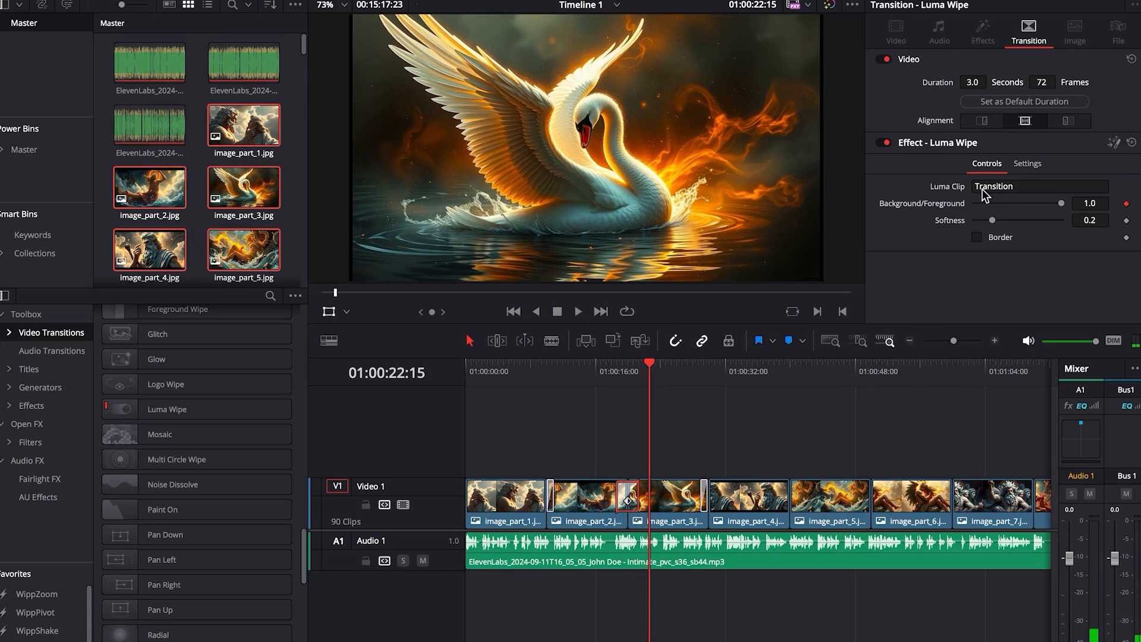
pyautogui.moveTo(896, 292)
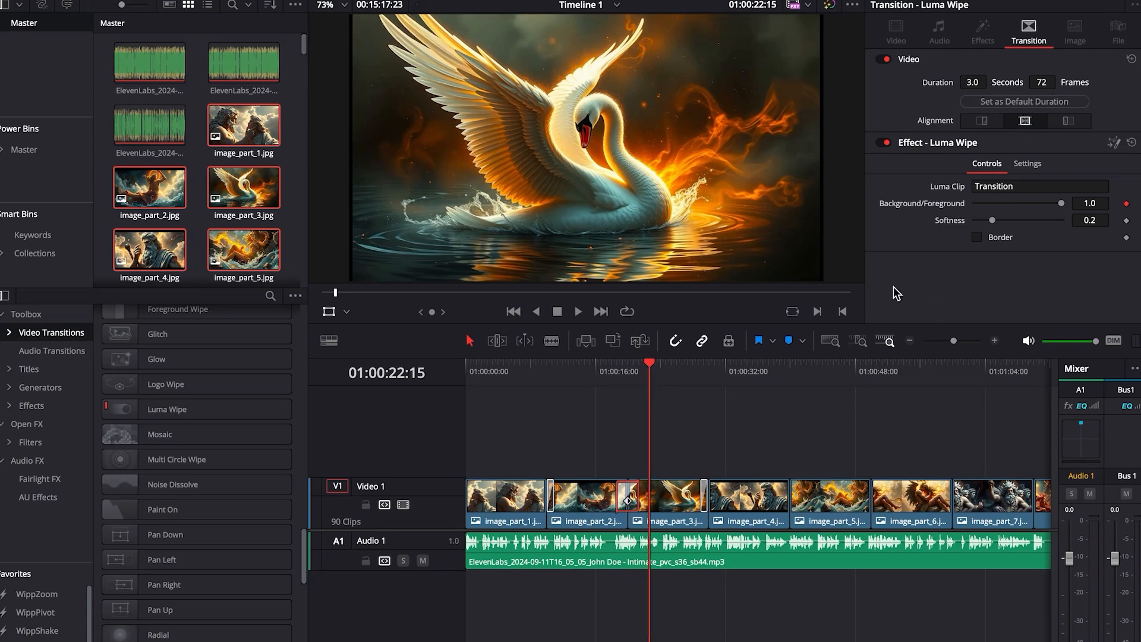
pyautogui.moveTo(616, 479)
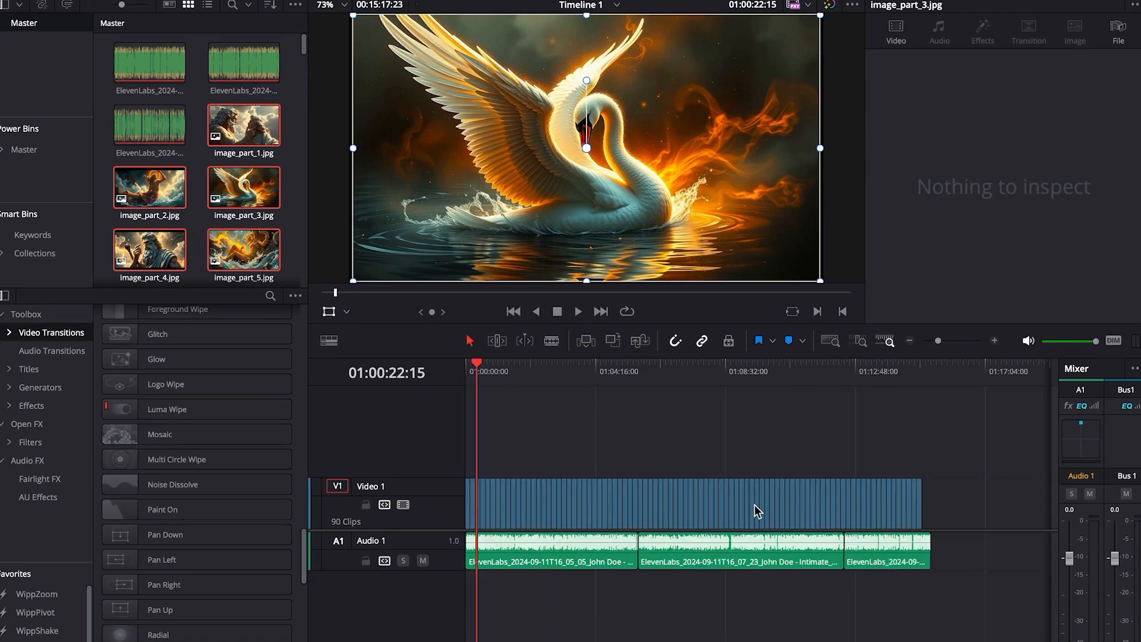
# Duplicate the Video 1 image clips to Video 2 and mute the narration track.
pyautogui.click(579, 502)
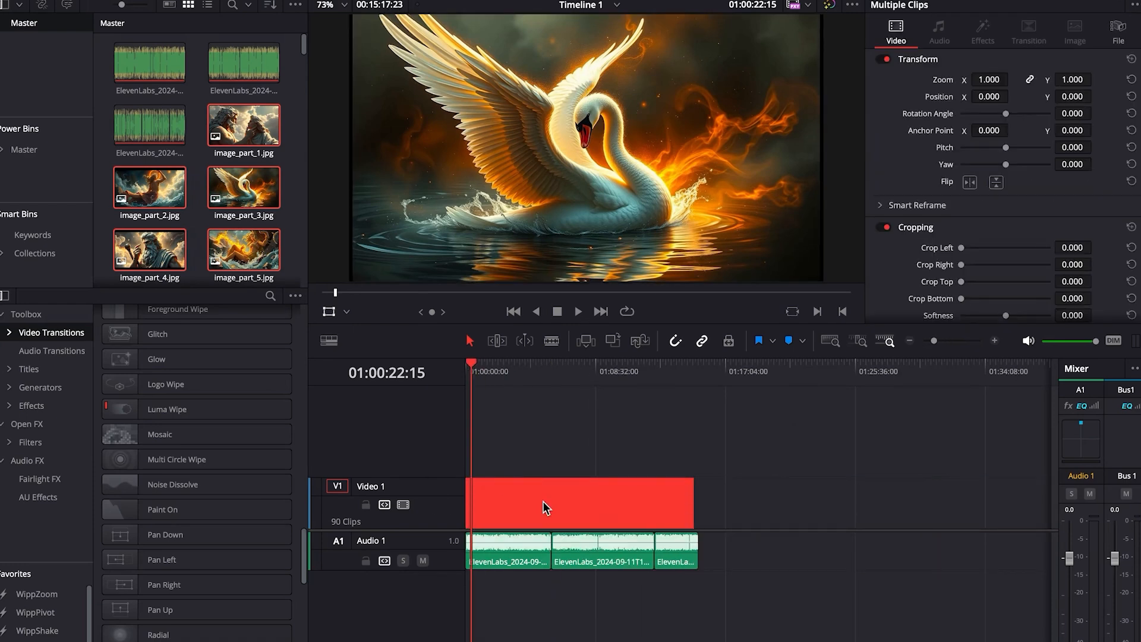
pyautogui.moveTo(544, 482)
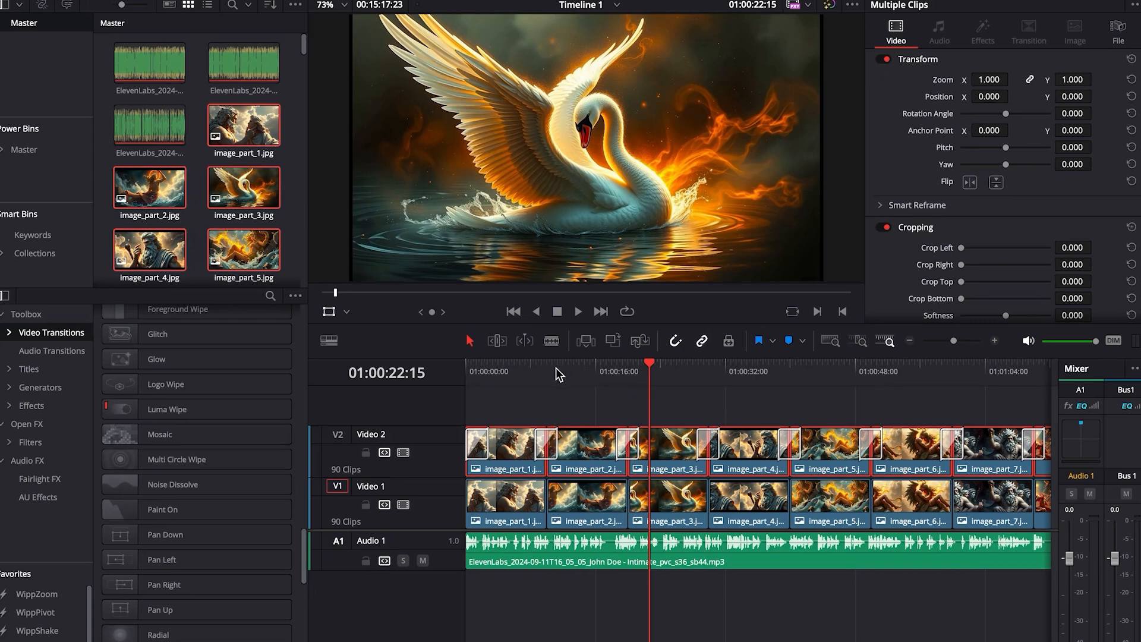
pyautogui.click(575, 372)
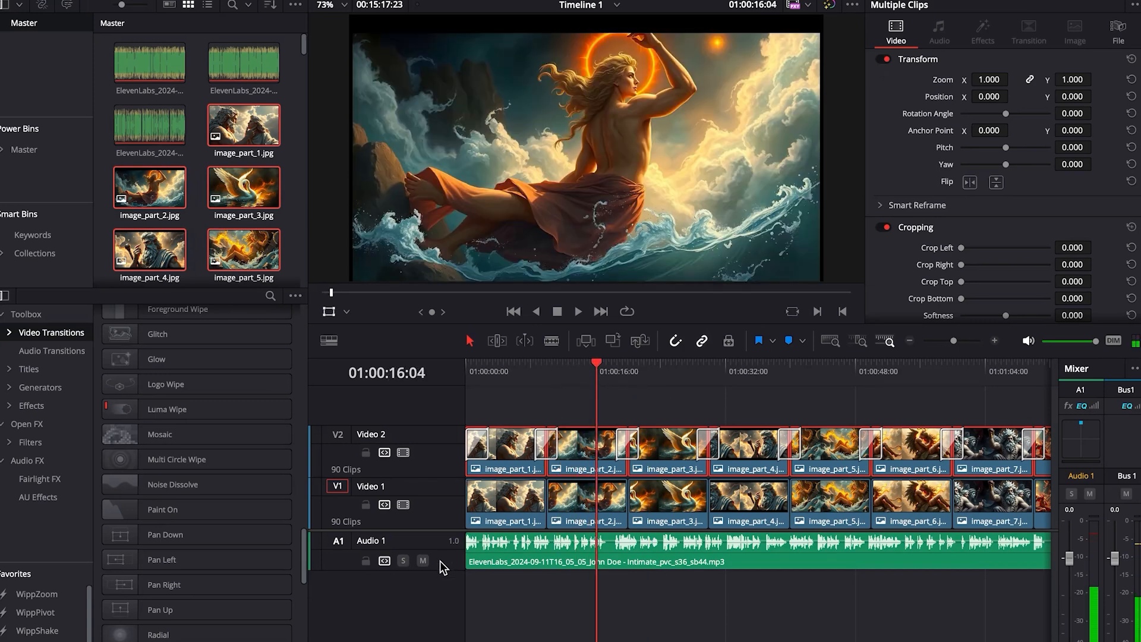
pyautogui.click(422, 561)
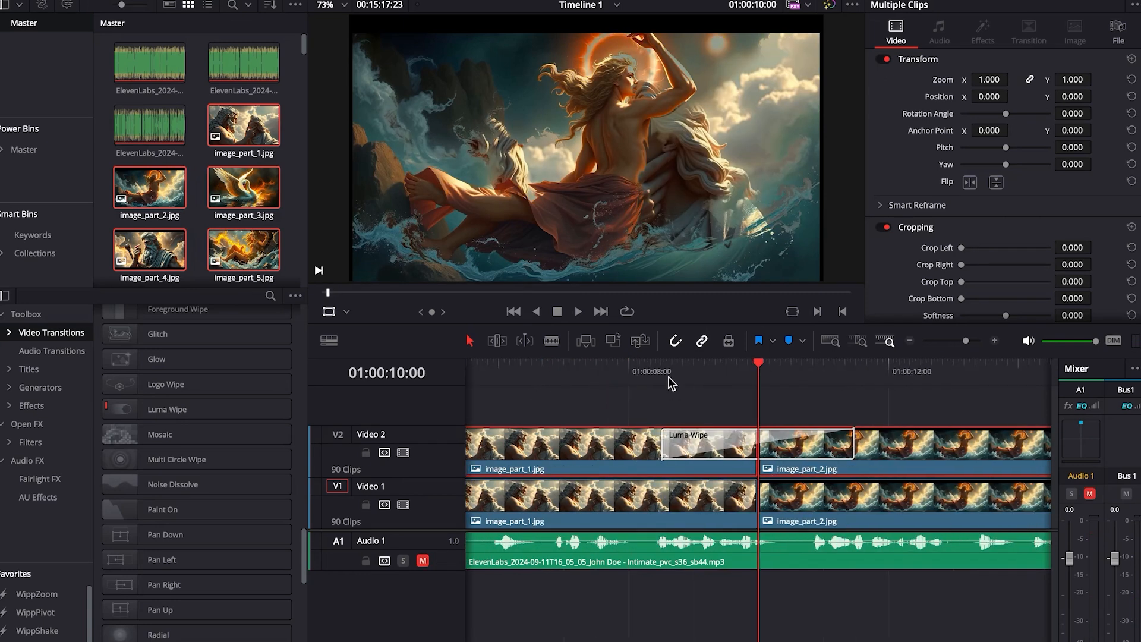
# Select the first Luma Wipe on Video 2, then the third image clip.
pyautogui.click(660, 363)
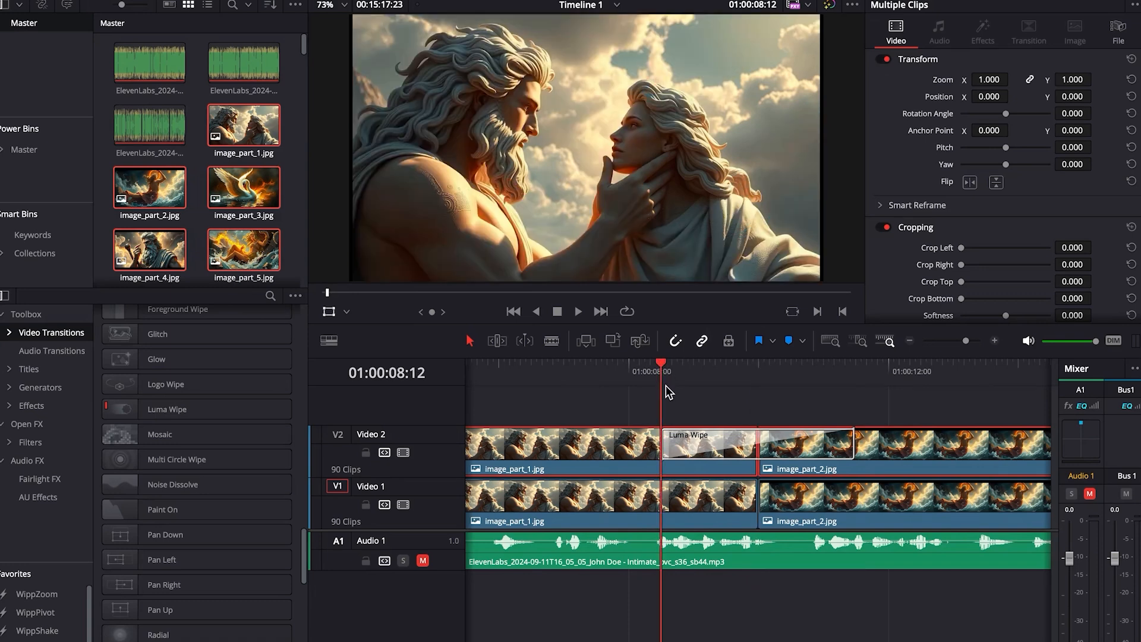
pyautogui.moveTo(684, 444)
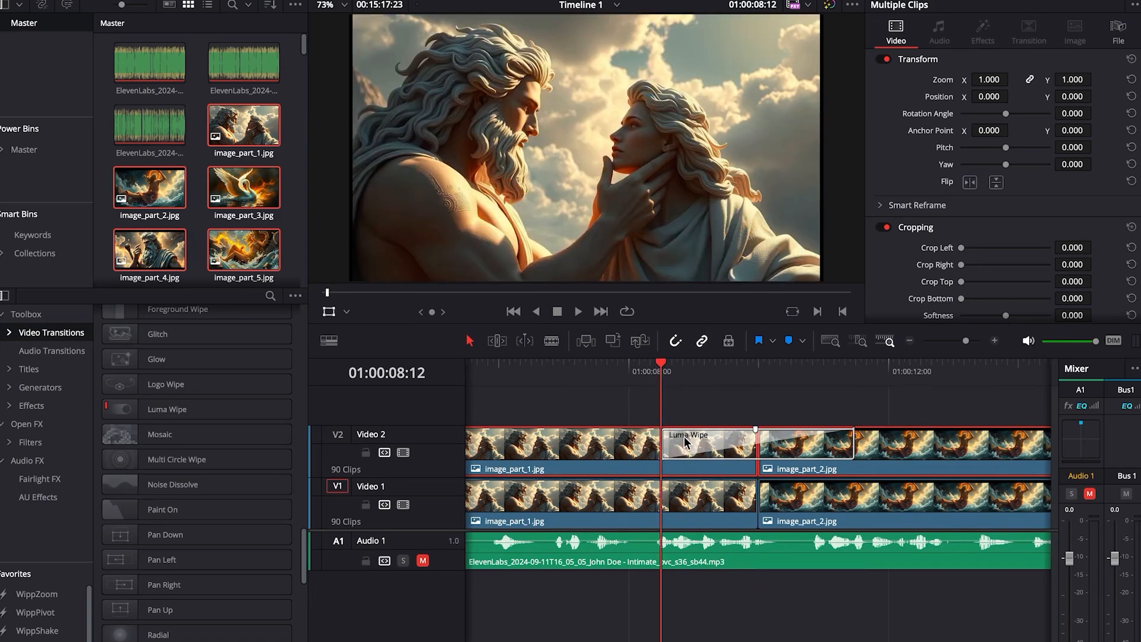
pyautogui.click(706, 444)
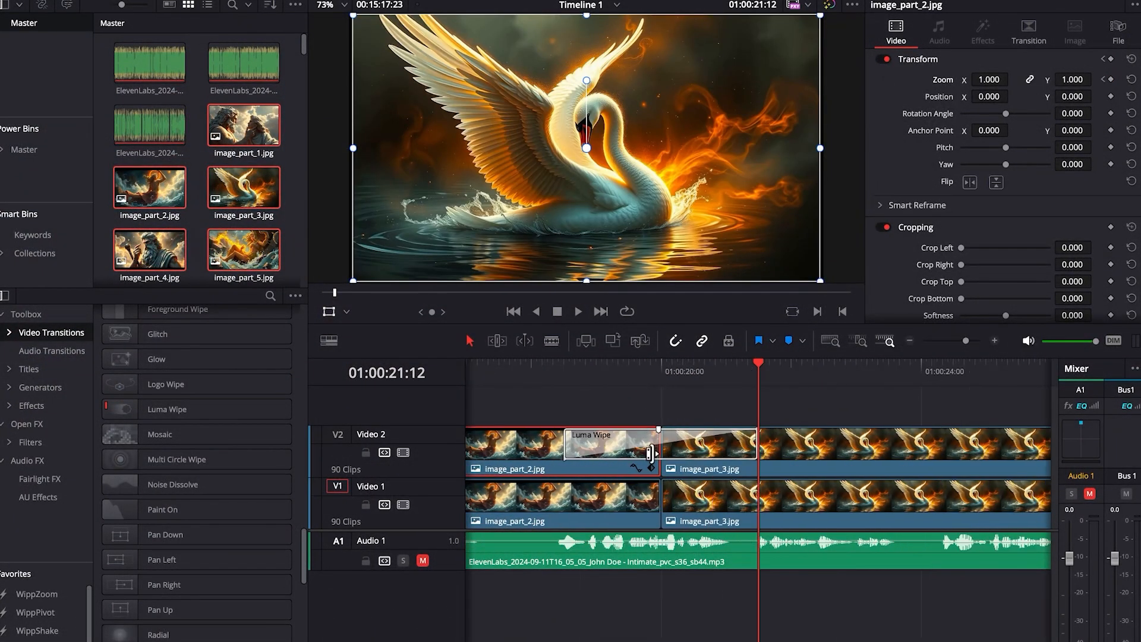
pyautogui.moveTo(683, 450)
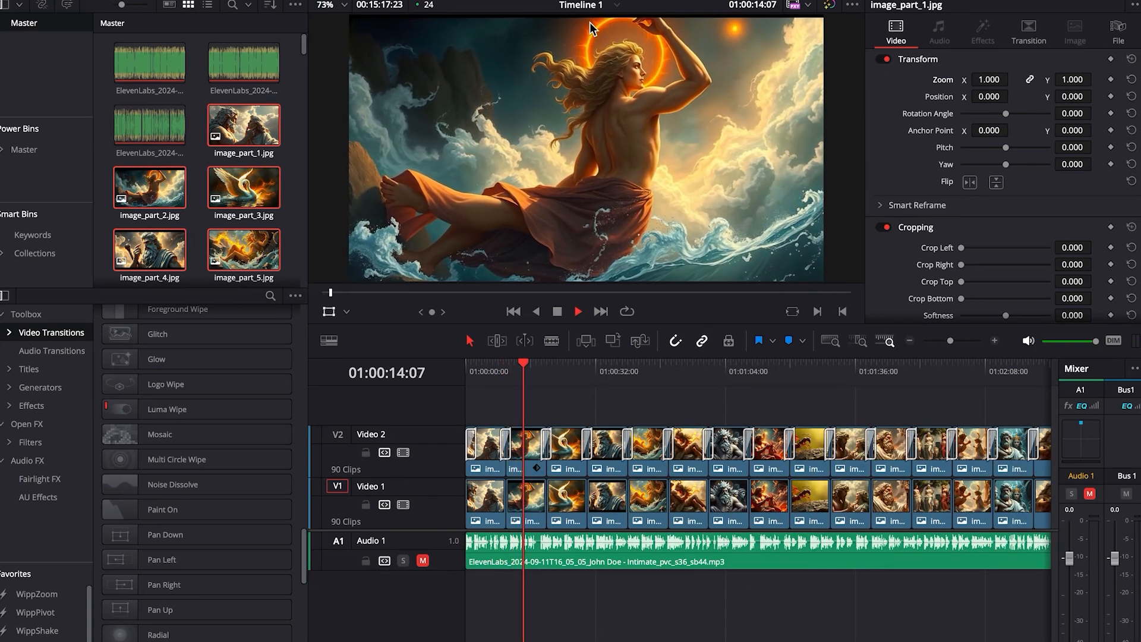
pyautogui.click(578, 311)
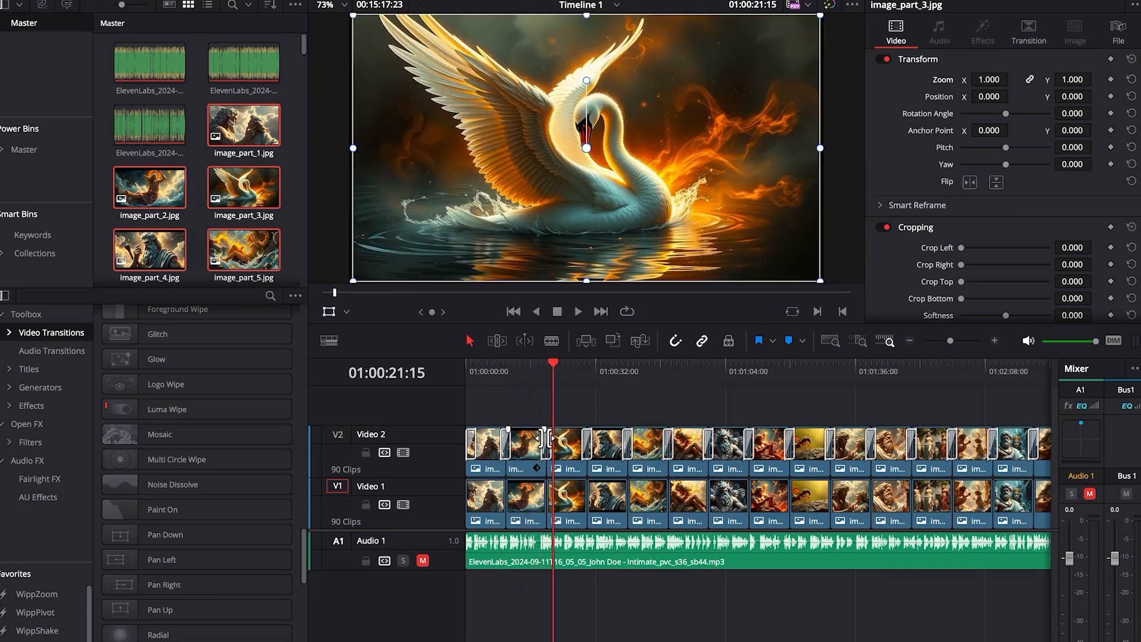
# Paste image_part_2's zoom attributes onto 88 Video 2 clips and preview later clips.
pyautogui.click(525, 448)
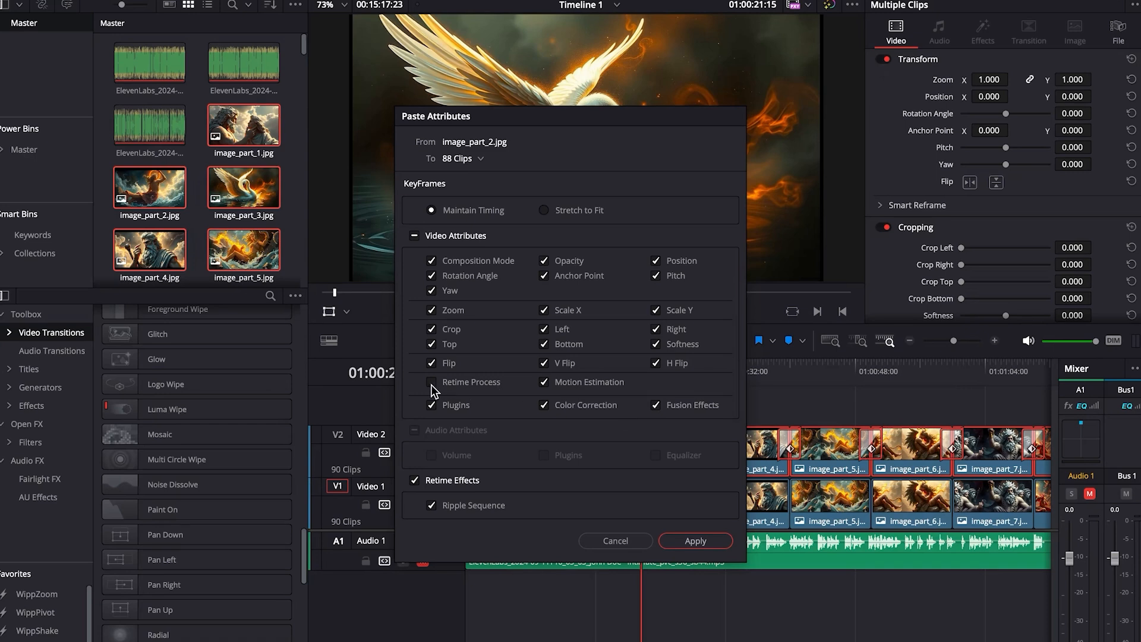
pyautogui.click(695, 541)
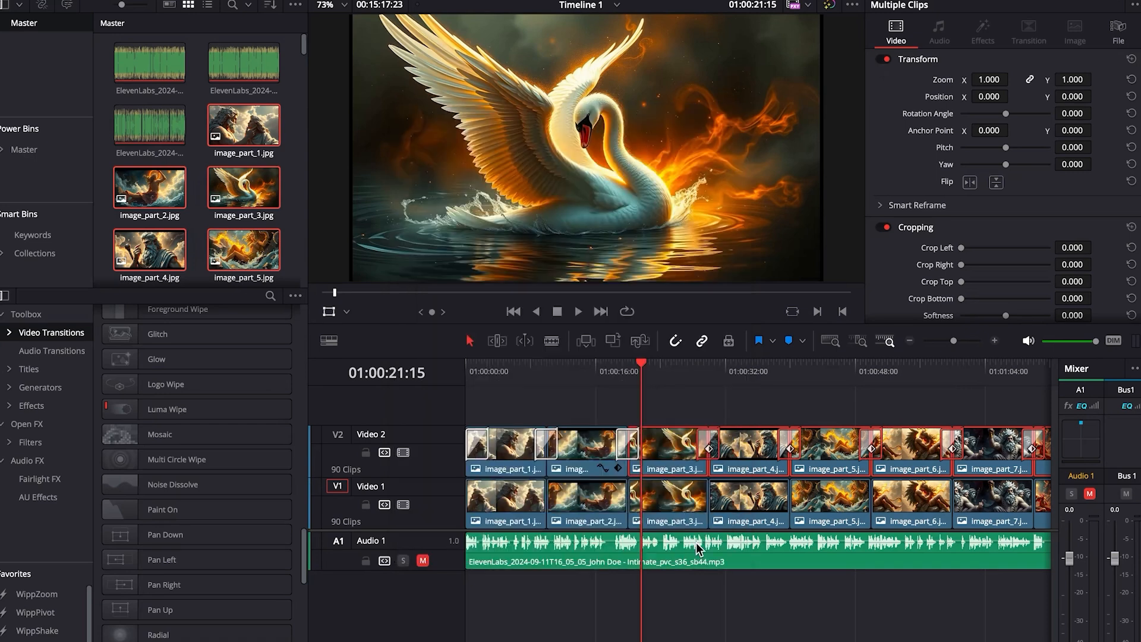
pyautogui.click(656, 371)
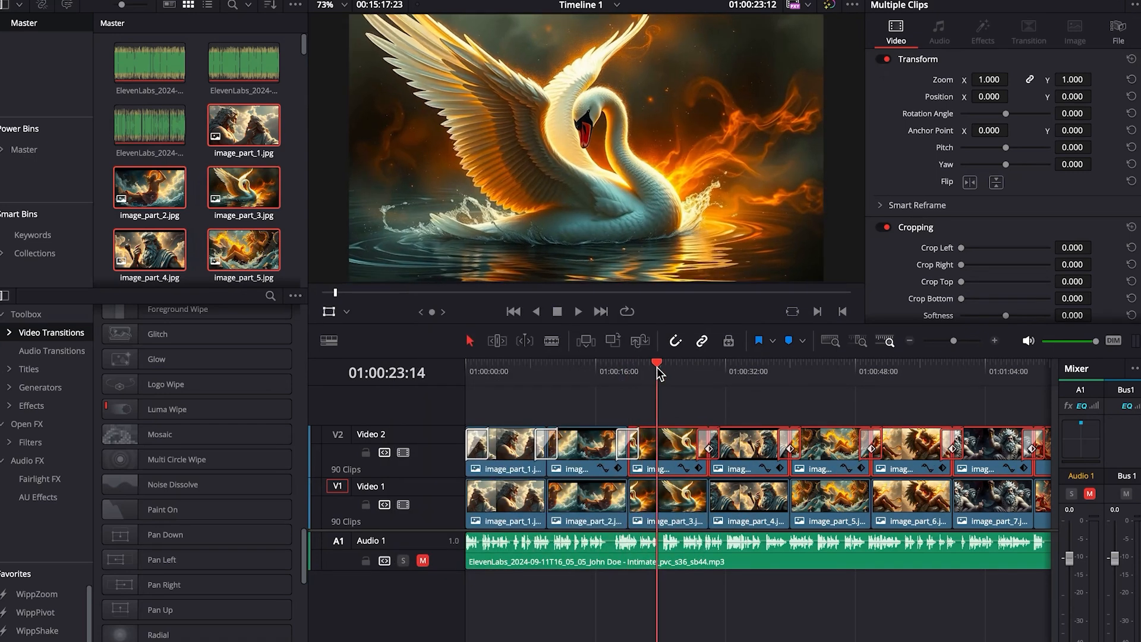
pyautogui.click(765, 371)
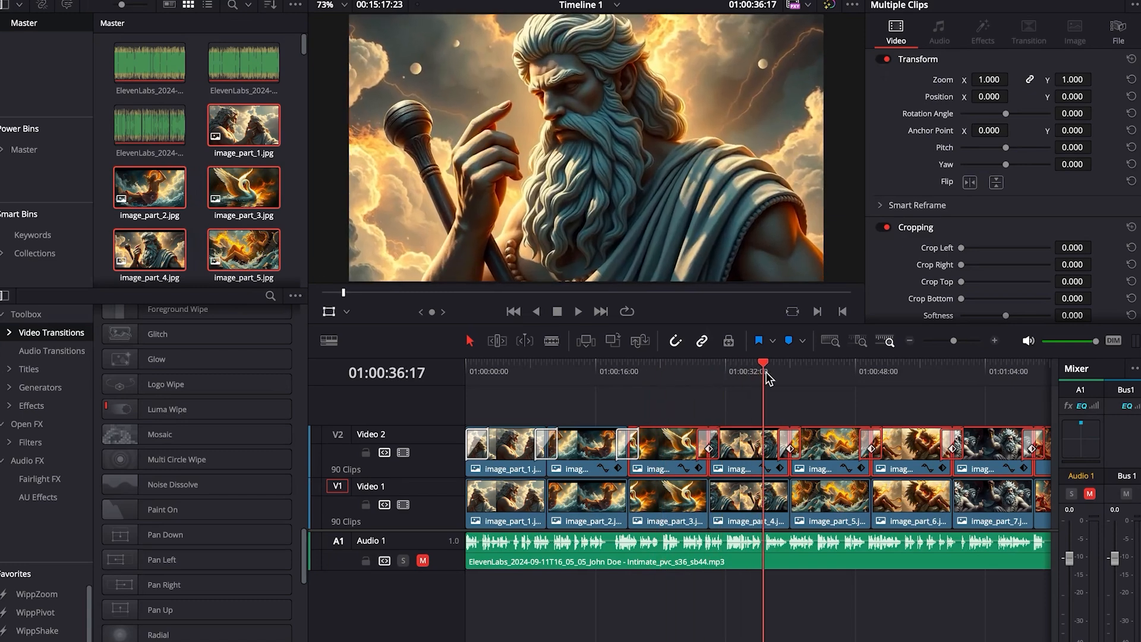
pyautogui.click(941, 364)
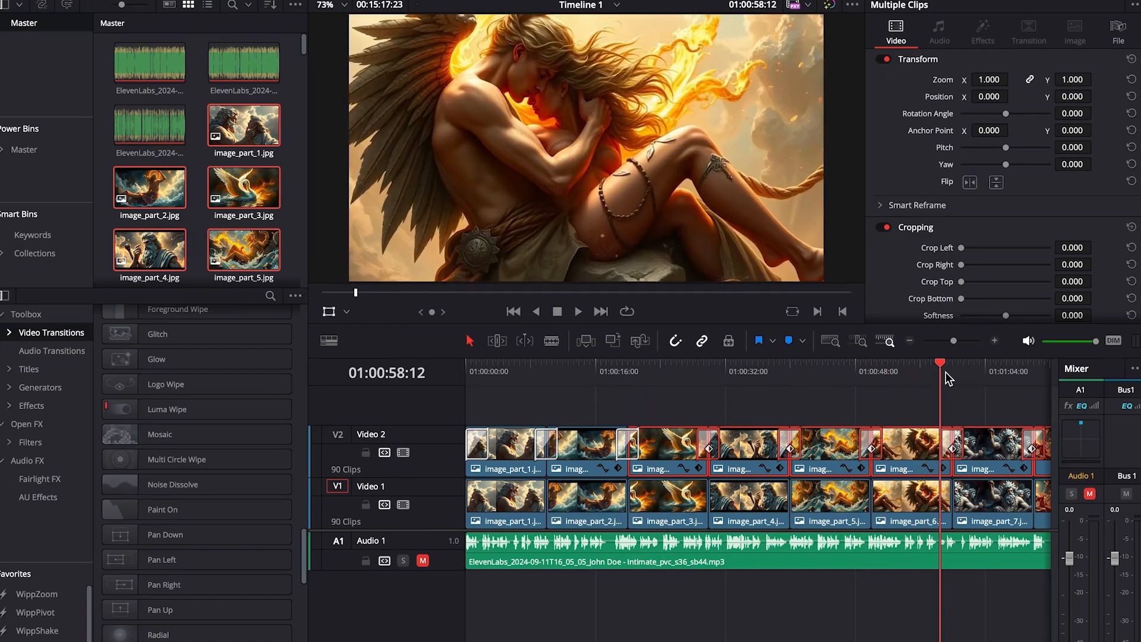
pyautogui.click(784, 371)
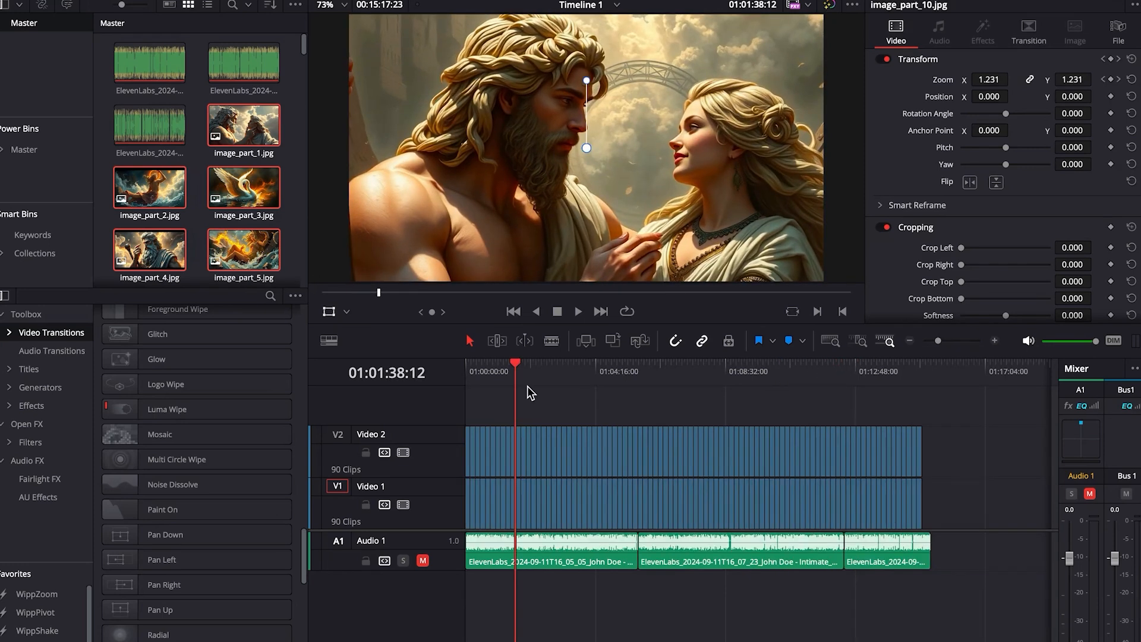
pyautogui.moveTo(653, 431)
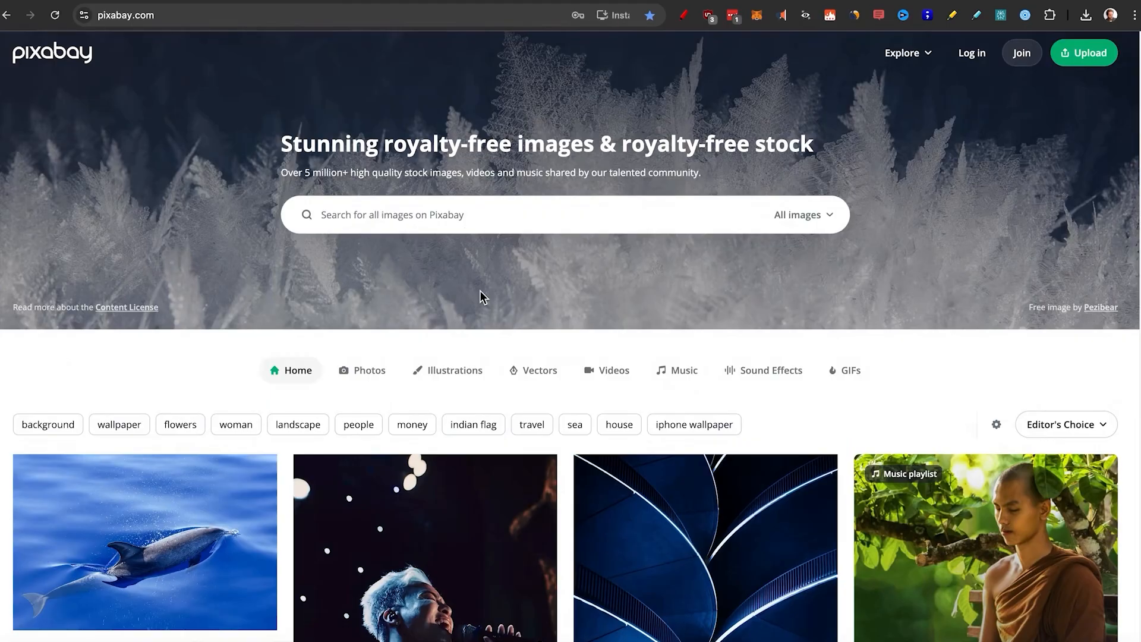
# Preview Night Detective in Pixabay Music, then download Perfect Beauty and dismiss the thank-you popup.
pyautogui.click(675, 370)
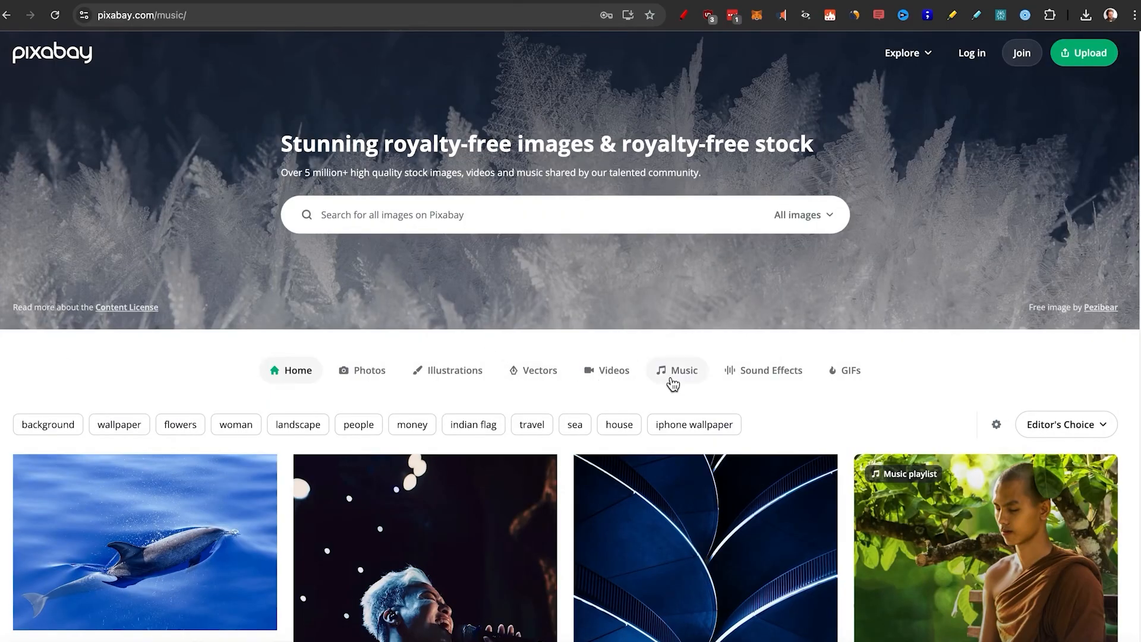
pyautogui.click(677, 370)
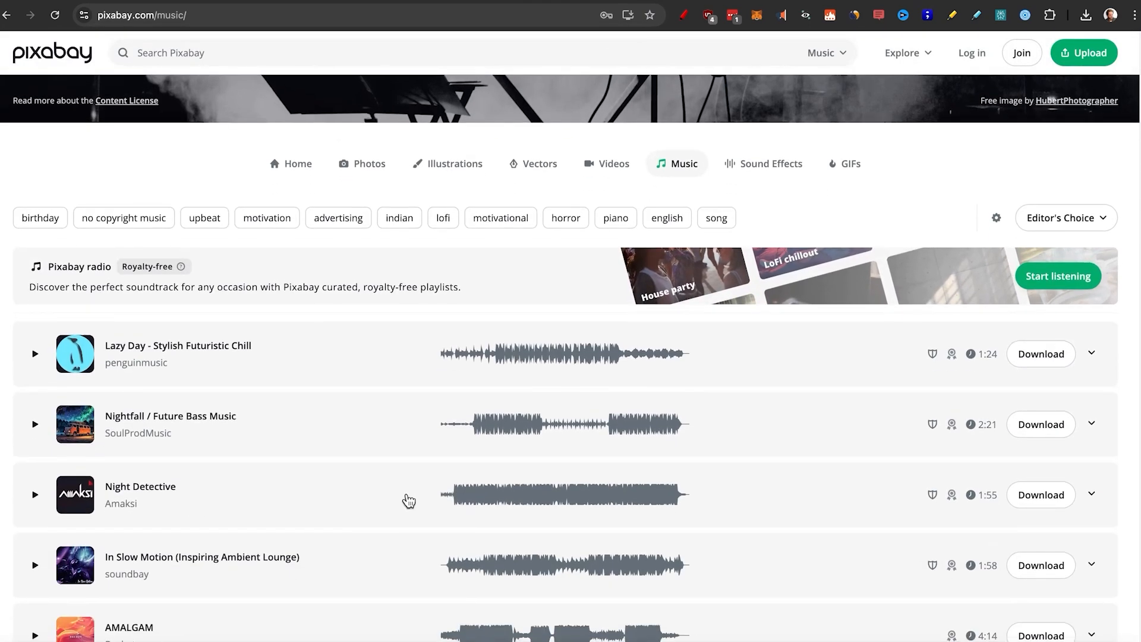
pyautogui.scroll(-3)
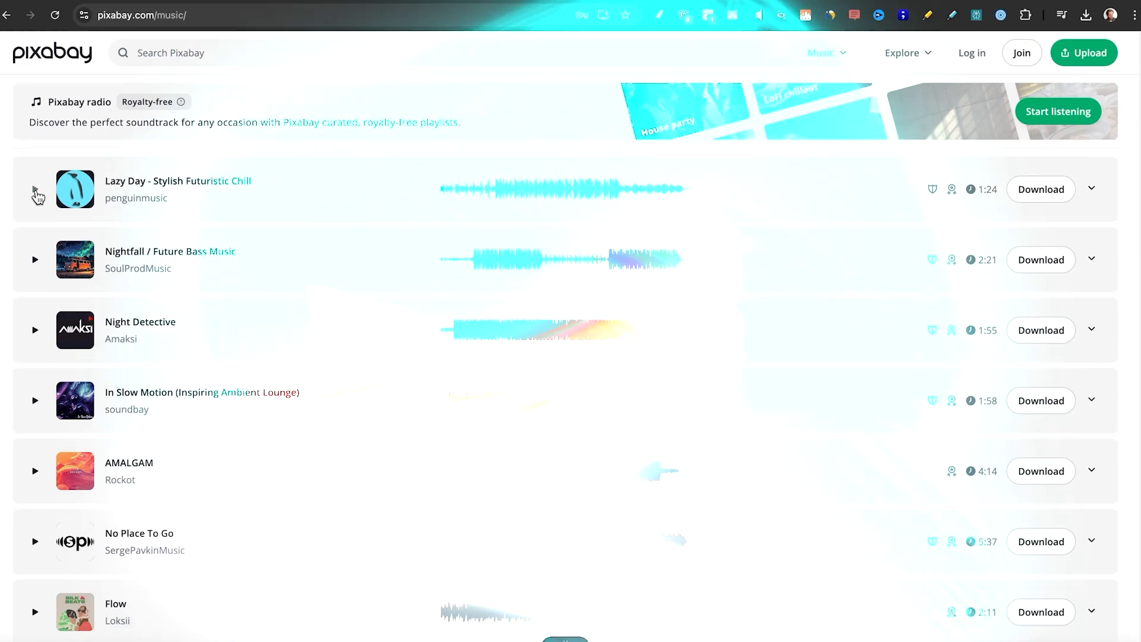
pyautogui.click(33, 330)
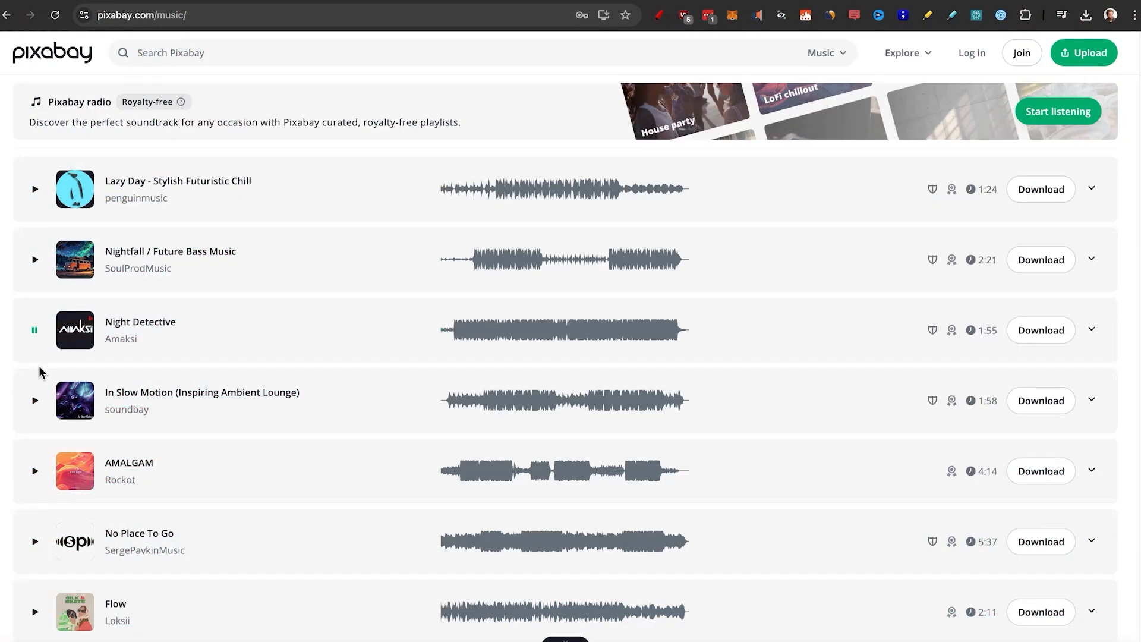
pyautogui.scroll(-3)
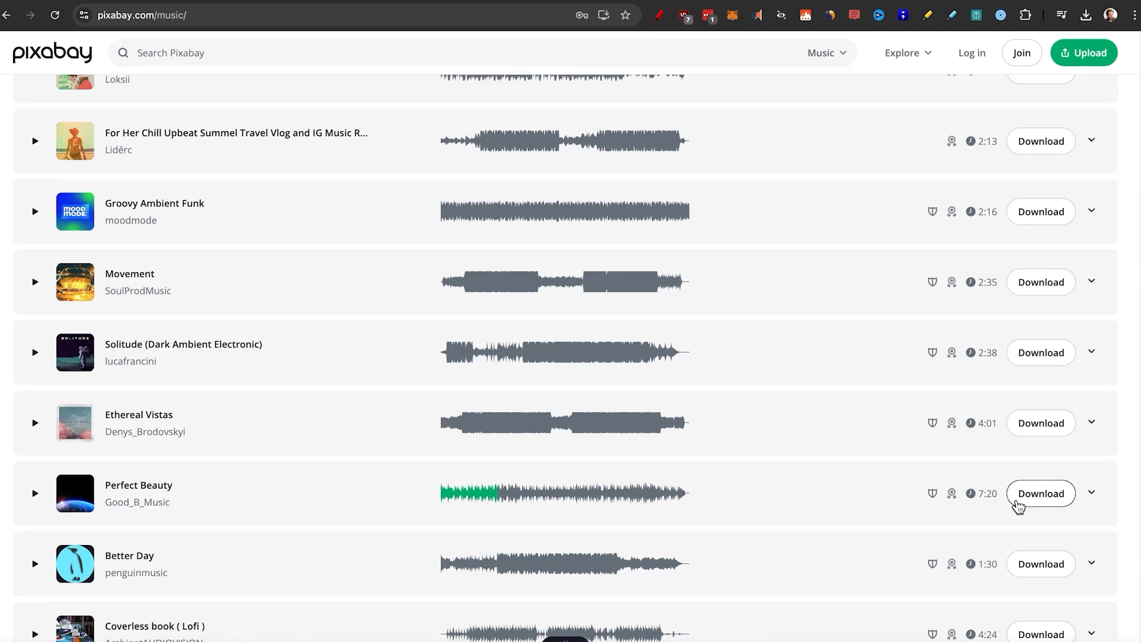
pyautogui.click(1040, 493)
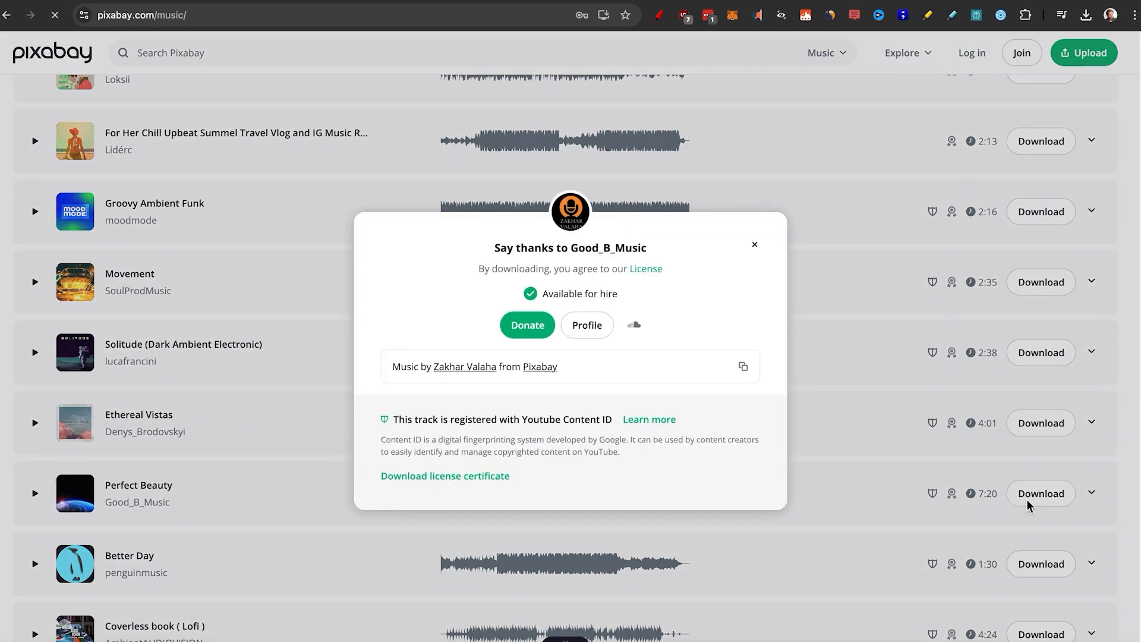
pyautogui.click(1041, 493)
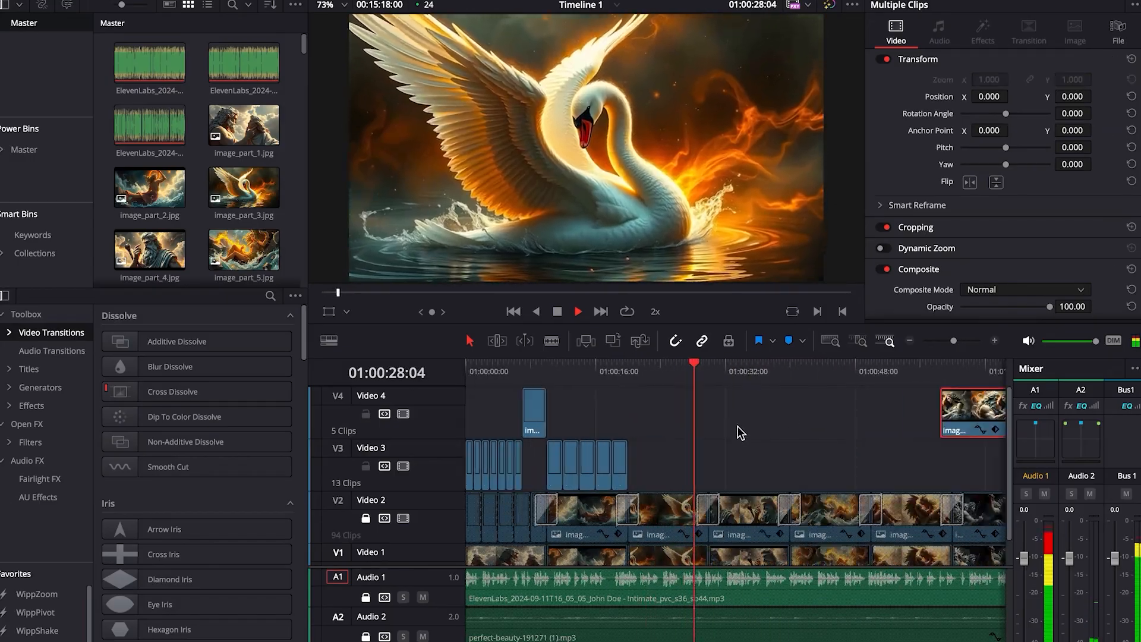
pyautogui.click(684, 466)
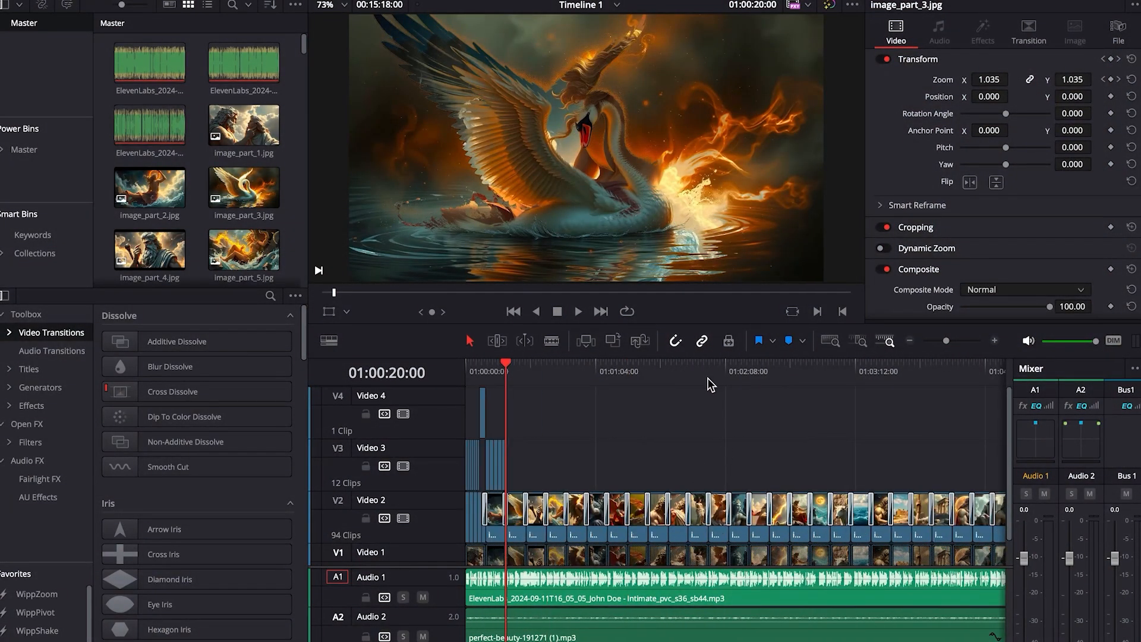
pyautogui.click(803, 364)
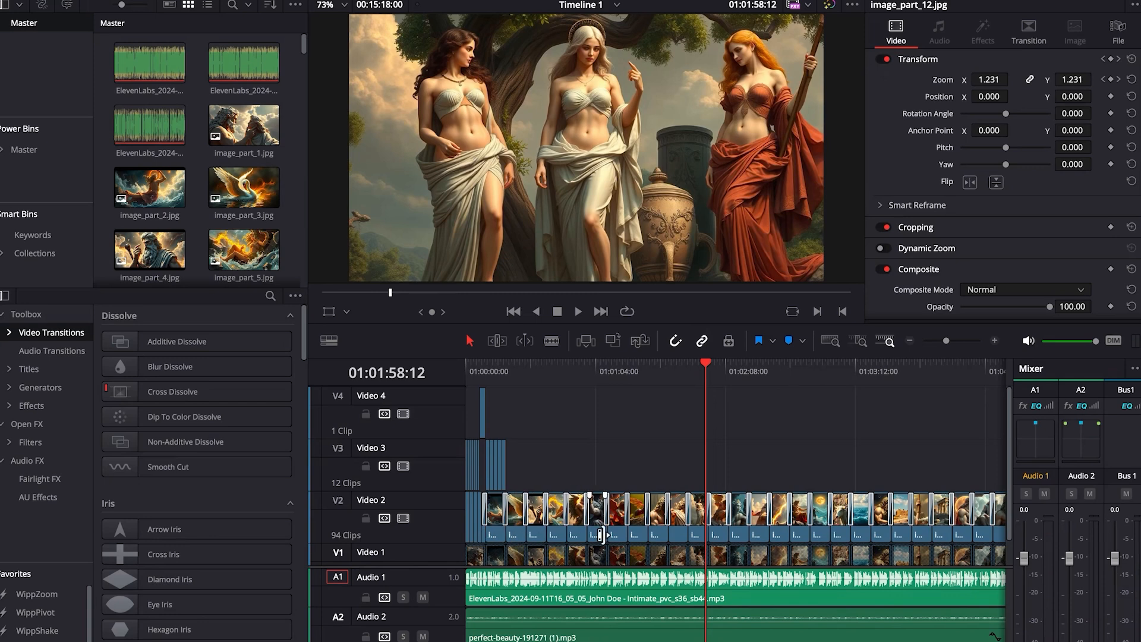
pyautogui.moveTo(762, 481)
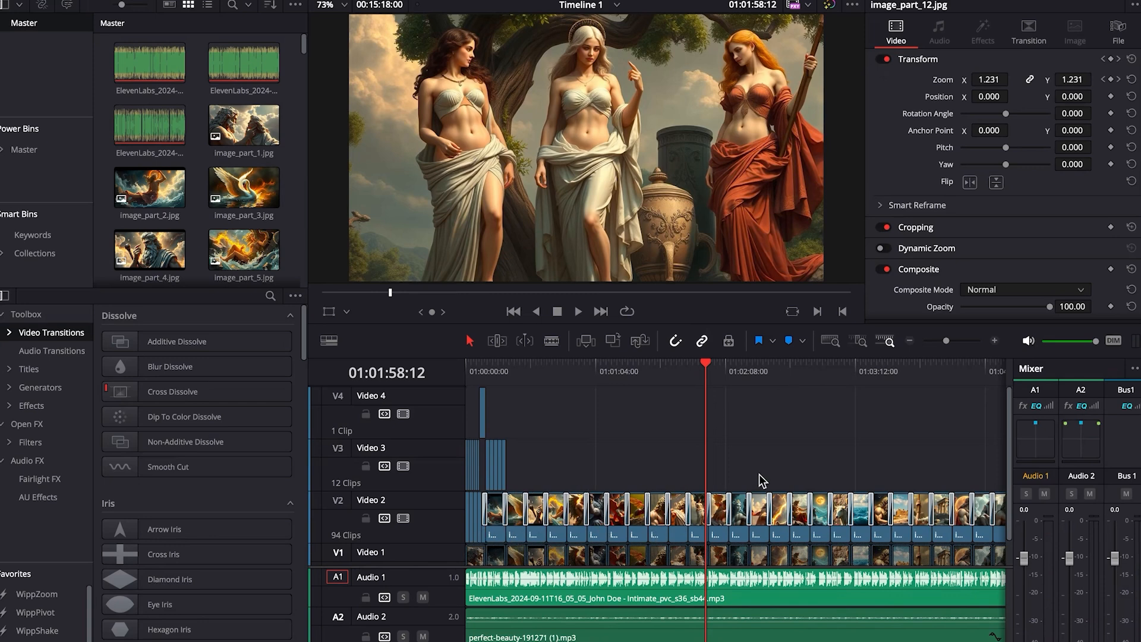
pyautogui.moveTo(799, 438)
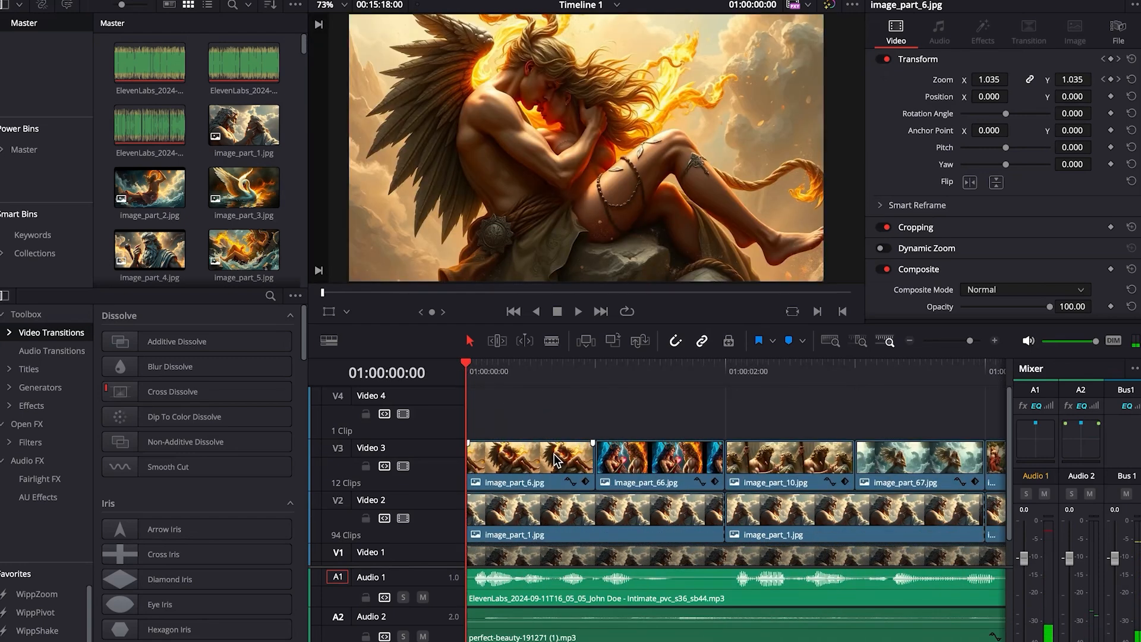
pyautogui.moveTo(641, 460)
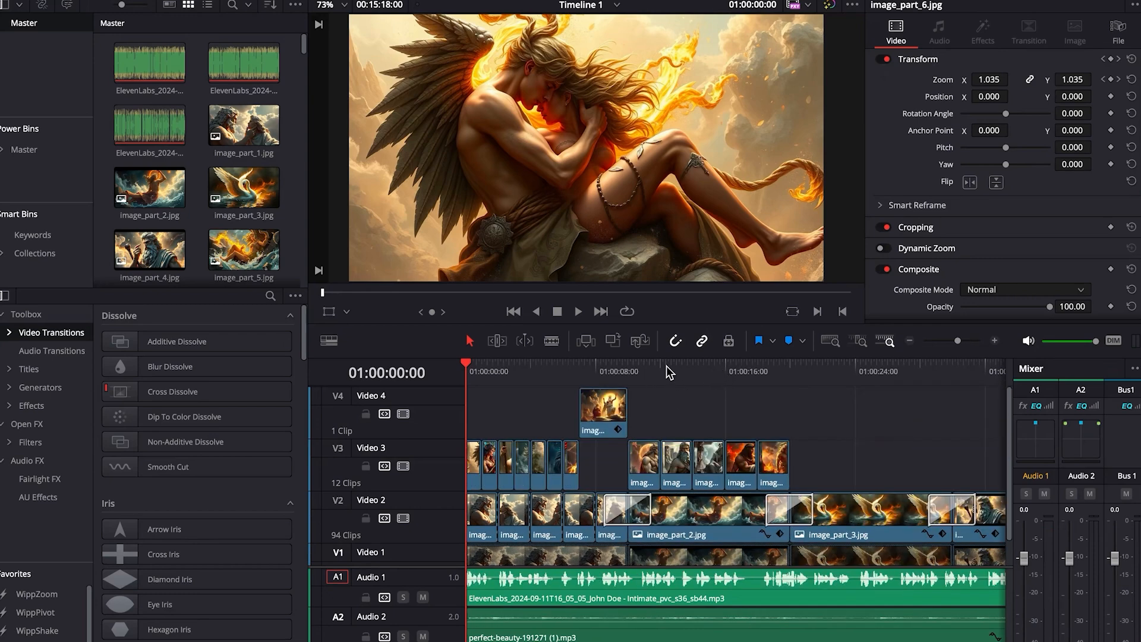
pyautogui.click(791, 371)
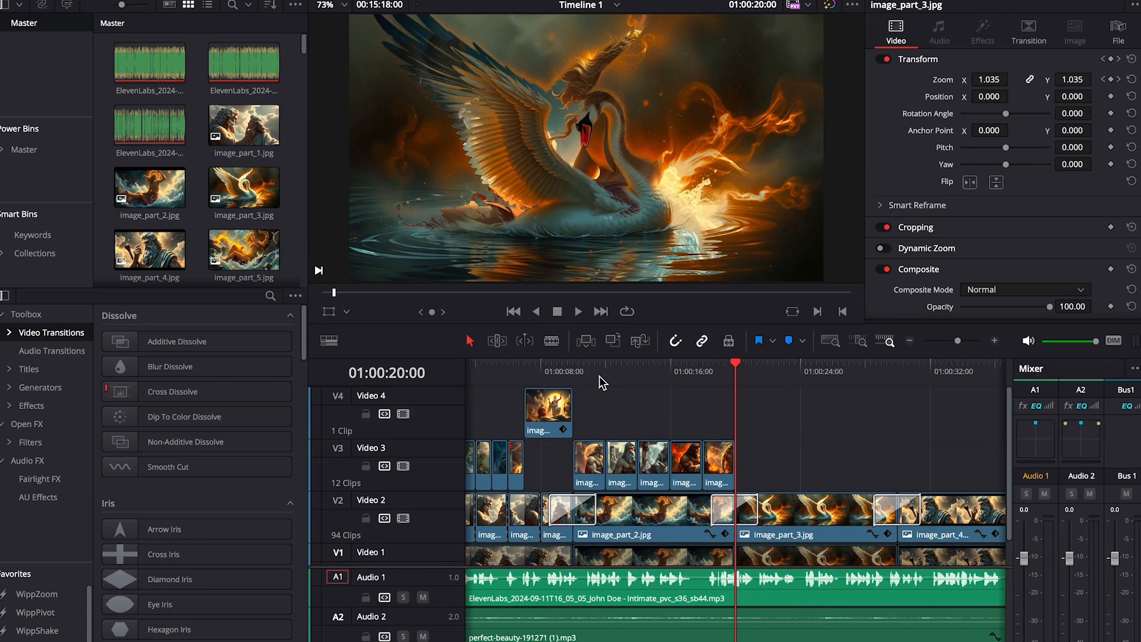
pyautogui.hscroll(-3)
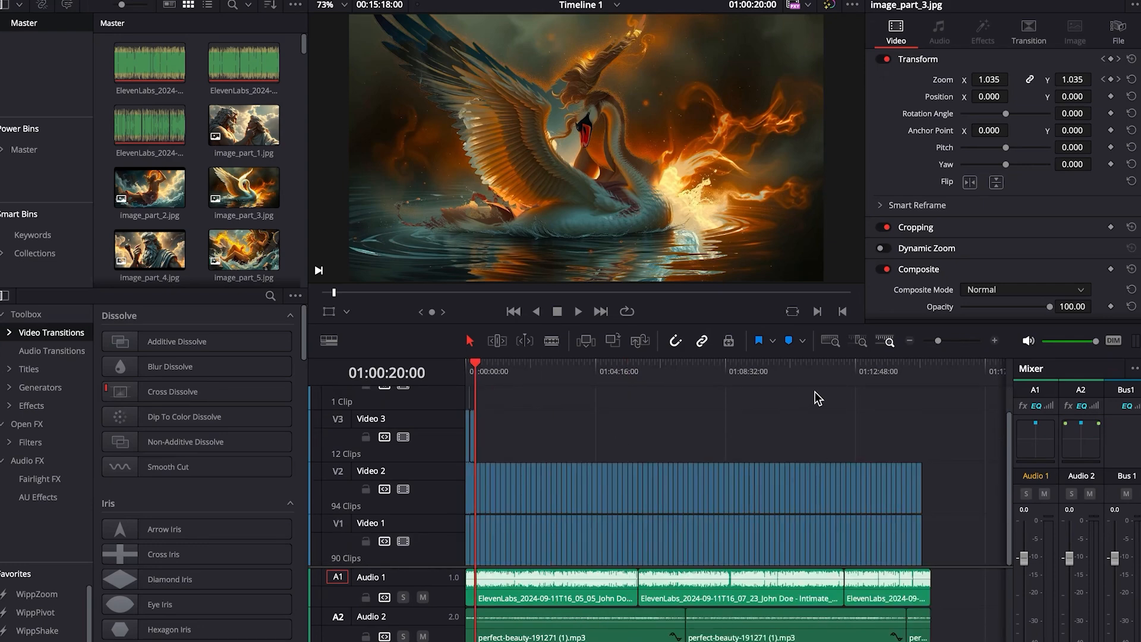
pyautogui.click(923, 370)
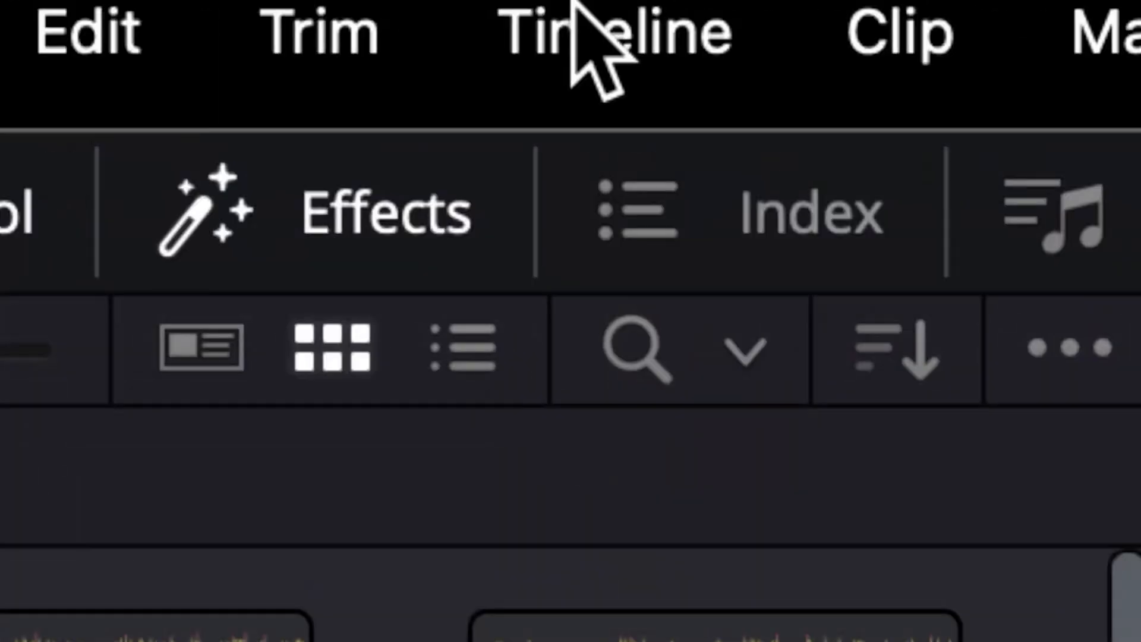
# Create subtitles from audio with Auto language, 30 characters per line, single line.
pyautogui.click(616, 29)
pyautogui.write('30')
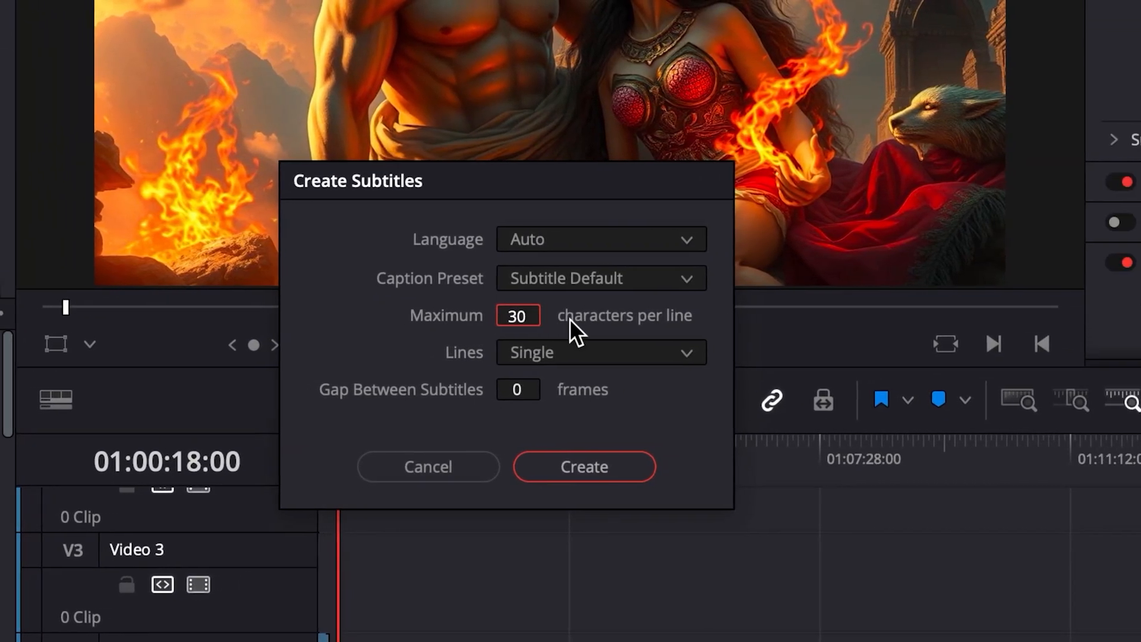
pyautogui.click(599, 277)
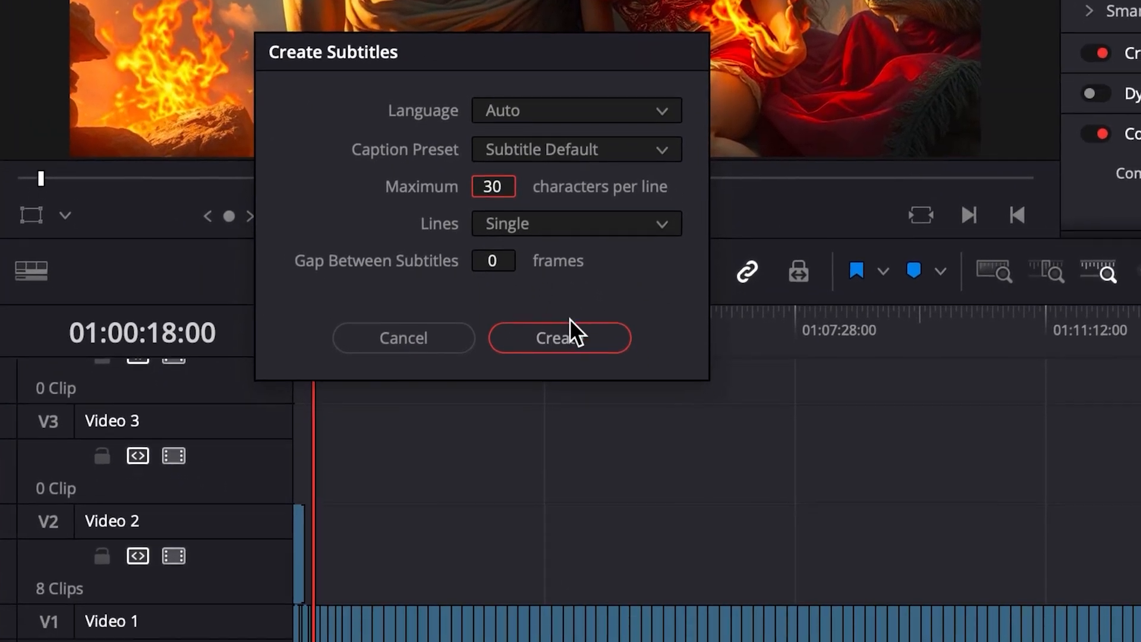
pyautogui.click(559, 338)
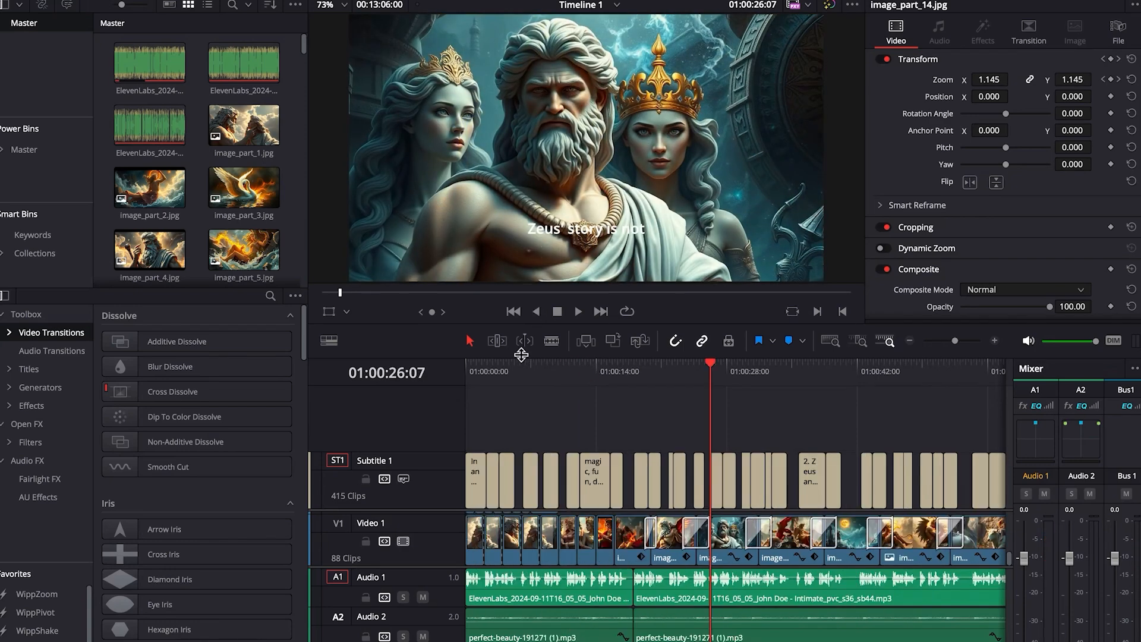
# Make the first subtitle 'In ancient Greek myths, a,' yellow and choose an outline colour.
pyautogui.click(476, 372)
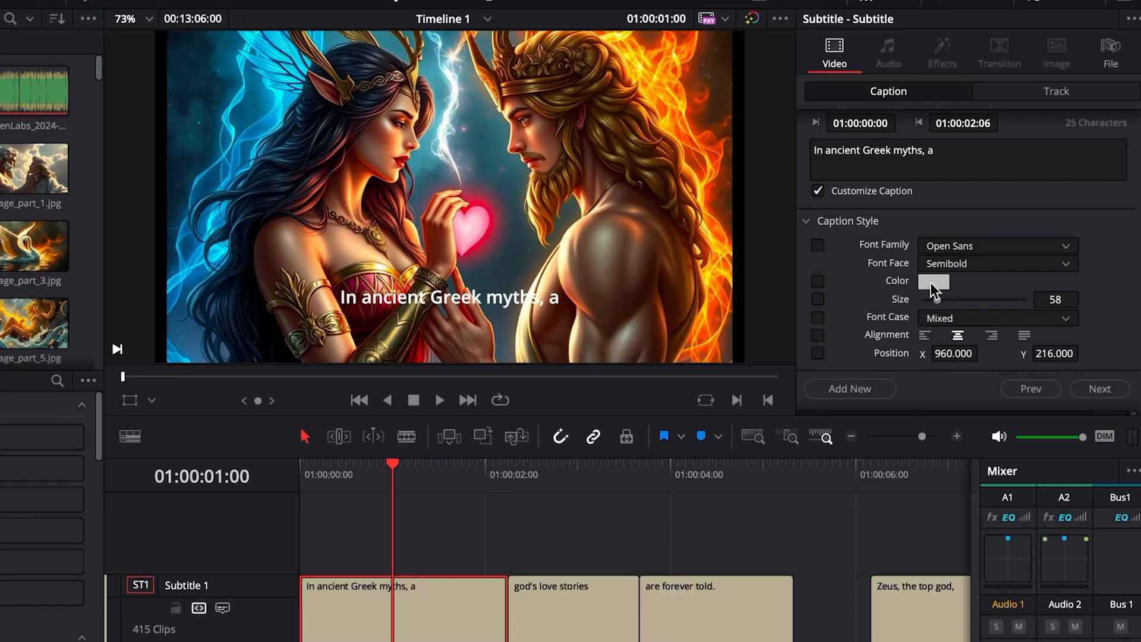
pyautogui.click(934, 281)
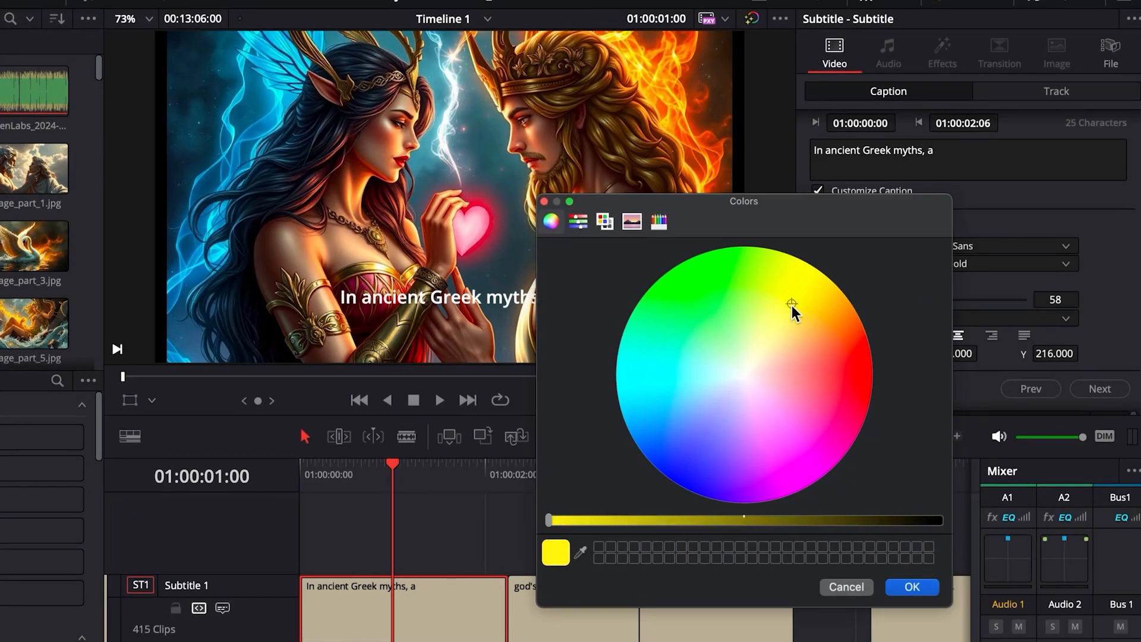
pyautogui.click(911, 586)
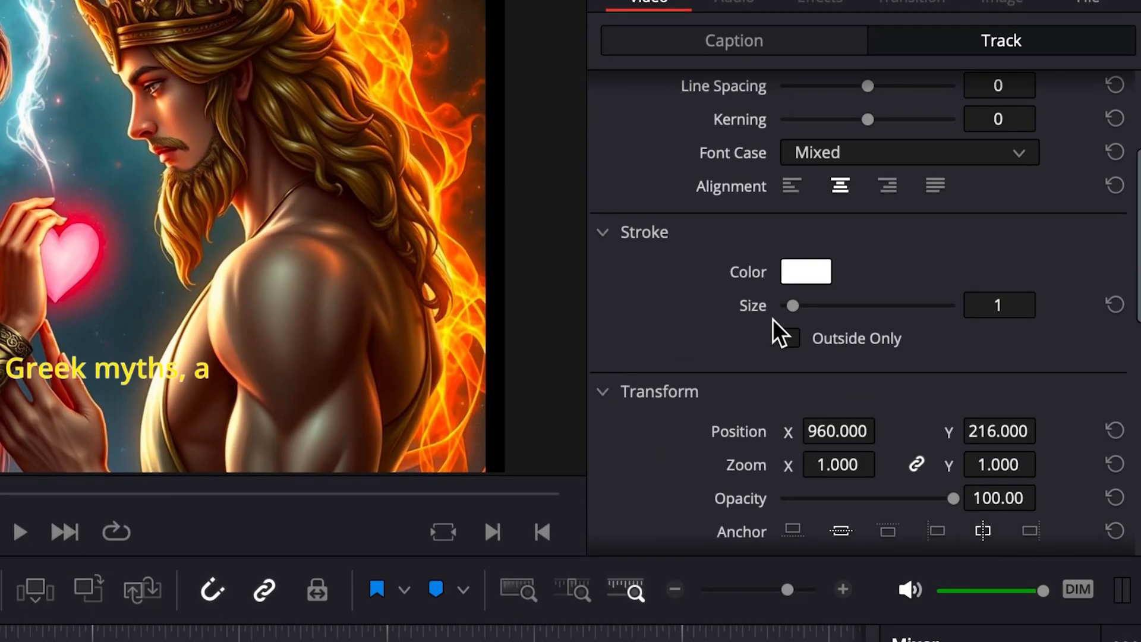
pyautogui.click(805, 272)
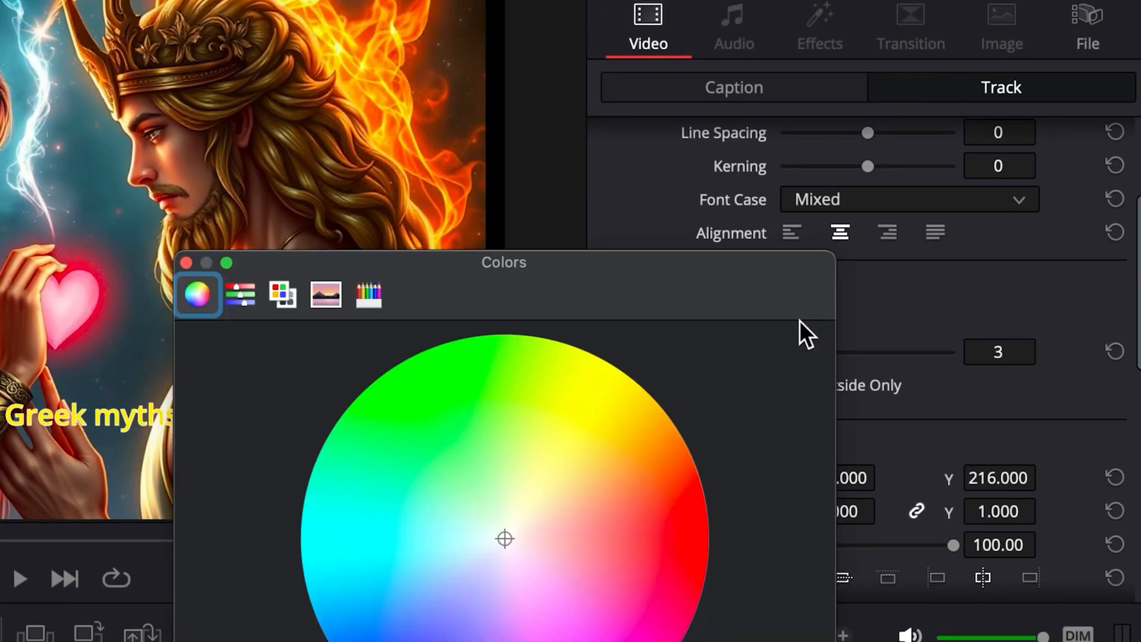
pyautogui.click(187, 262)
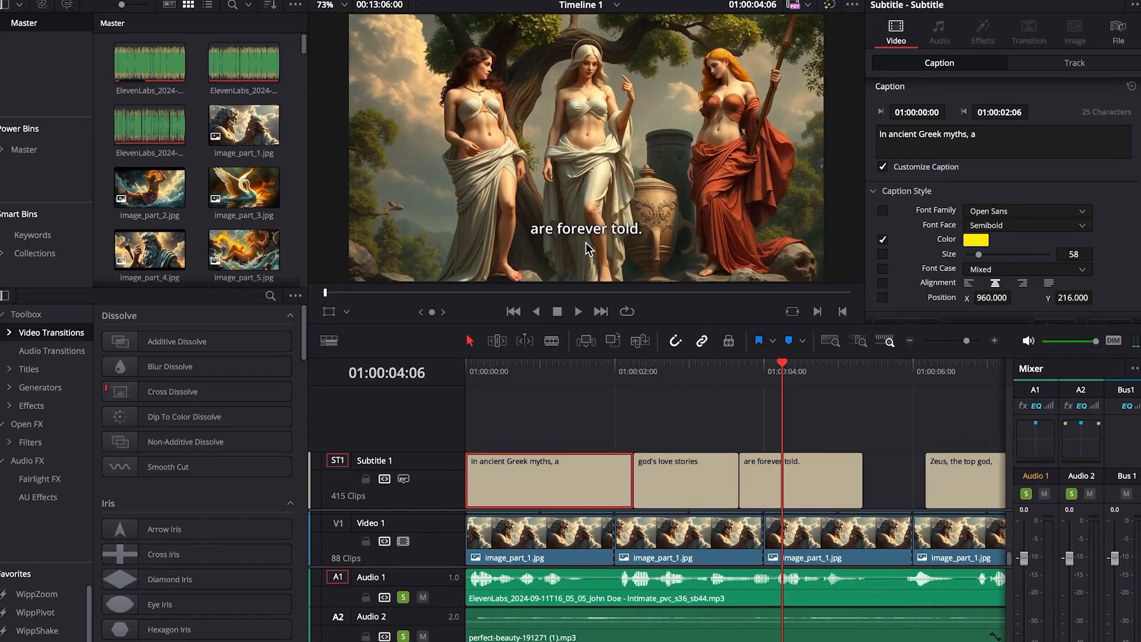
pyautogui.click(583, 373)
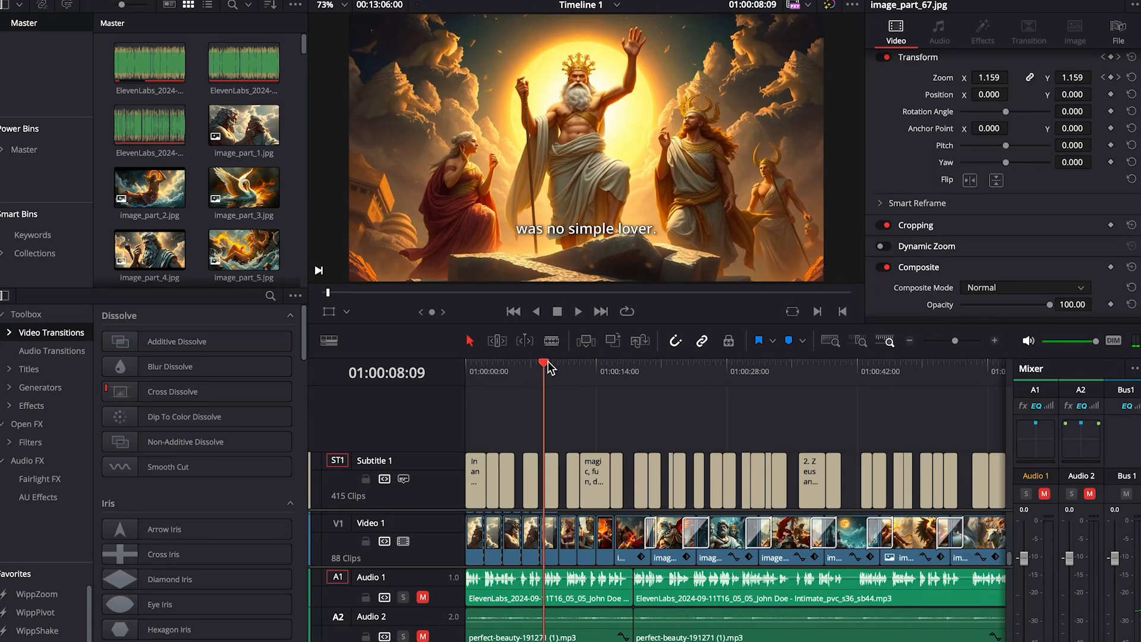
pyautogui.click(628, 371)
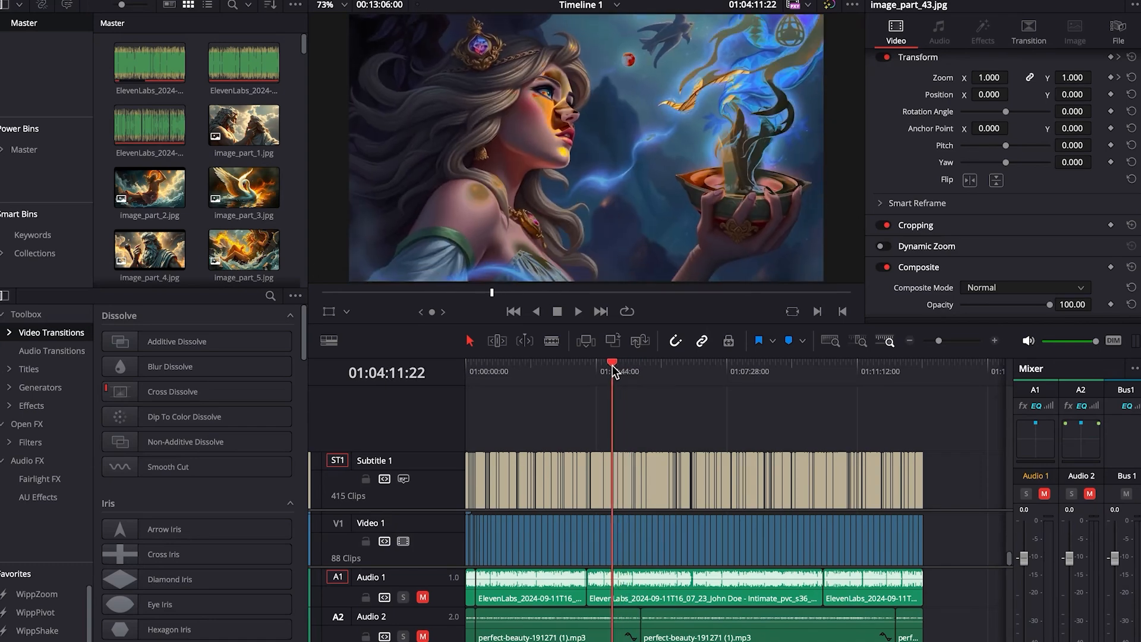
pyautogui.click(599, 362)
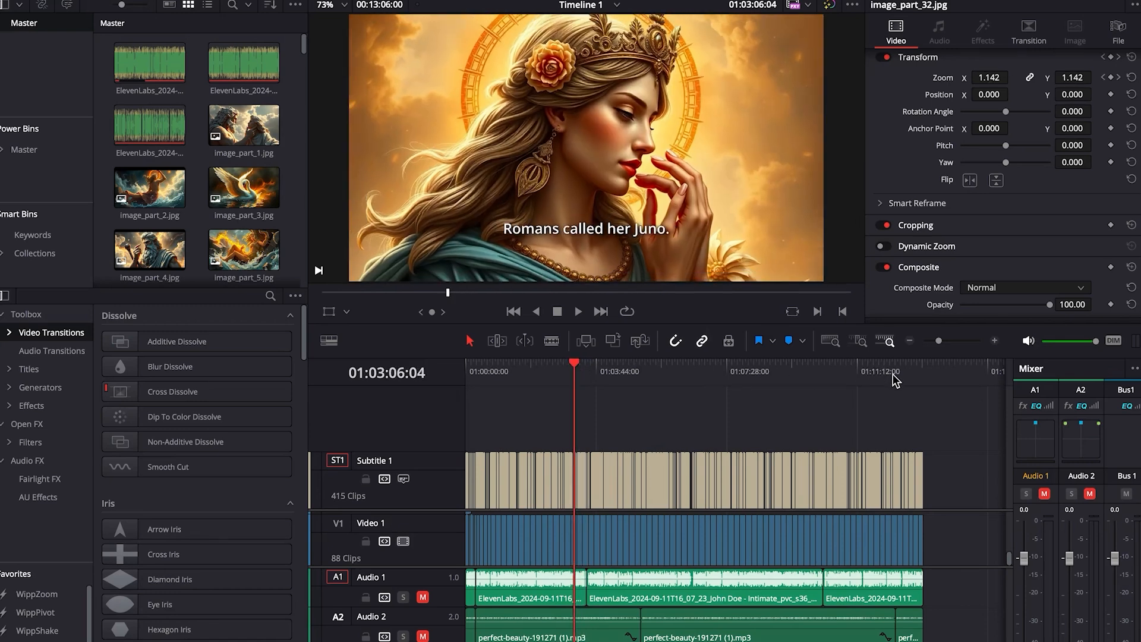
pyautogui.click(574, 364)
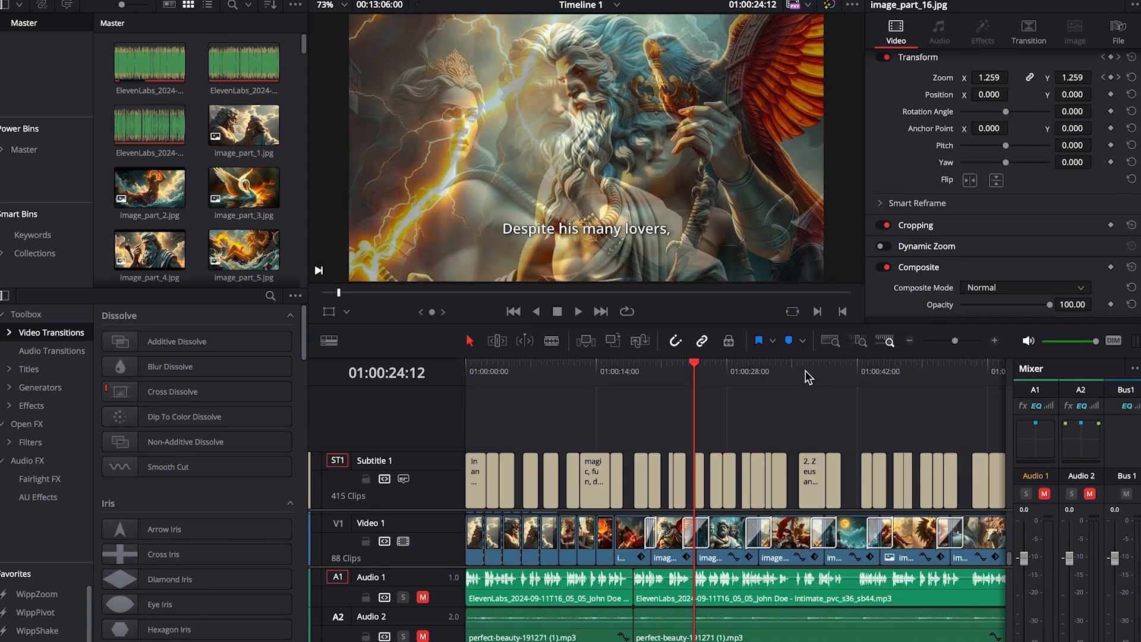
pyautogui.moveTo(811, 403)
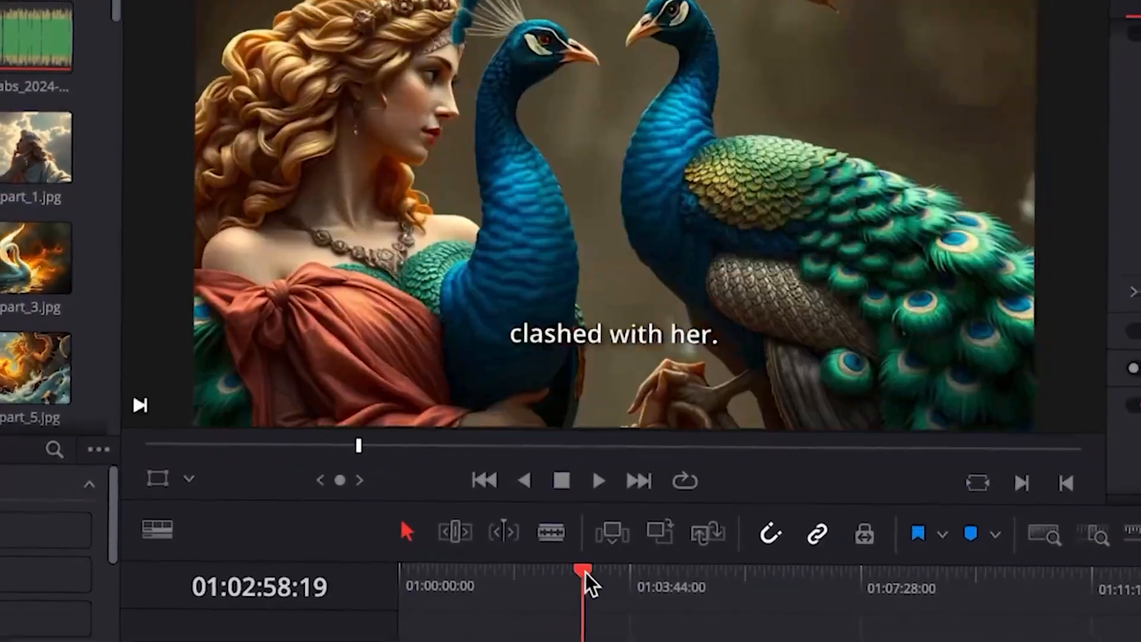
pyautogui.click(739, 487)
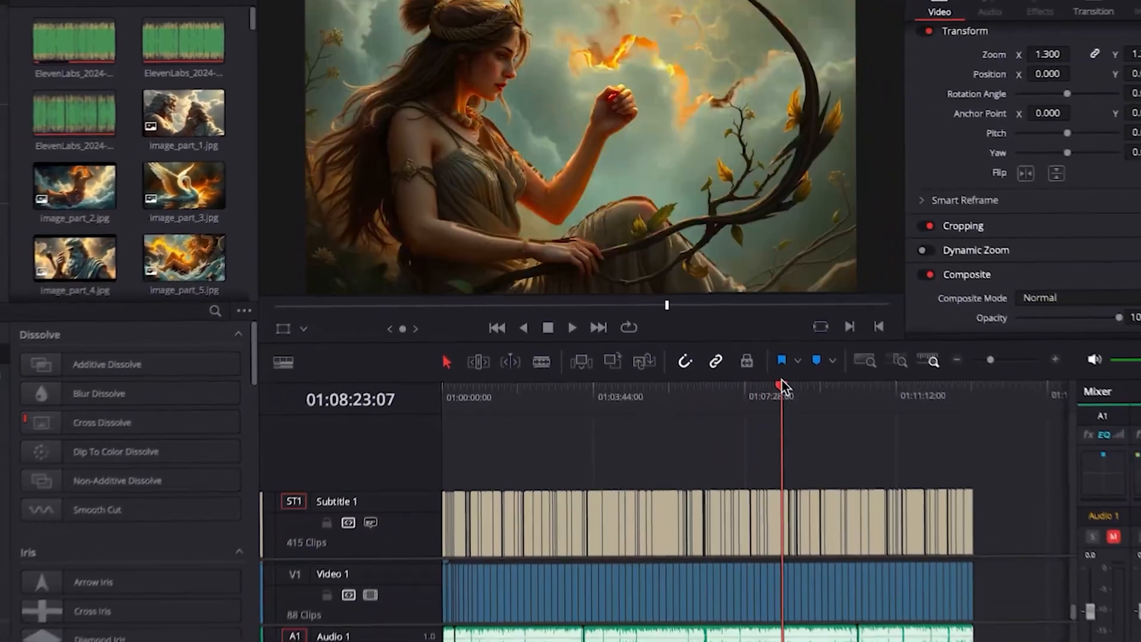
pyautogui.click(852, 368)
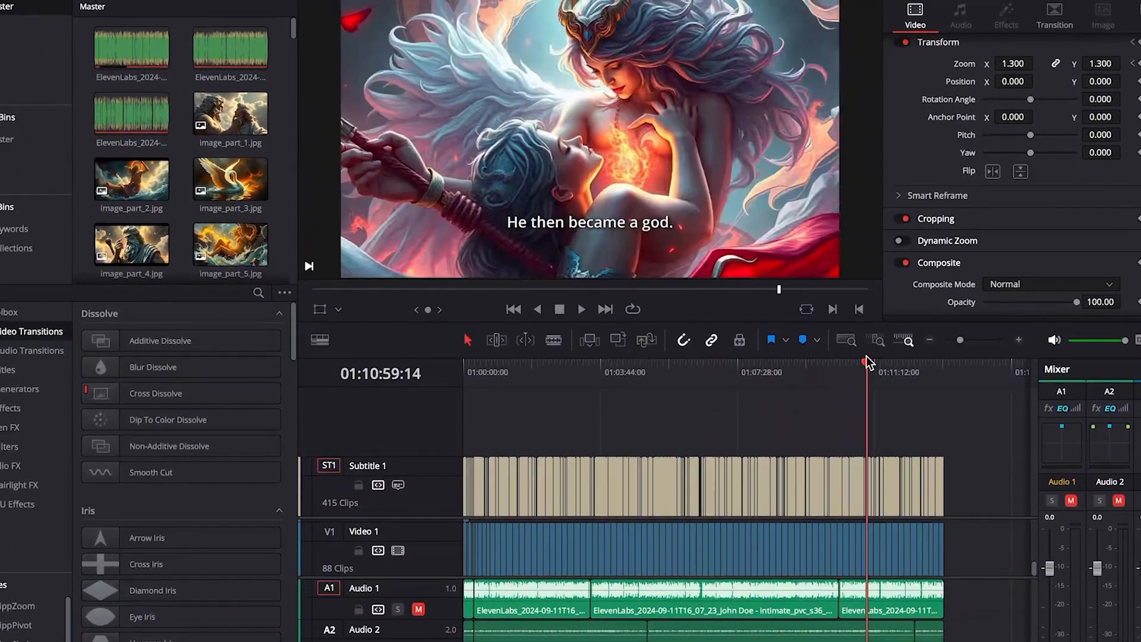
pyautogui.click(742, 376)
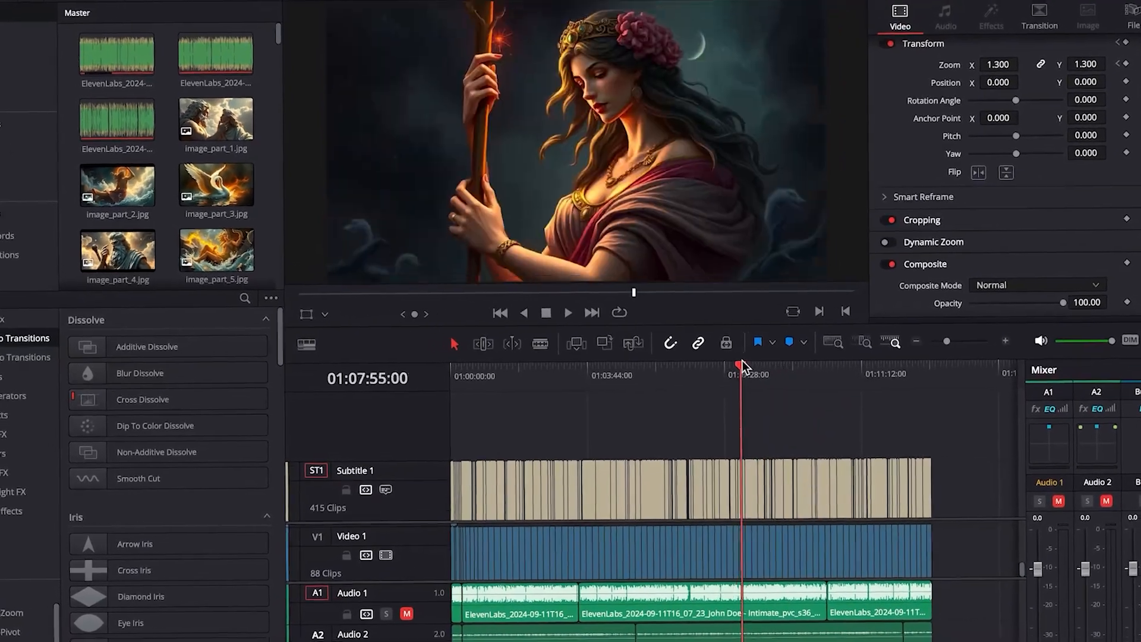
pyautogui.click(658, 376)
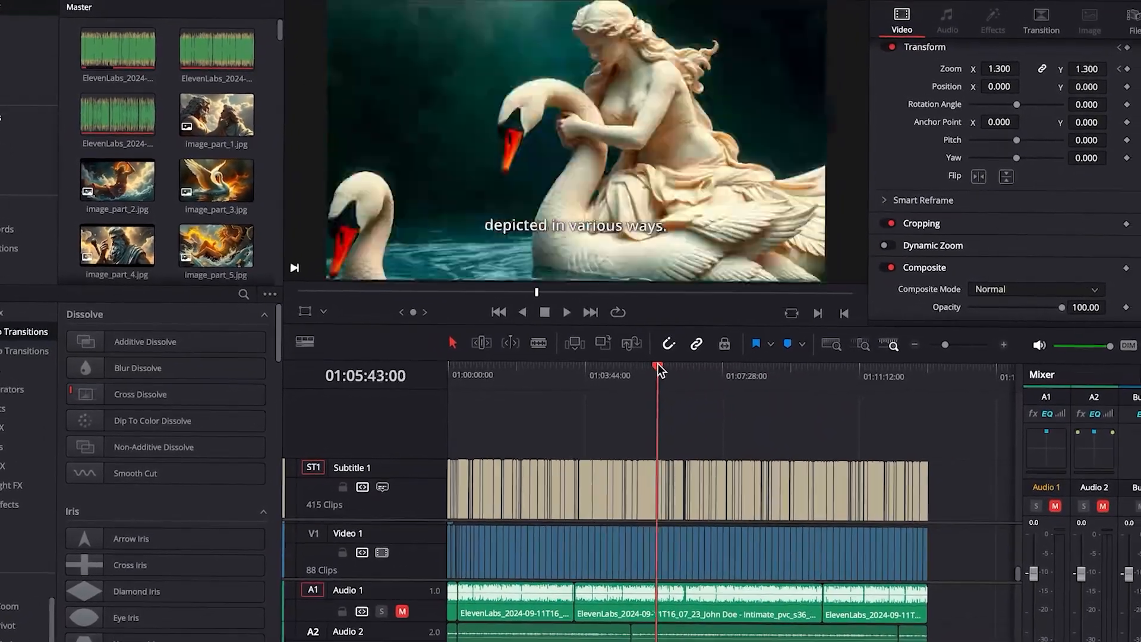
pyautogui.click(554, 358)
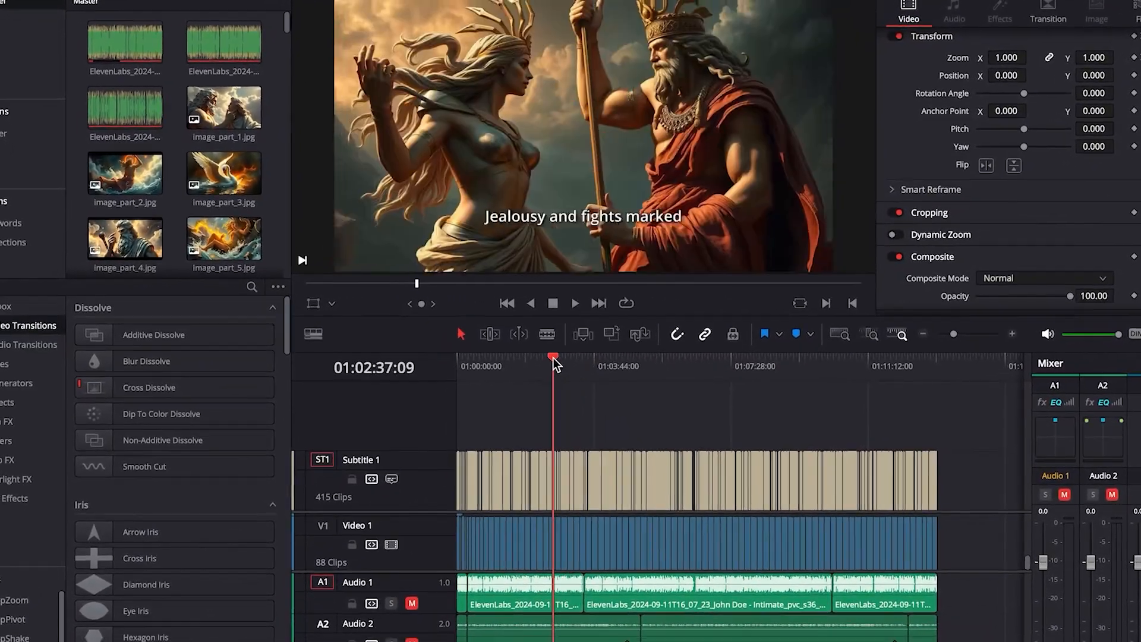